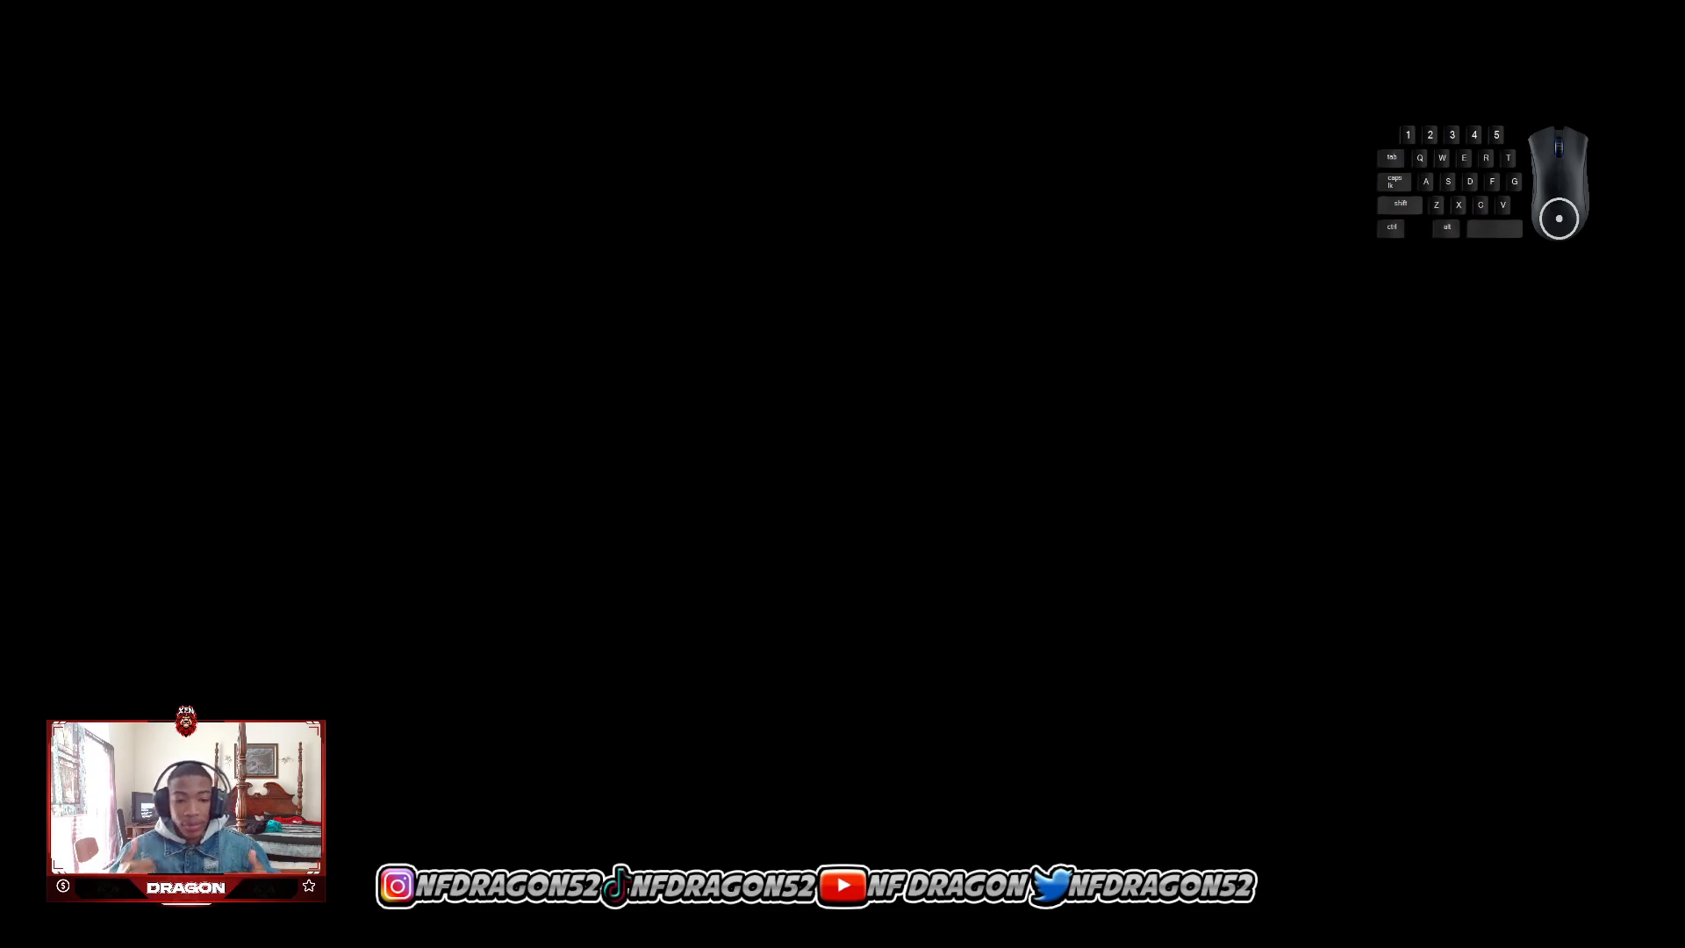
Create a new document from the recent Custom 1546 × 423 px, 300 ppi preset
left_click(580, 929)
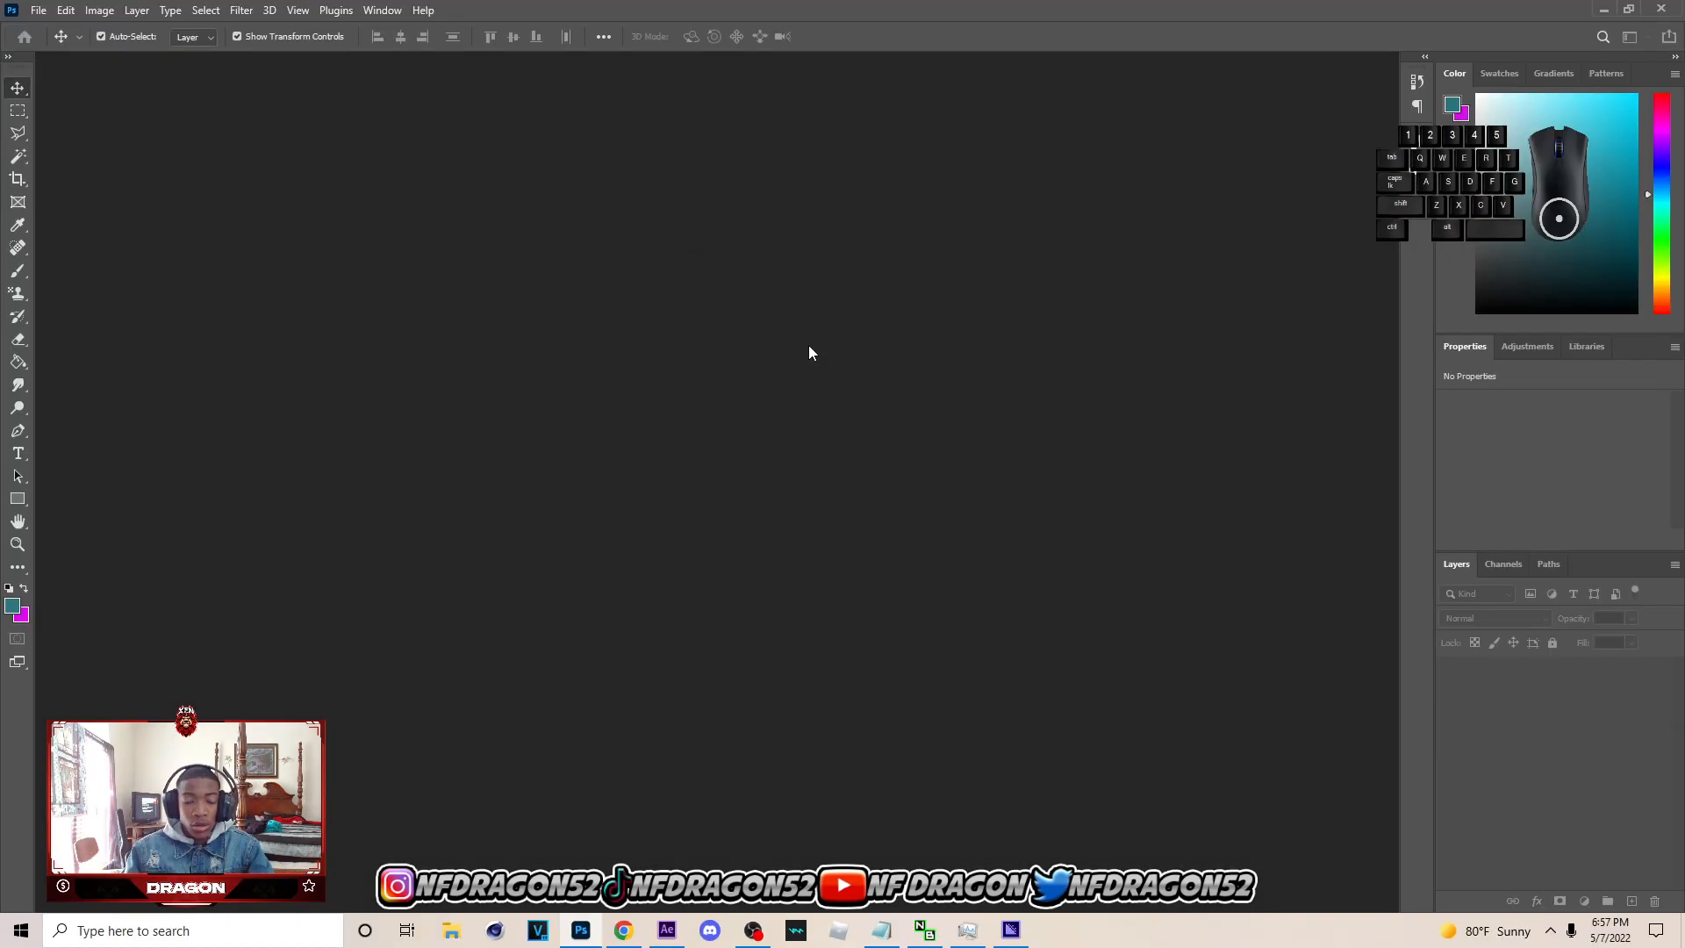
left_click(38, 10)
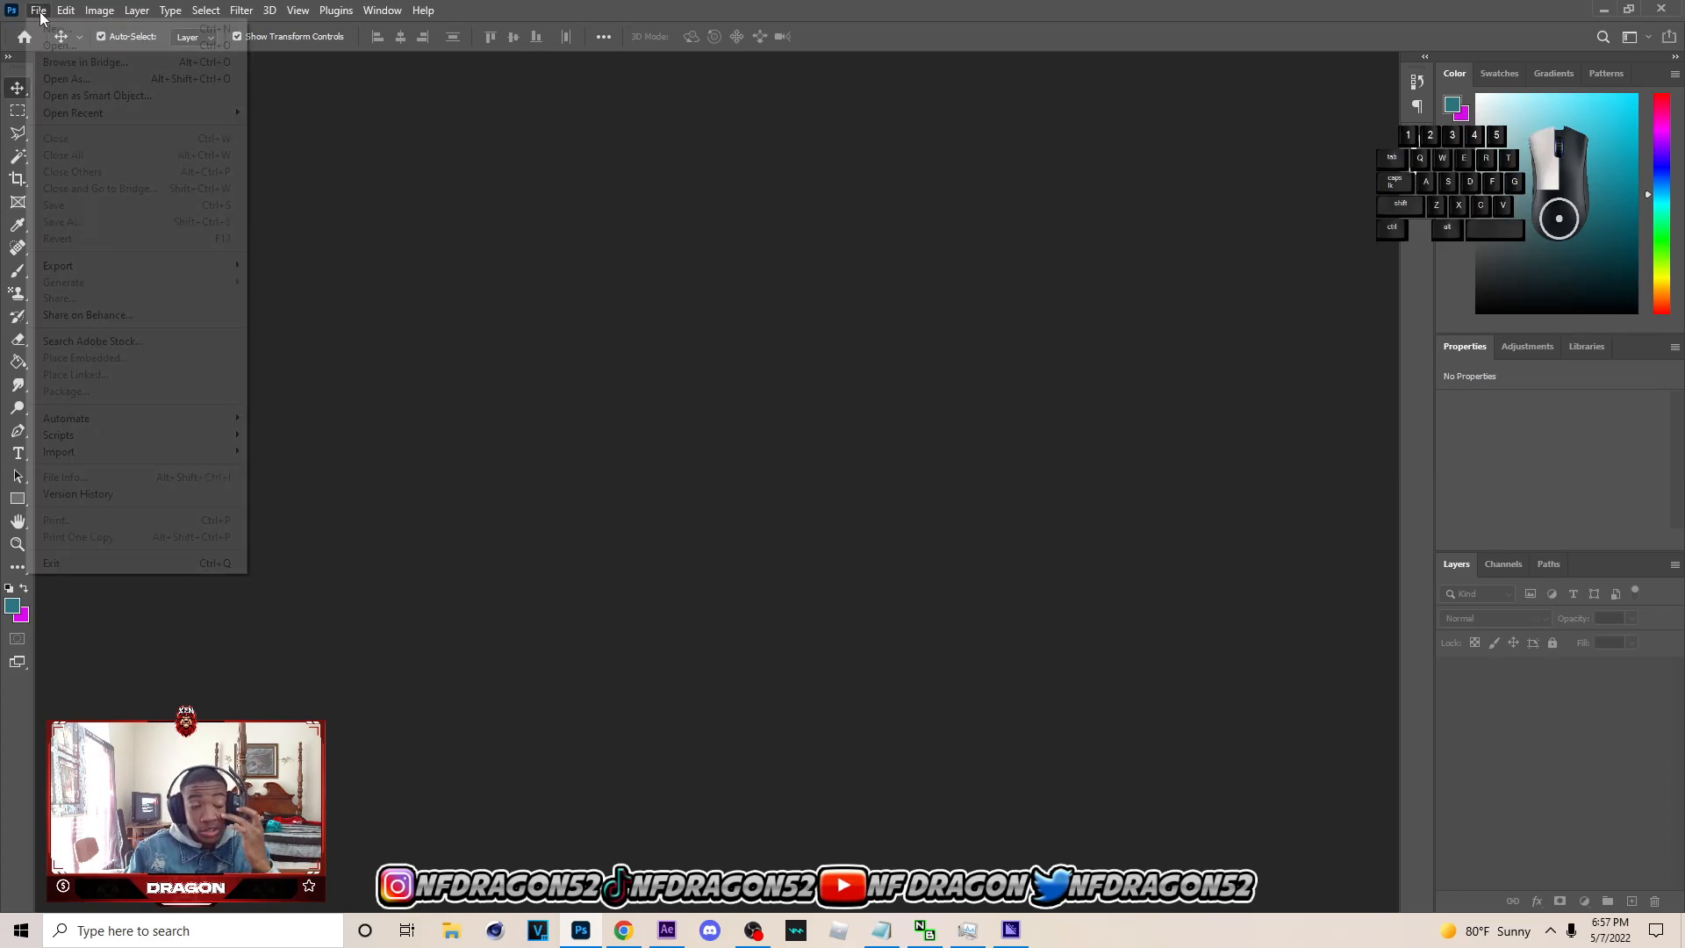
left_click(54, 27)
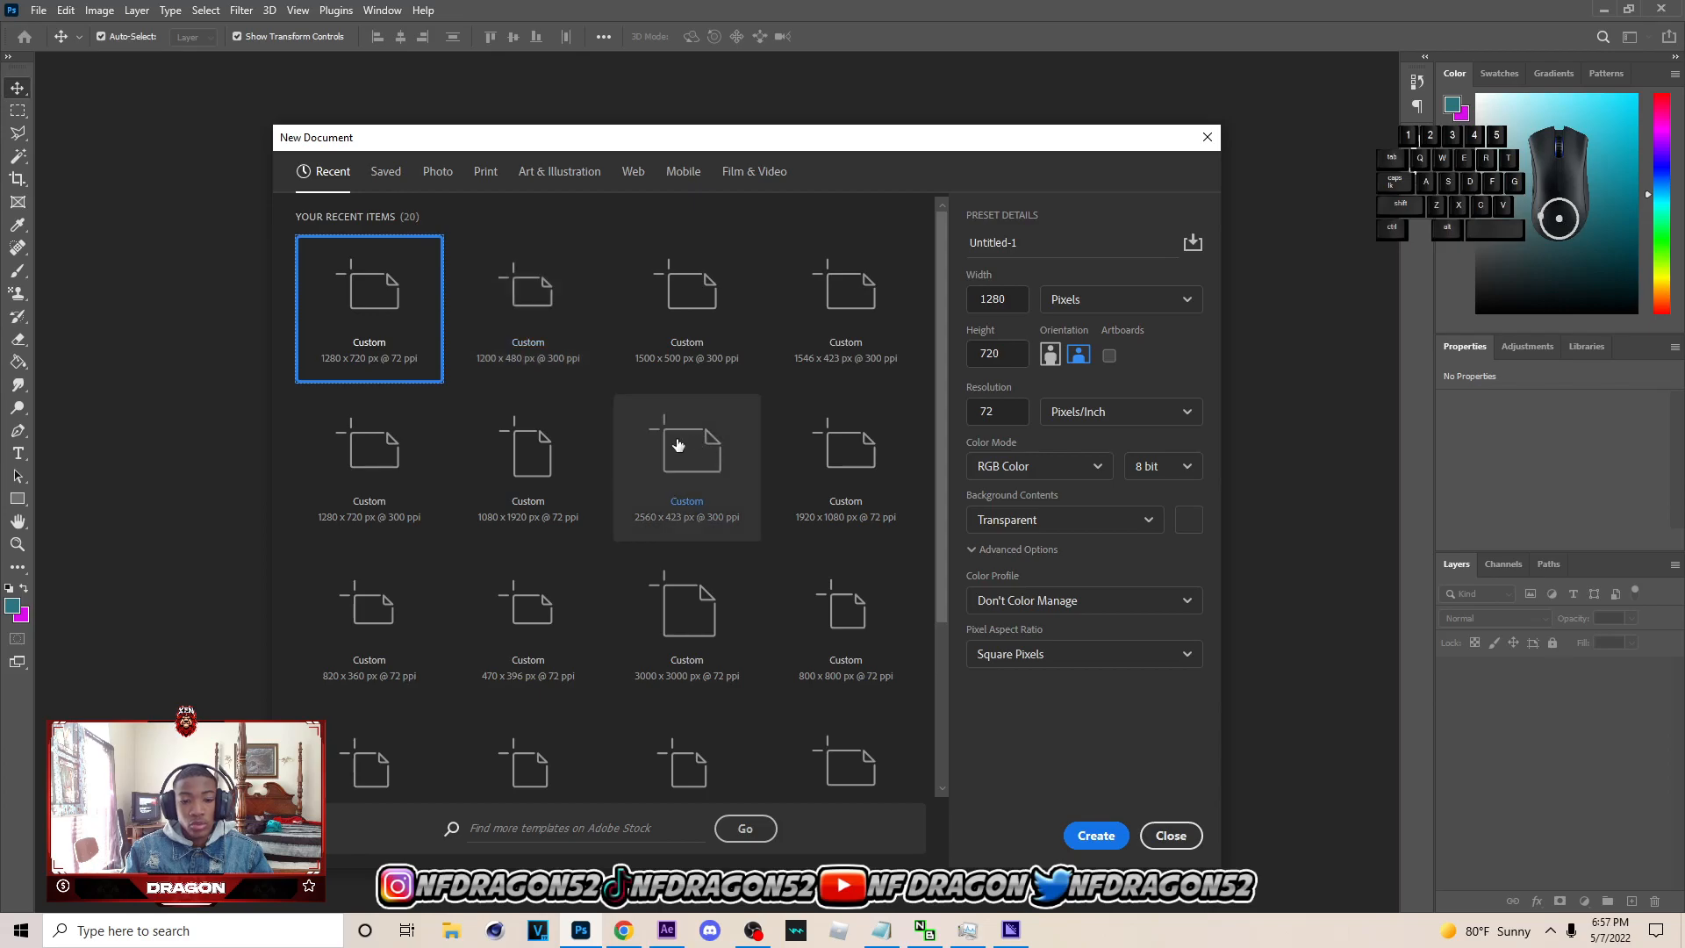
left_click(844, 308)
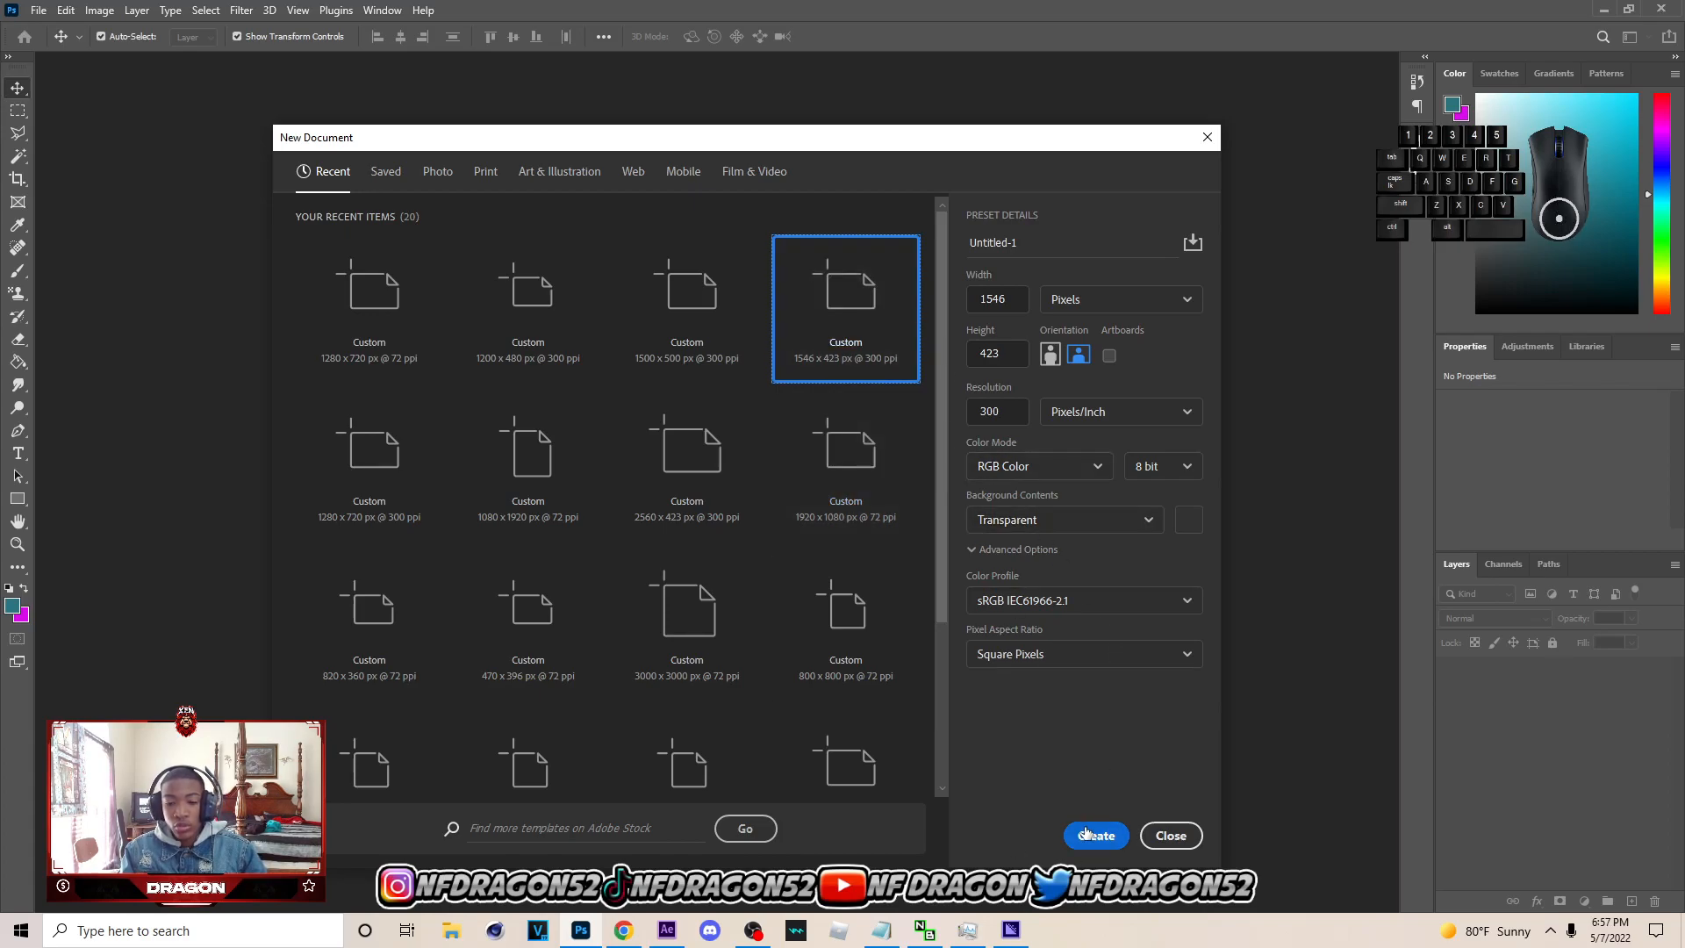
left_click(1095, 834)
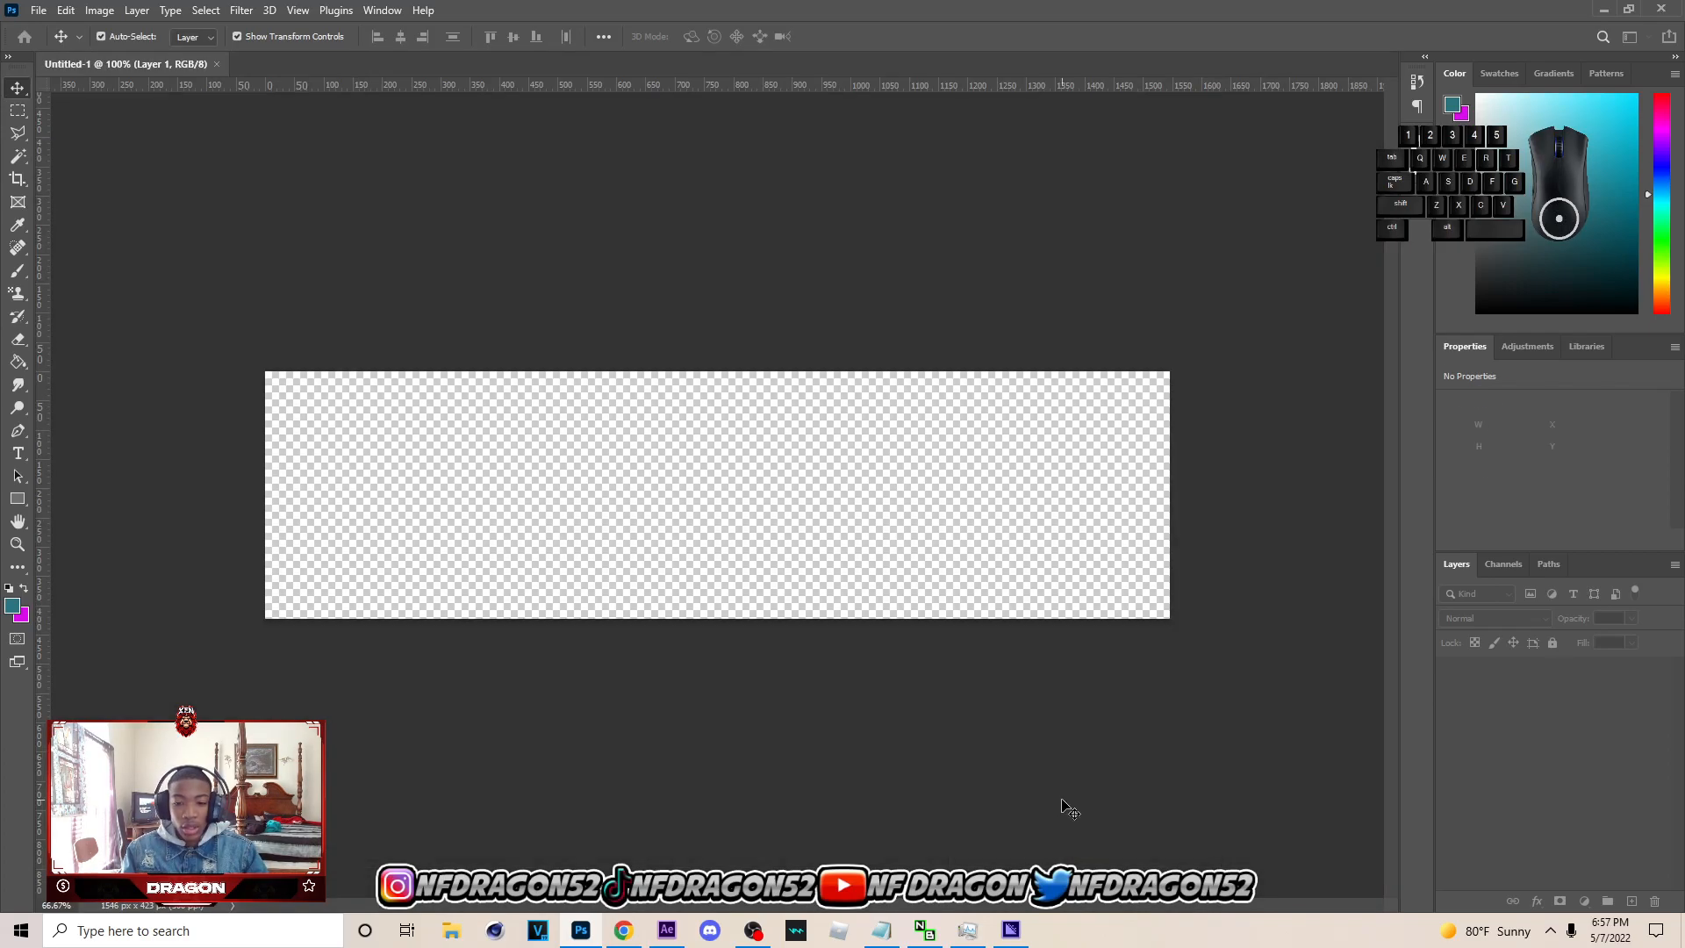
Fill Layer 1 with solid black using the Paint Bucket
left_click(18, 360)
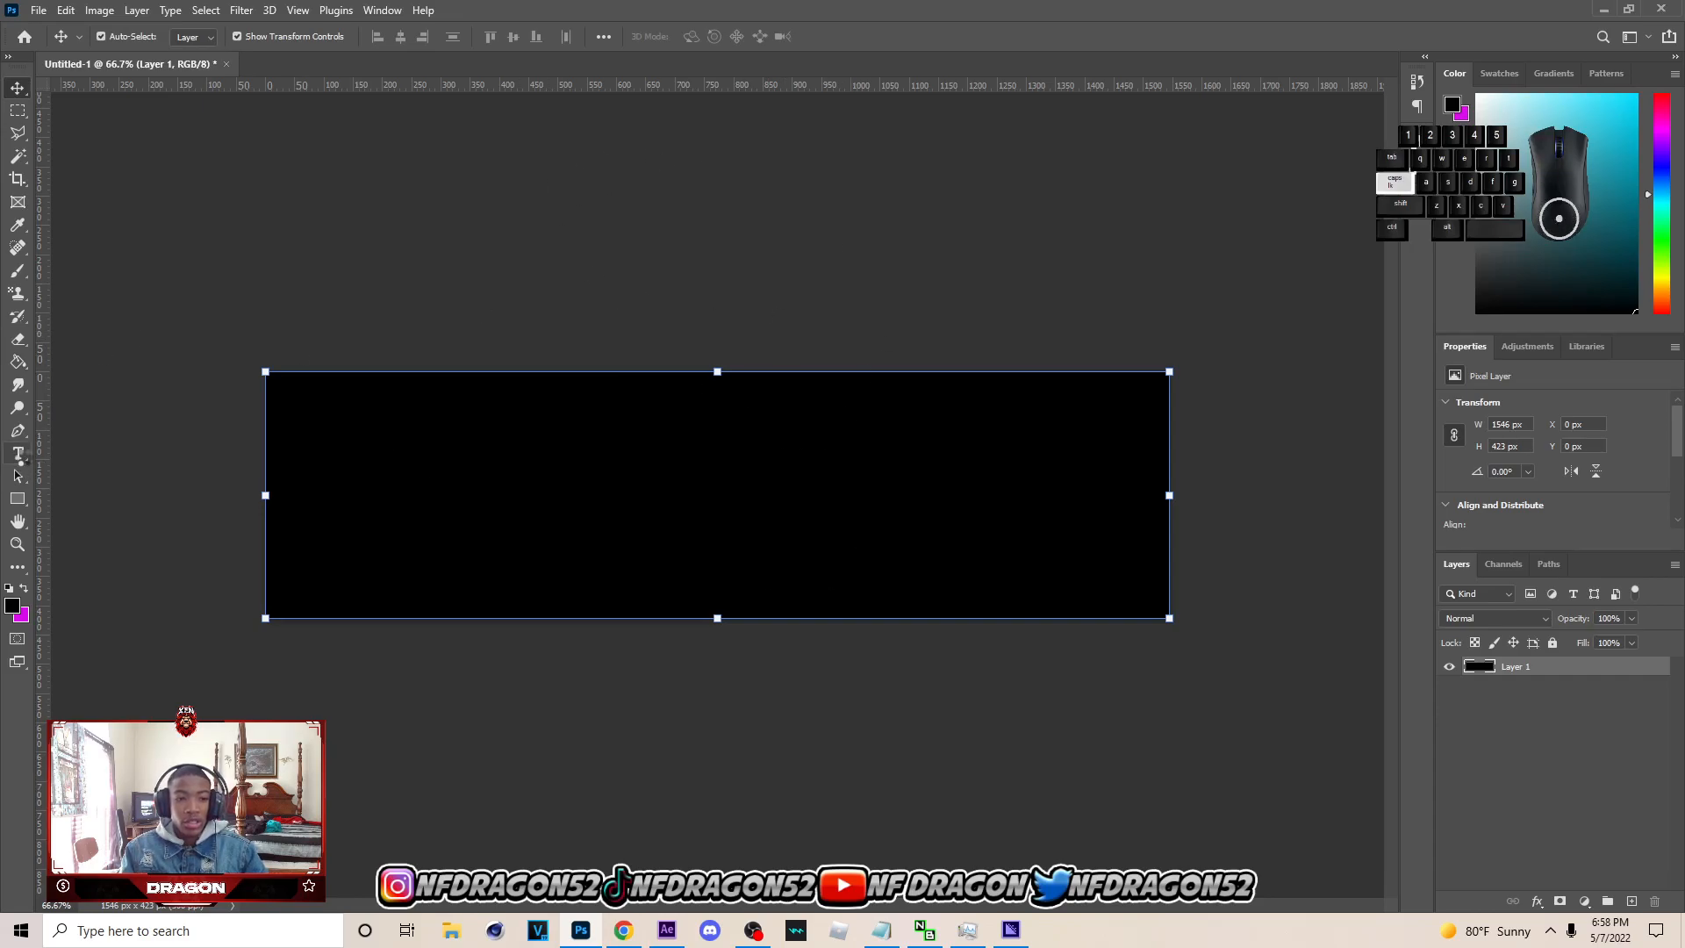
Type 'Kai Cenat' in white Helvetica Neue LT Std 77 Bold Condensed on the banner
left_click(18, 453)
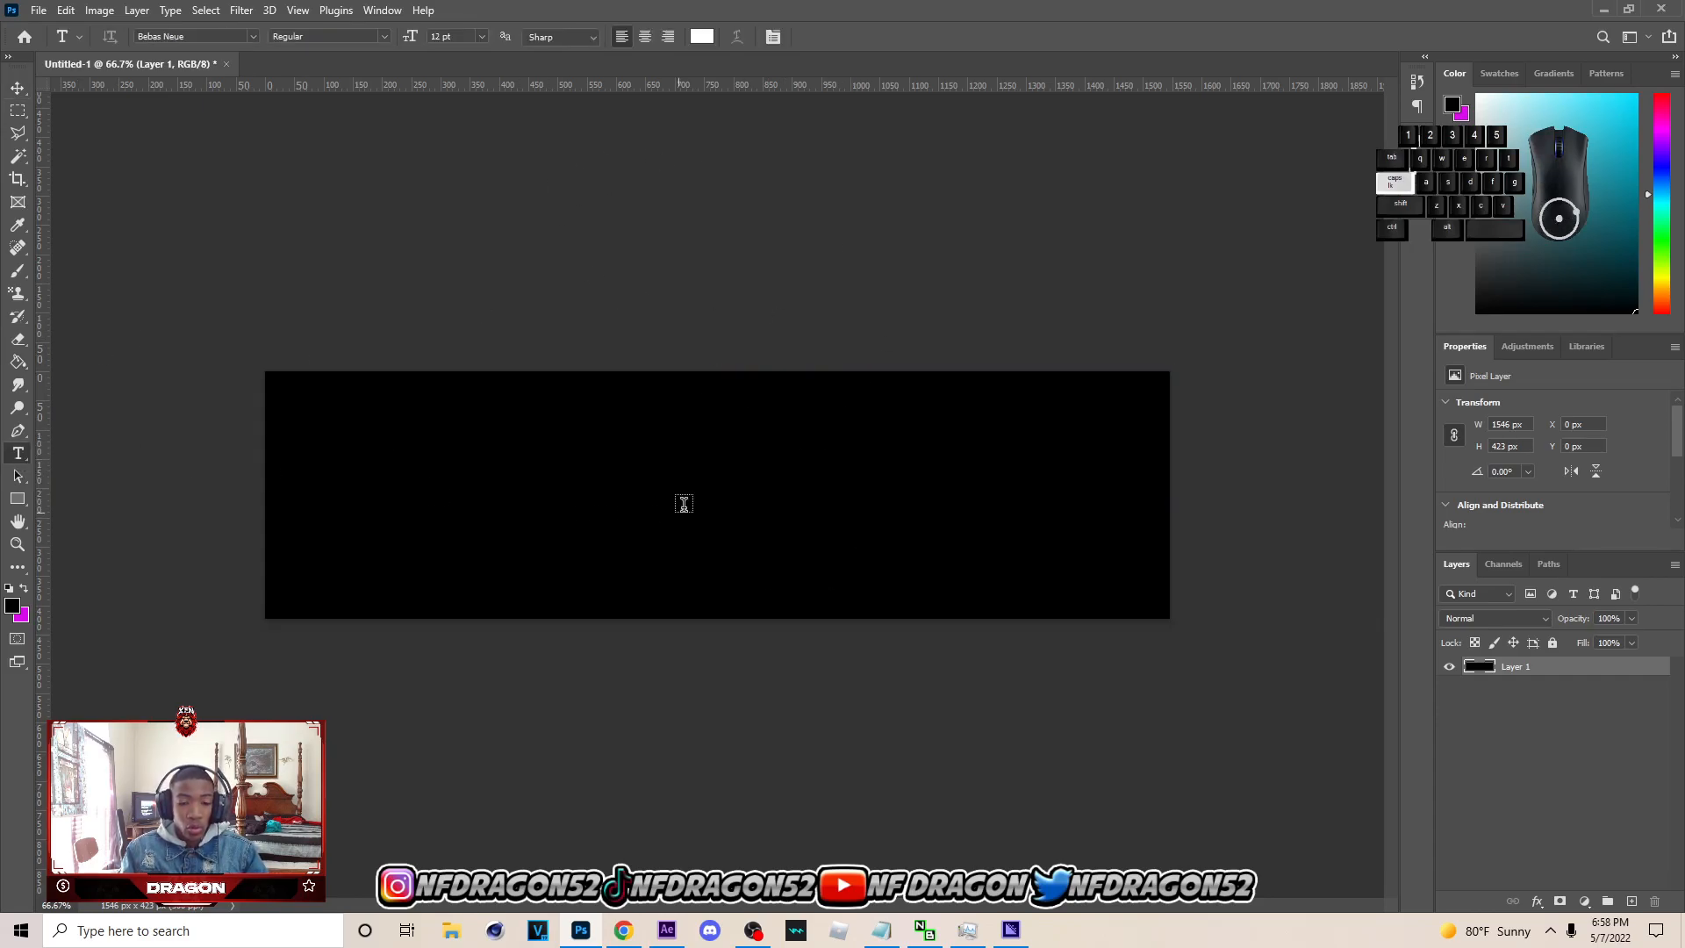
type("SS")
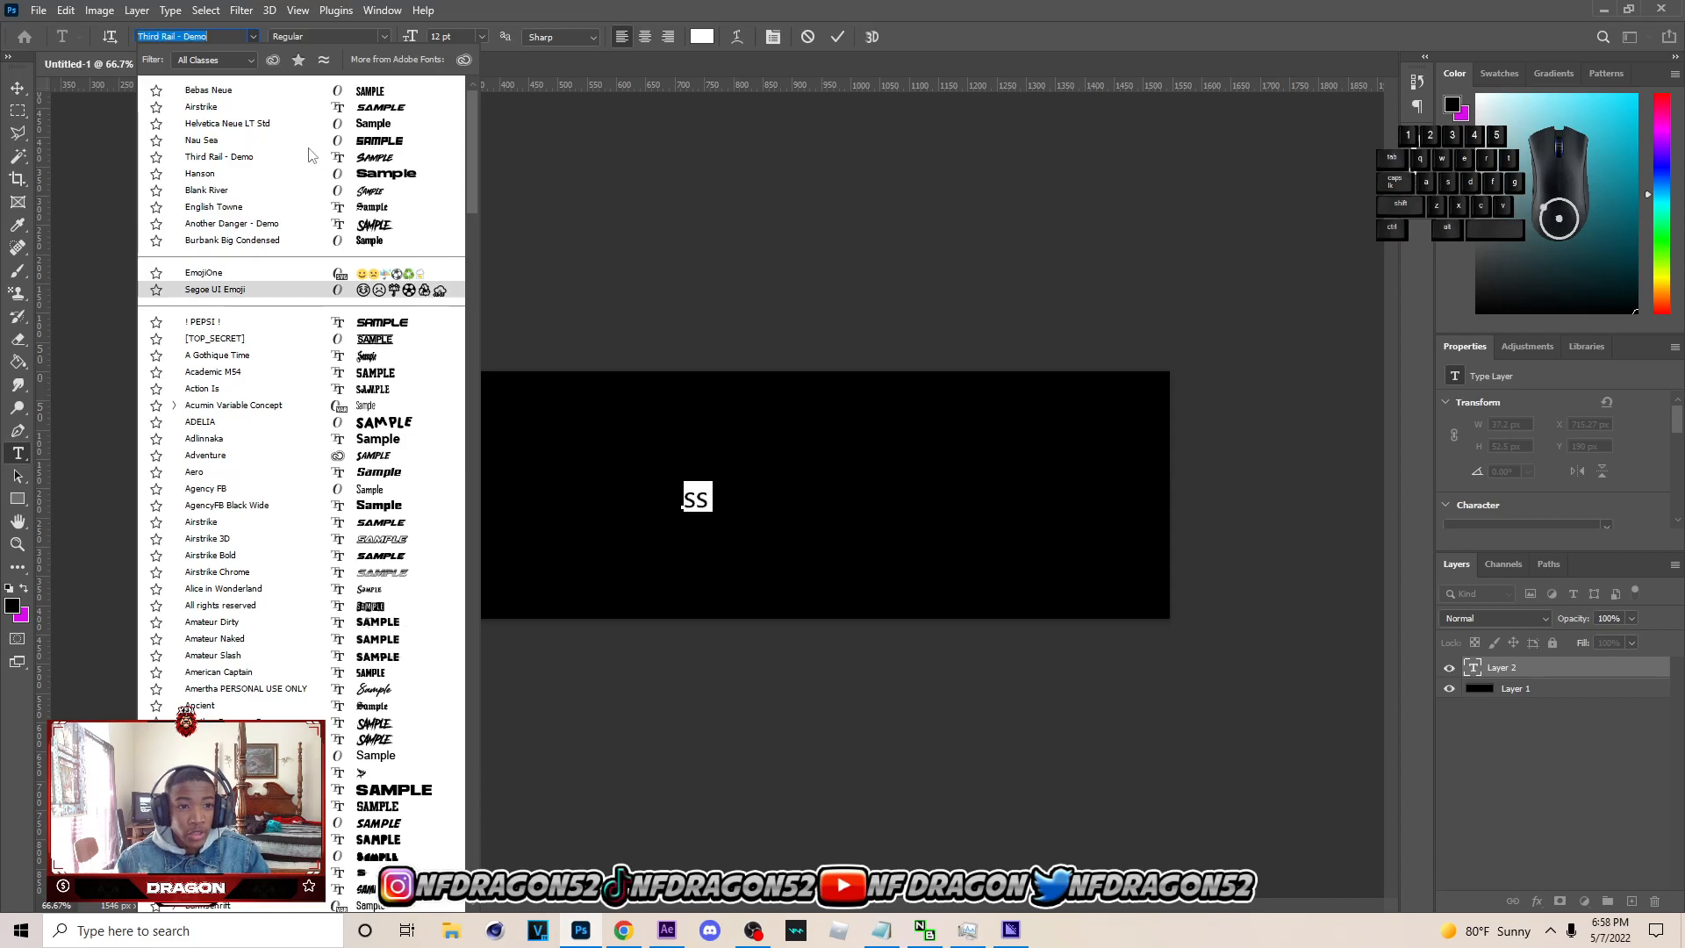
left_click(226, 123)
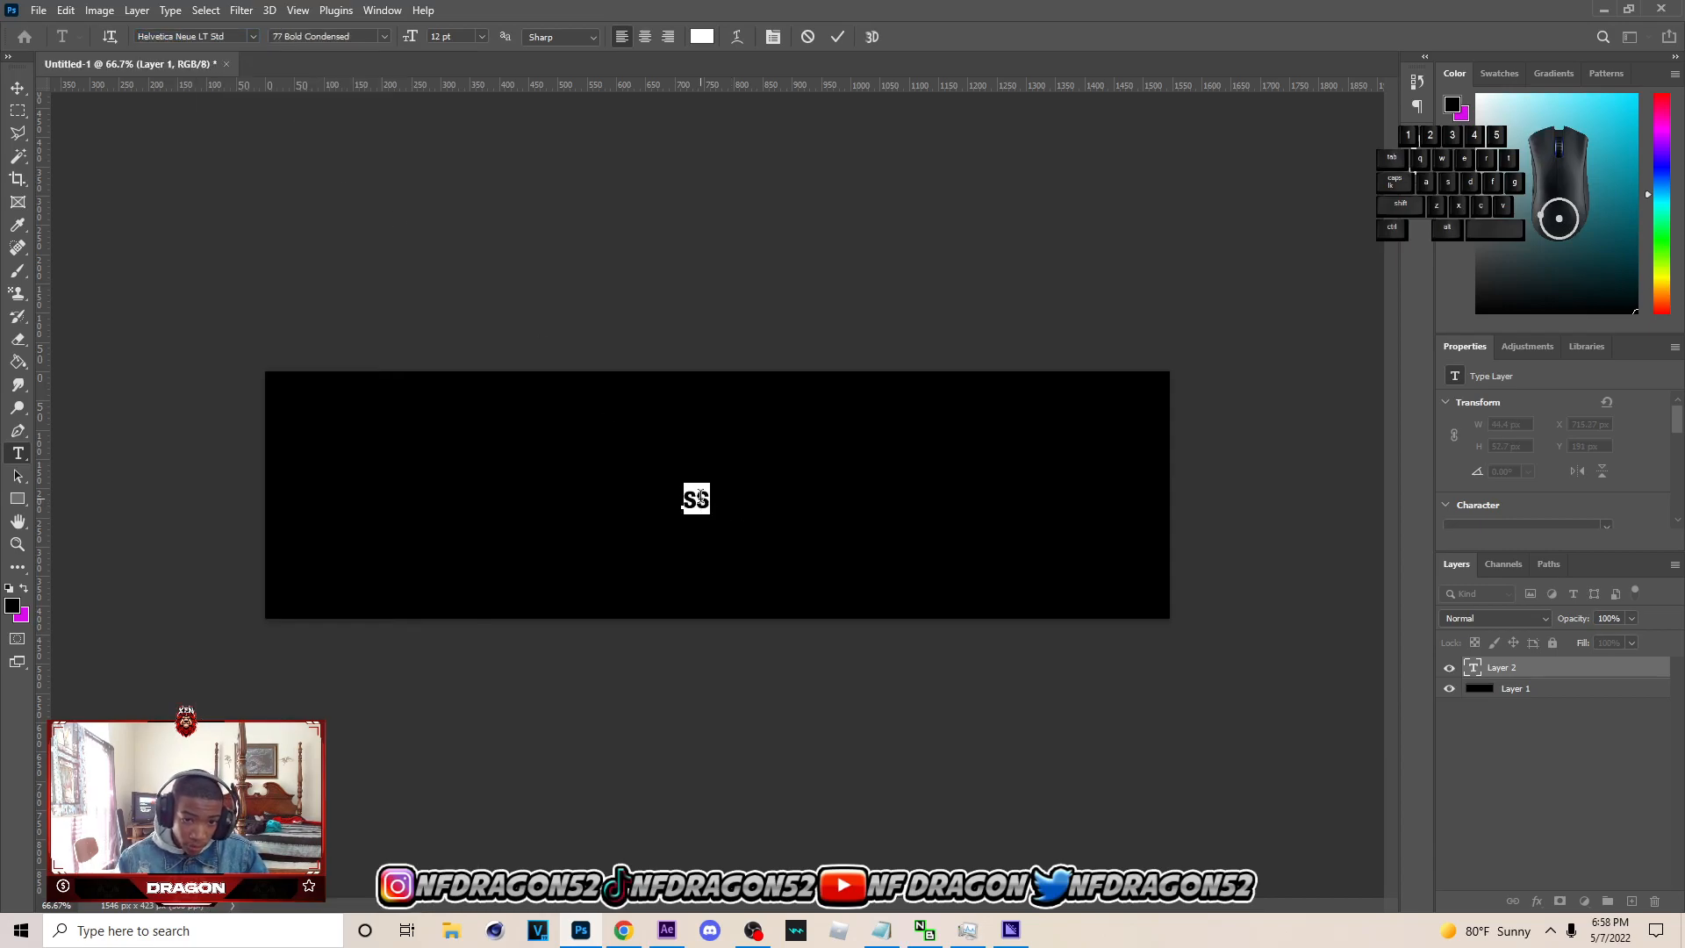
type("Kai")
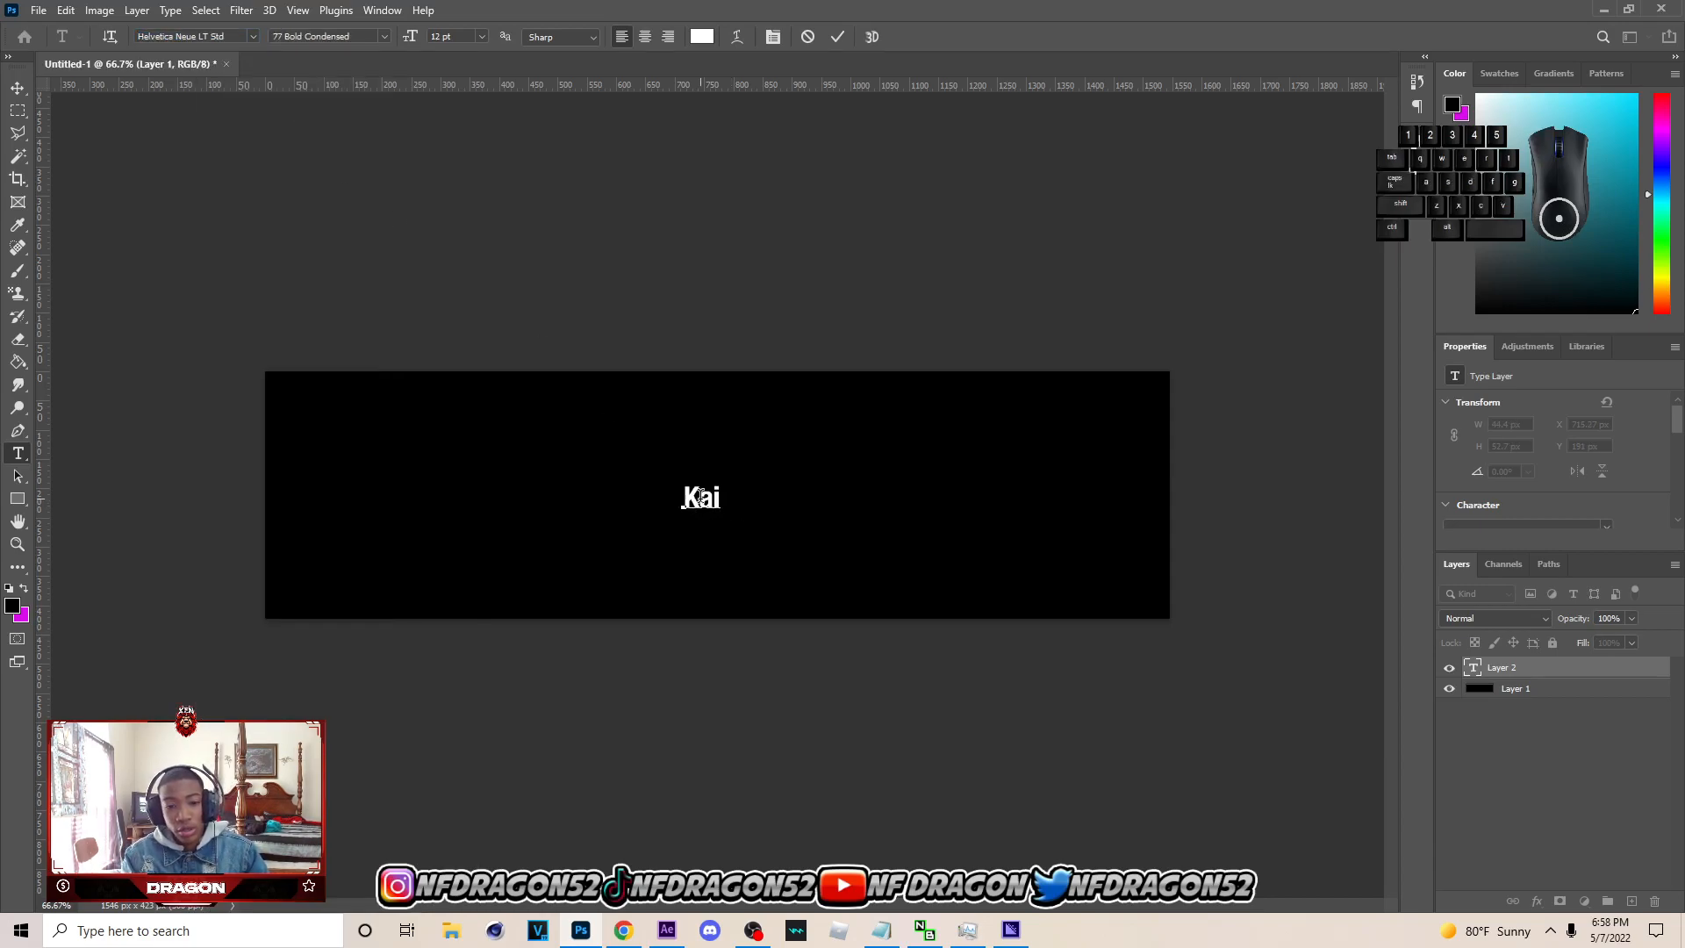
type("C")
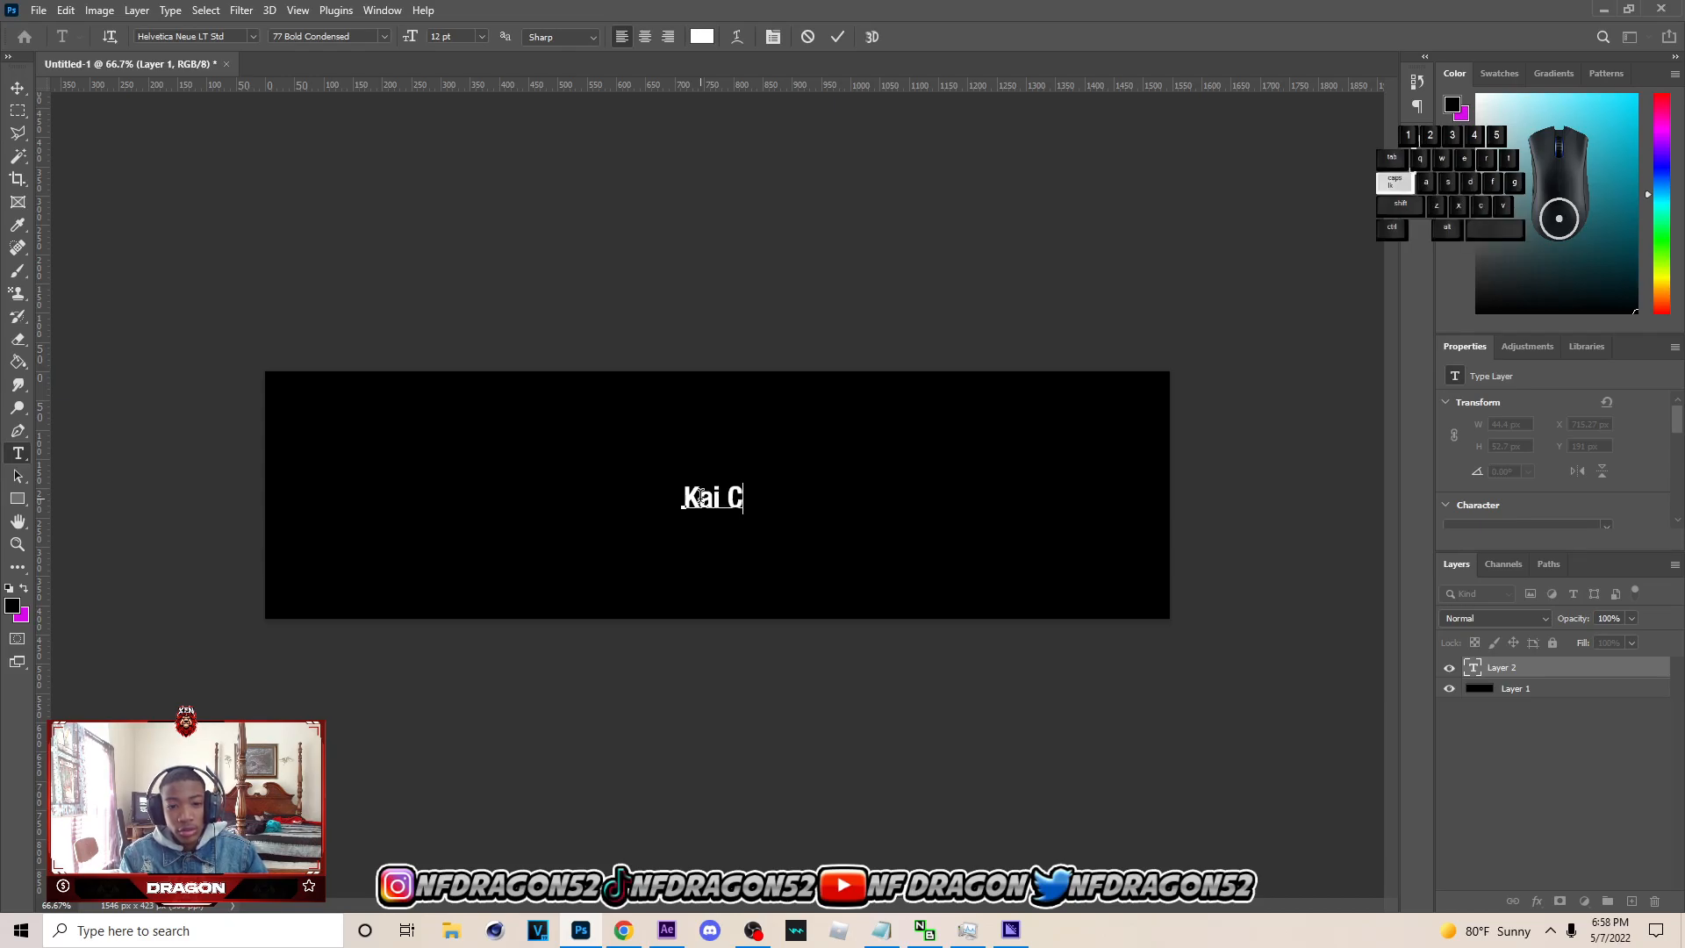
type("enat")
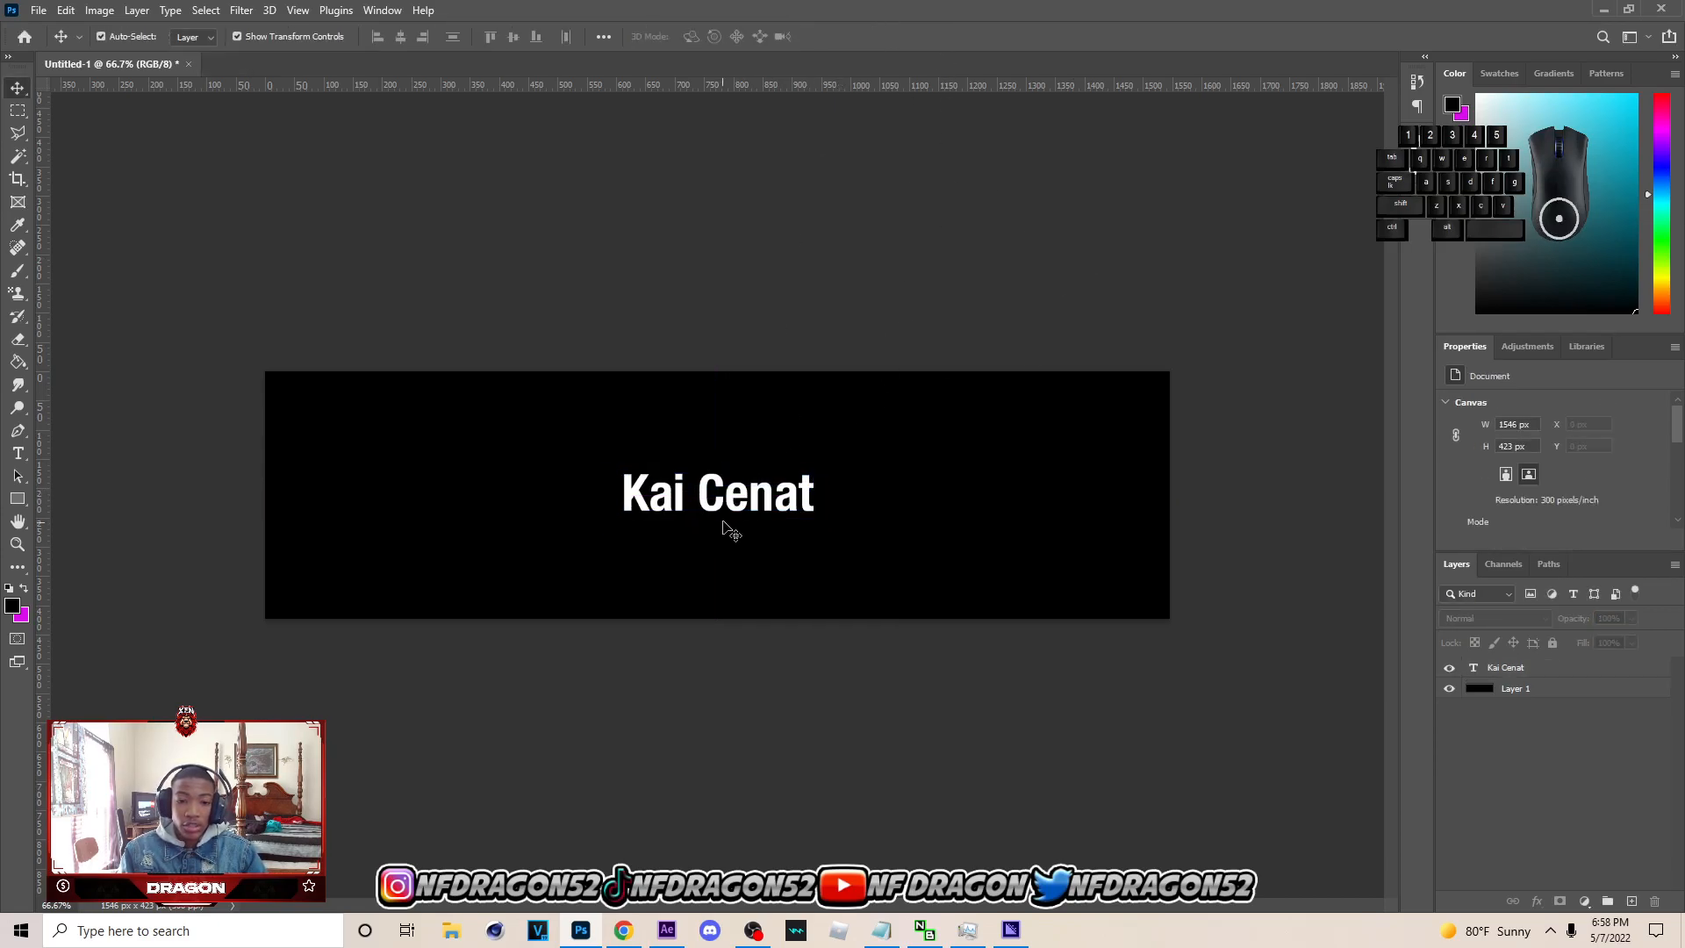
Add square brackets so the title reads '[Kai Cenat]', then recentre it
left_click(18, 453)
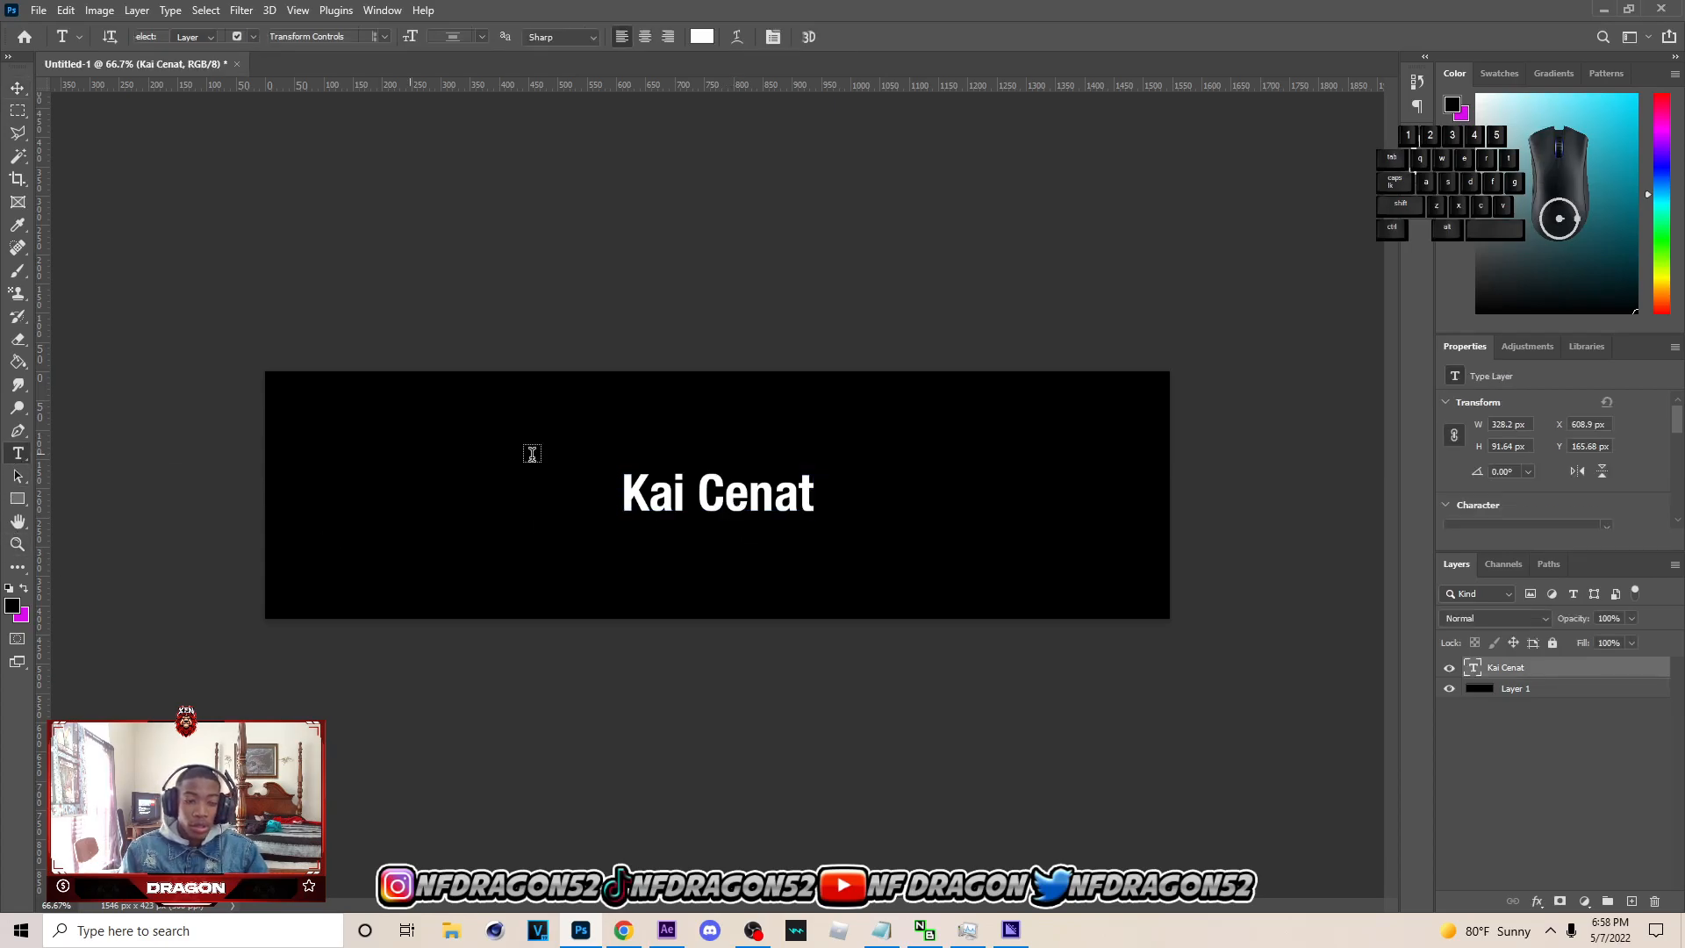
left_click(717, 492)
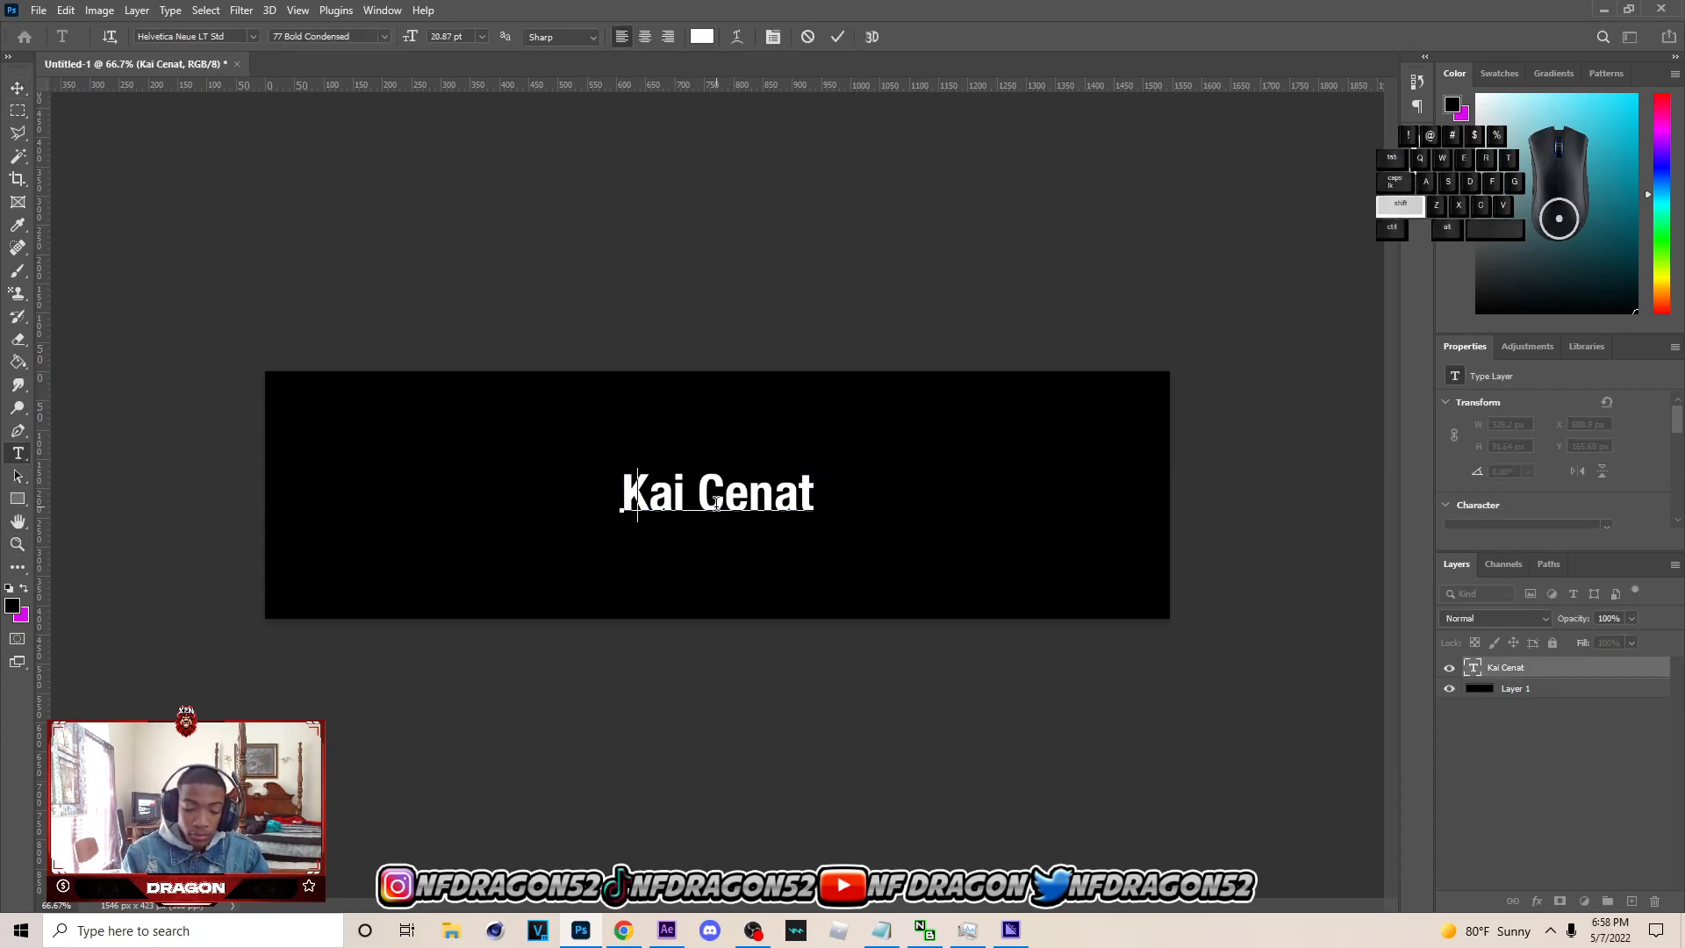
type("[")
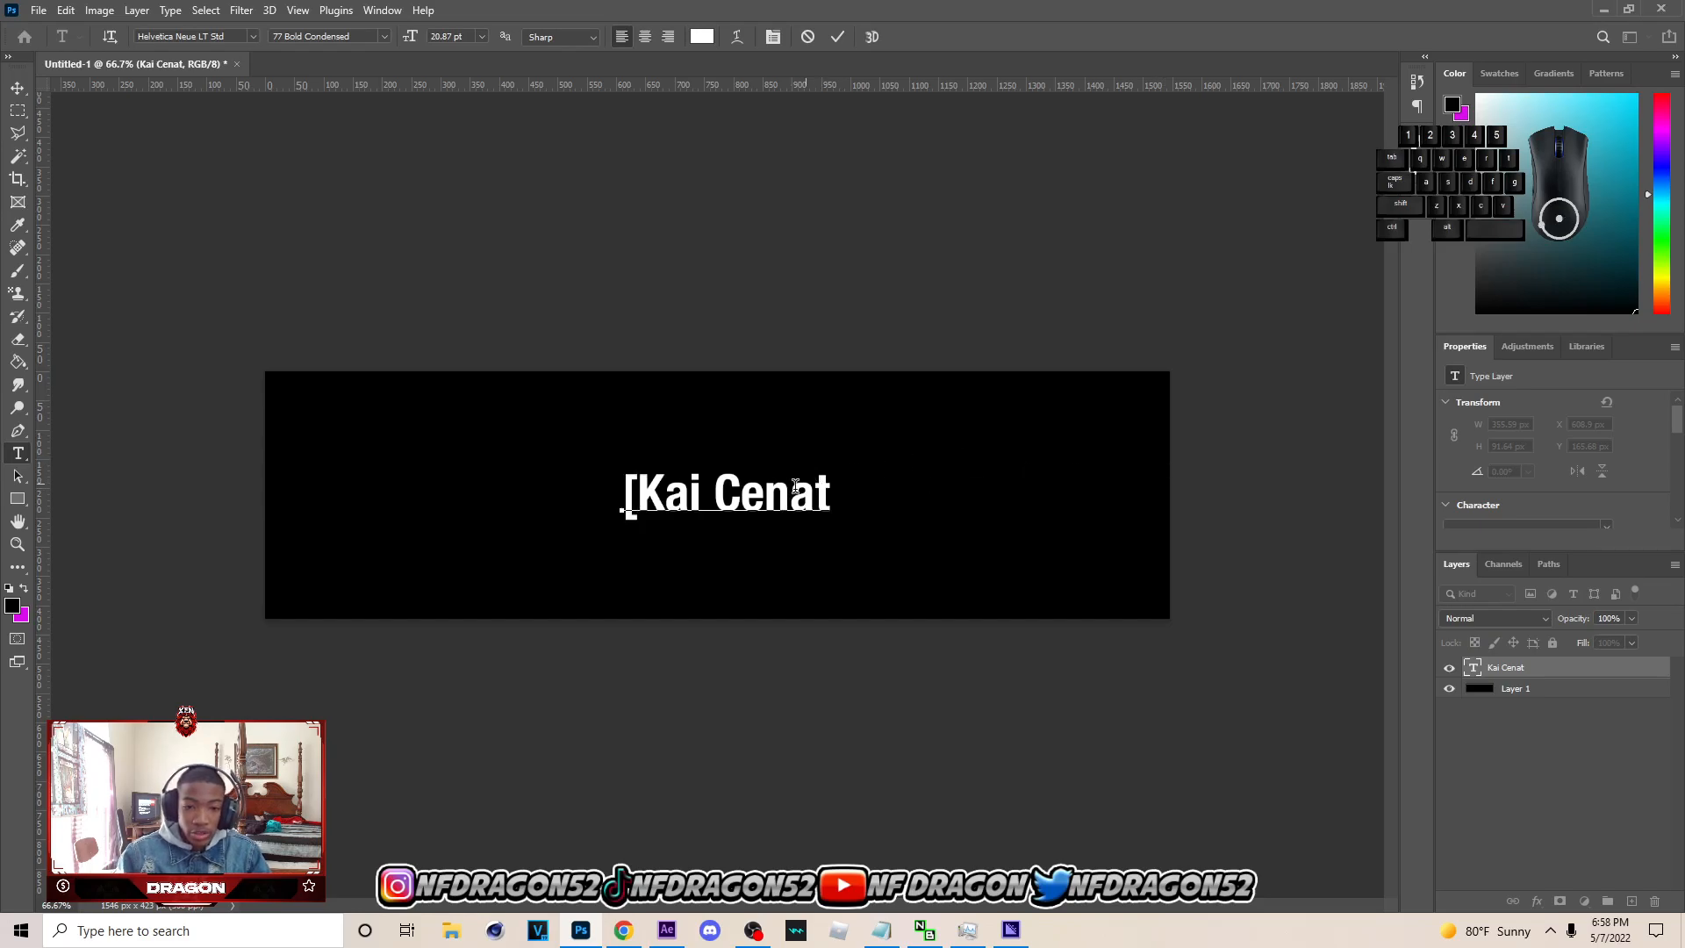
type("[")
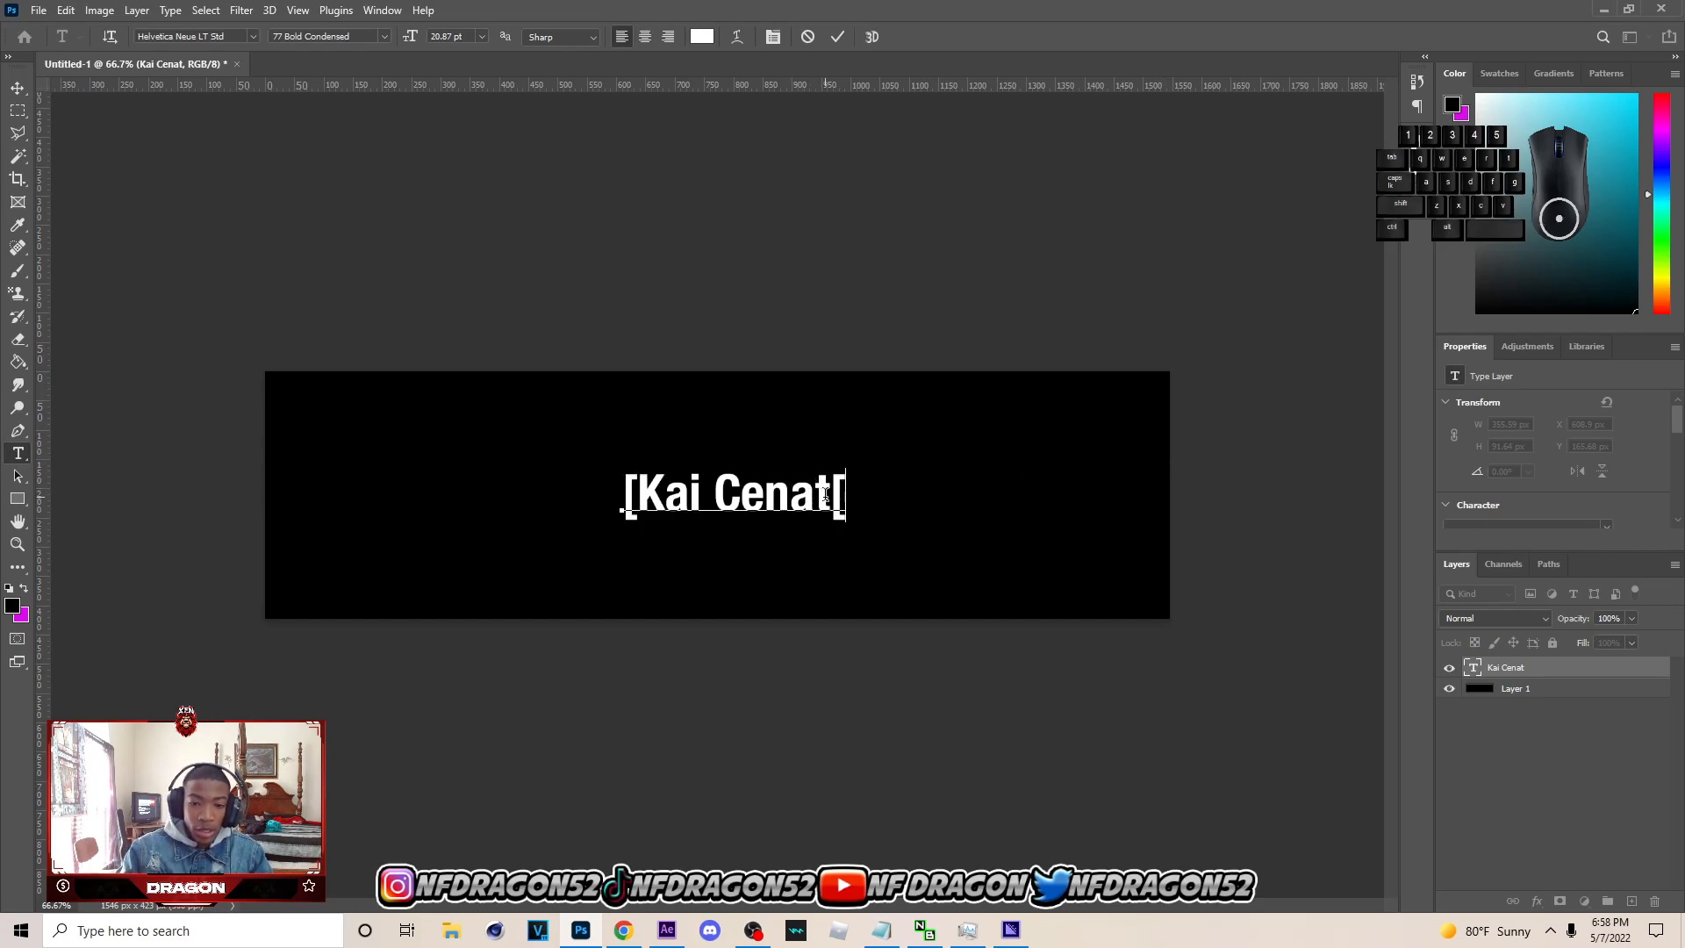
left_click(18, 89)
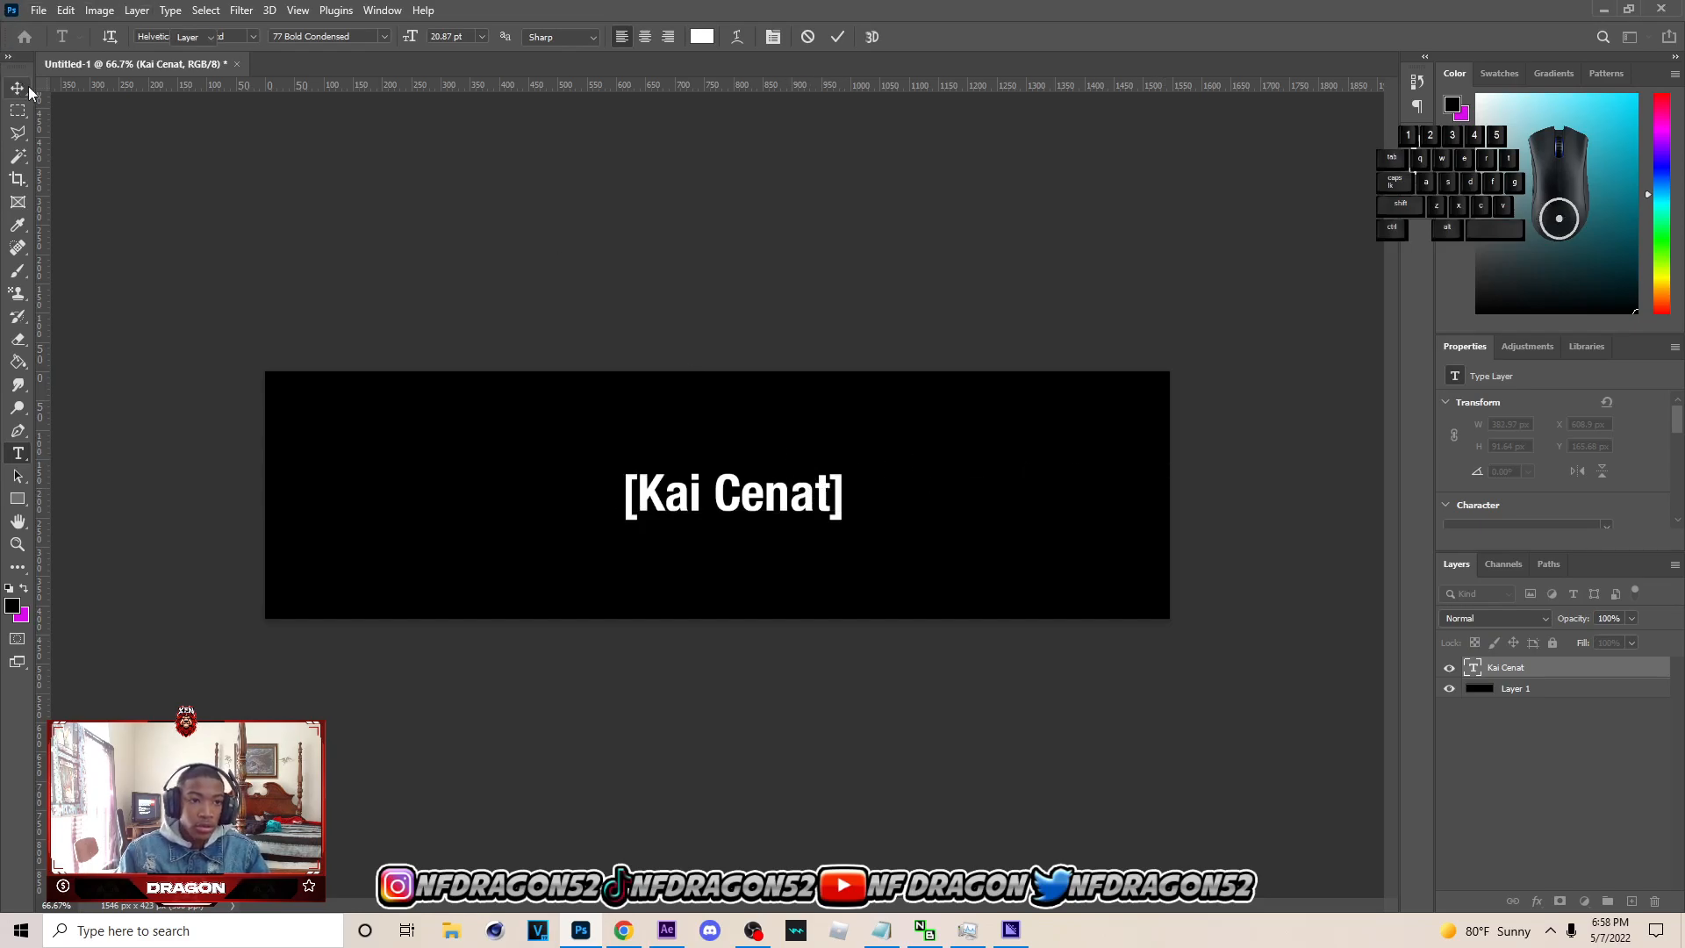
left_click(17, 88)
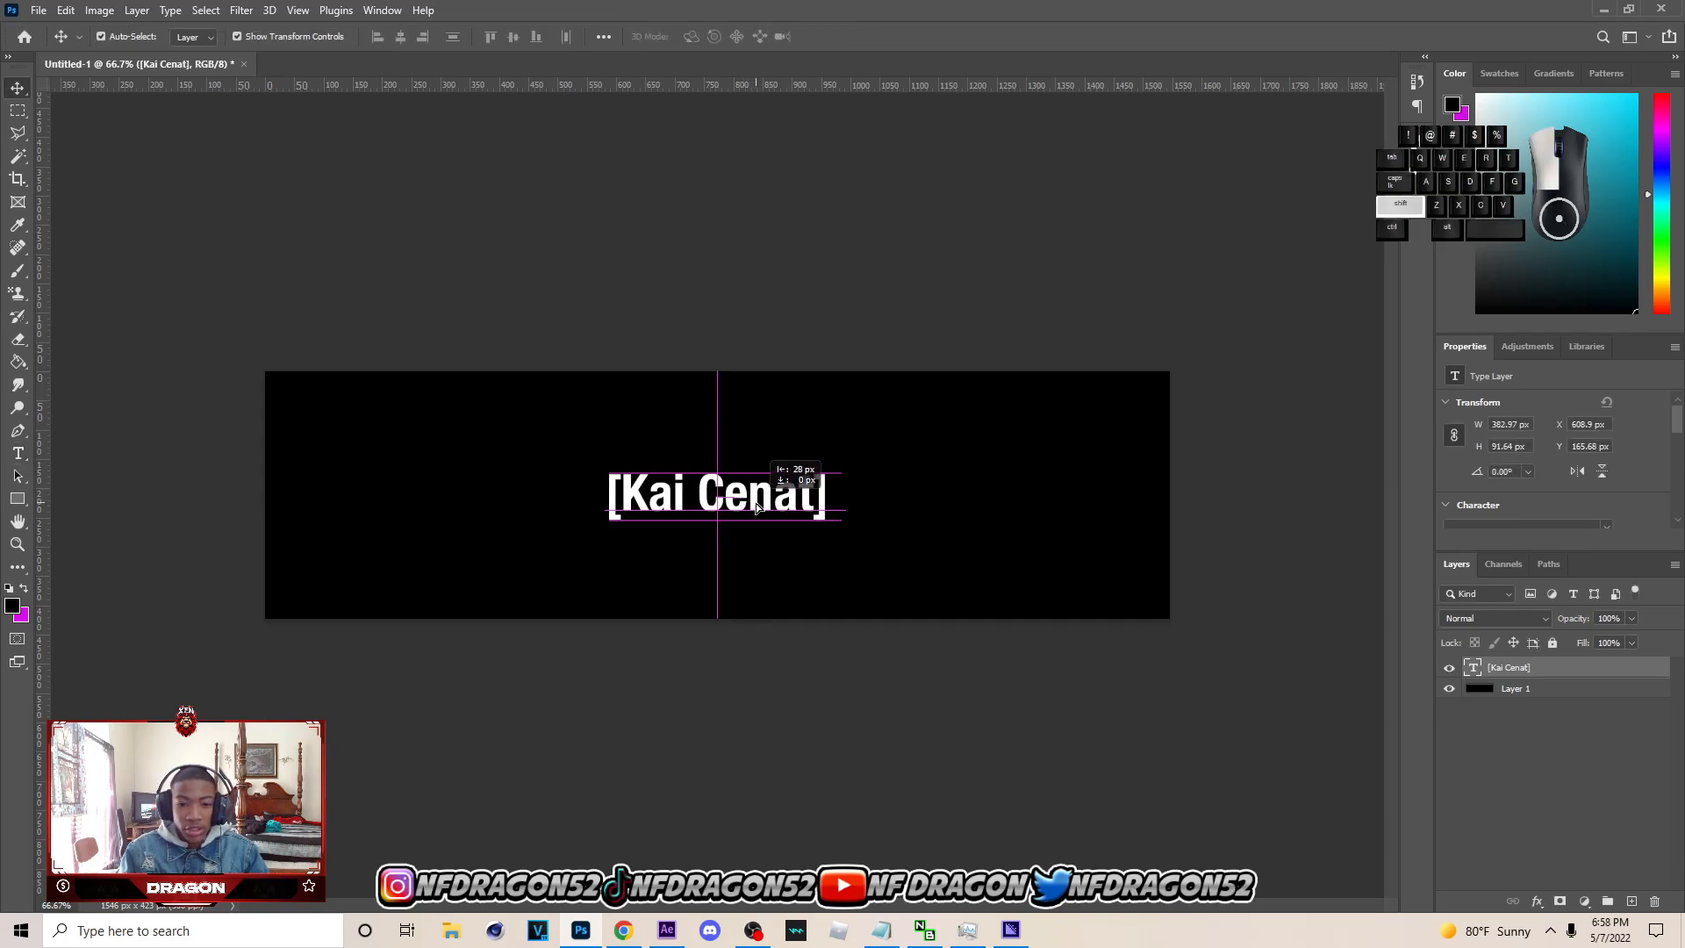
key("ctrl+t")
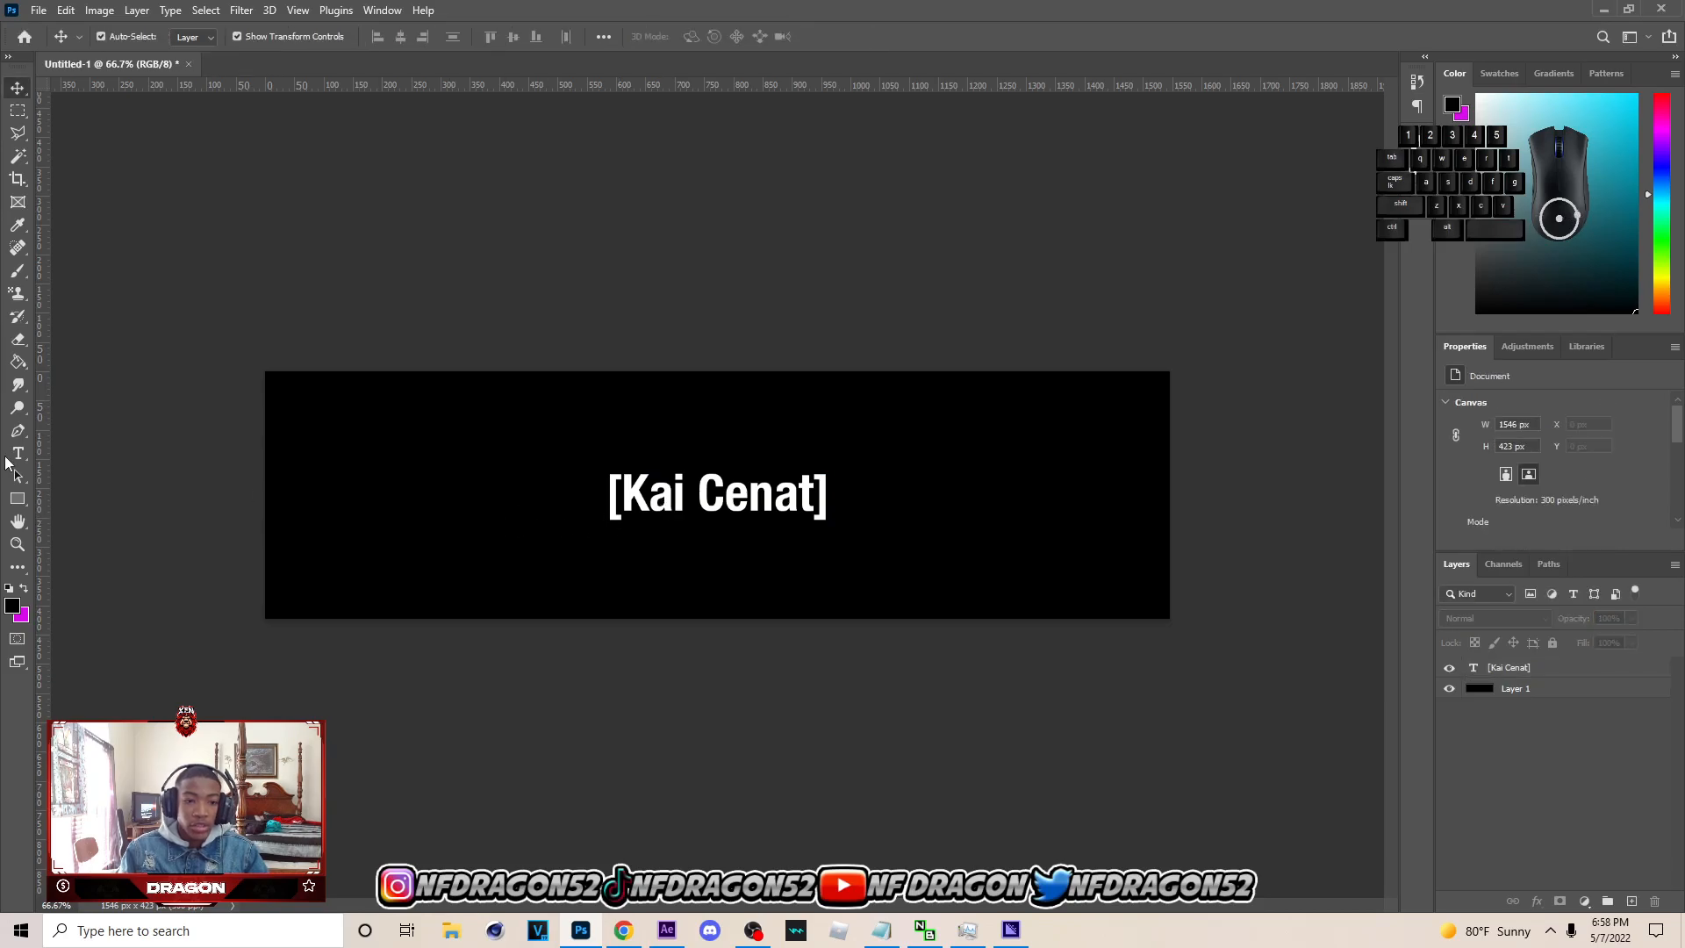
Type the line 'Subscribe for more content.' below the title
left_click(18, 451)
type("k")
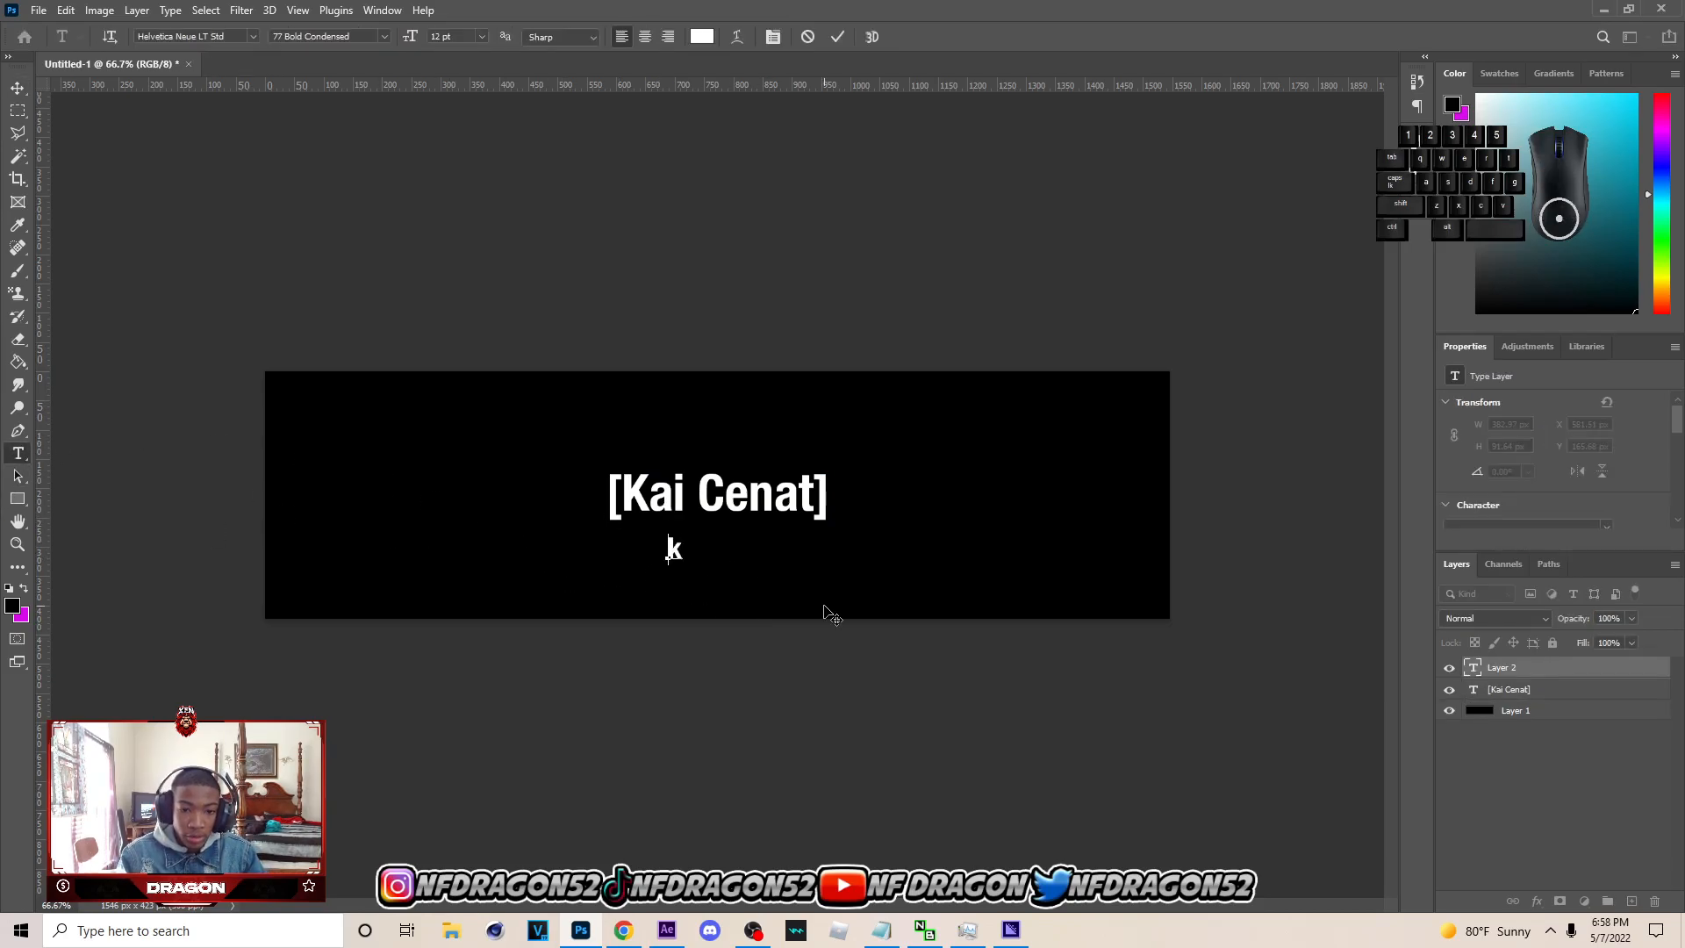
type("s")
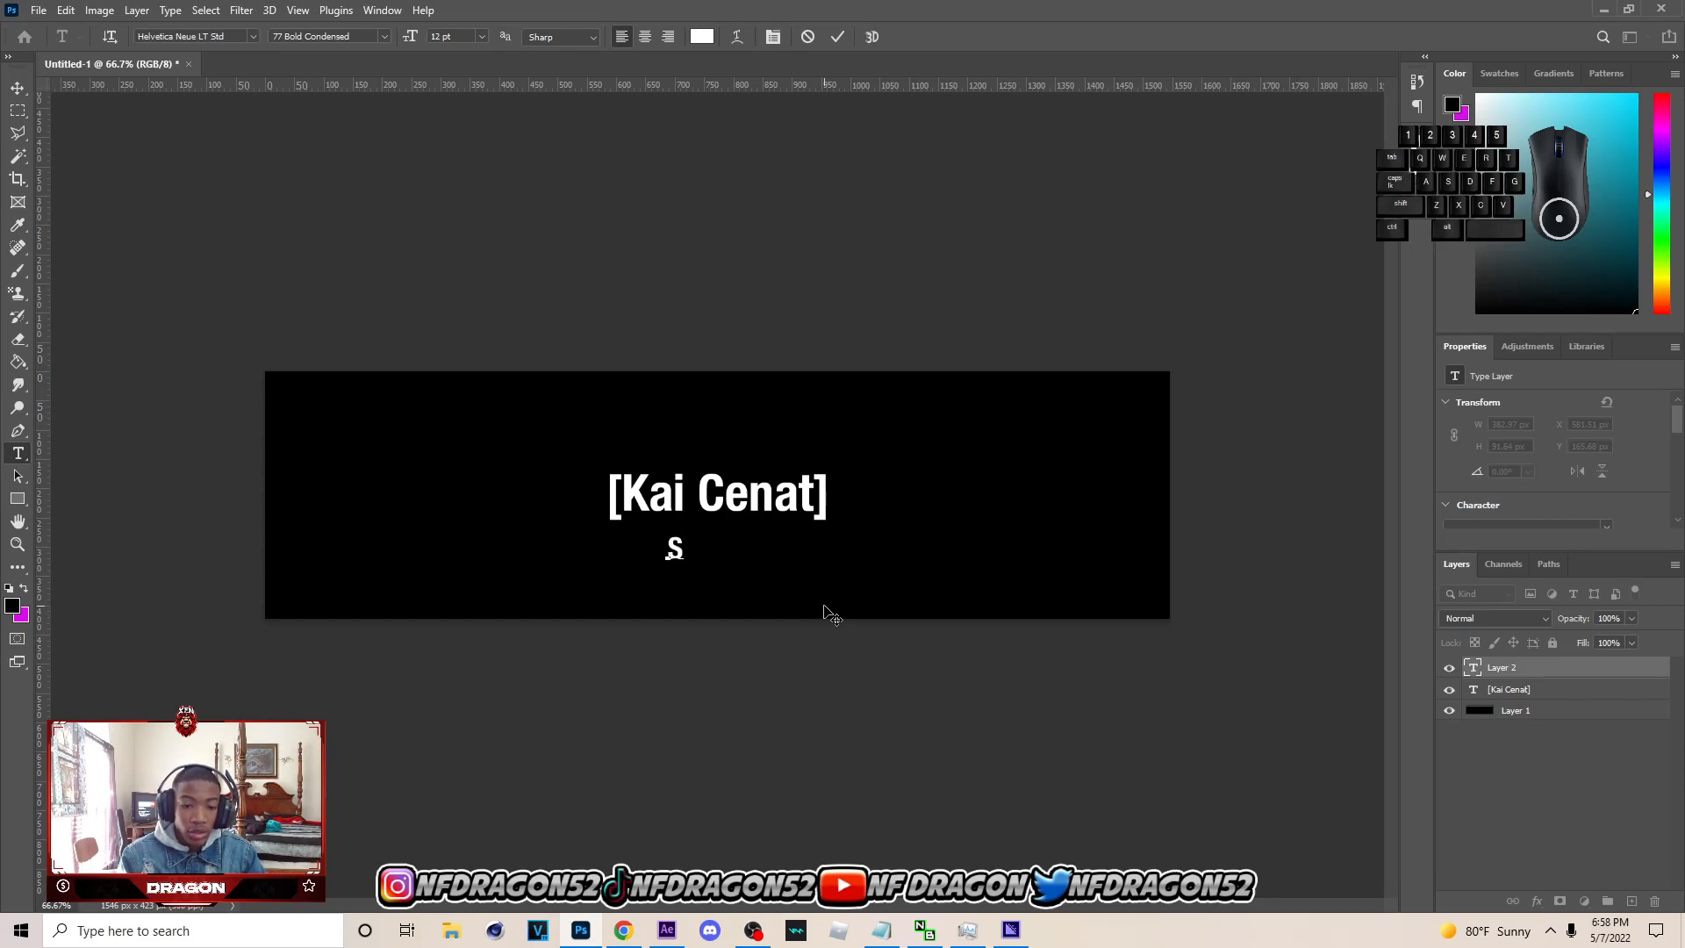
type("ub")
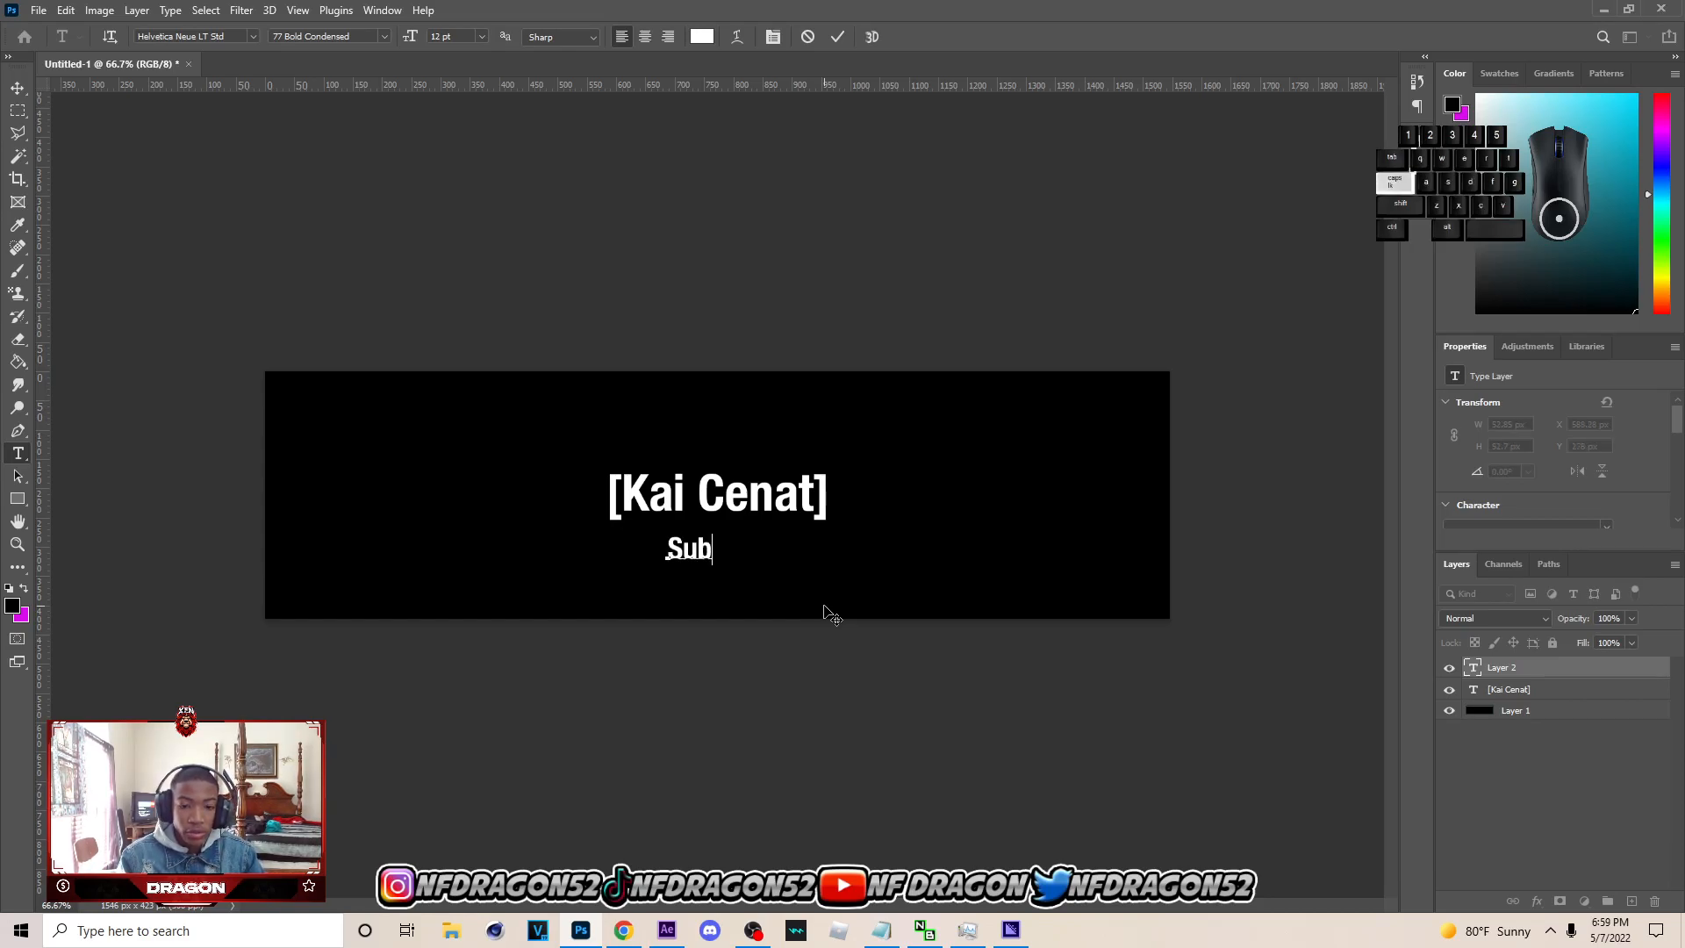
type("scribe for more cont")
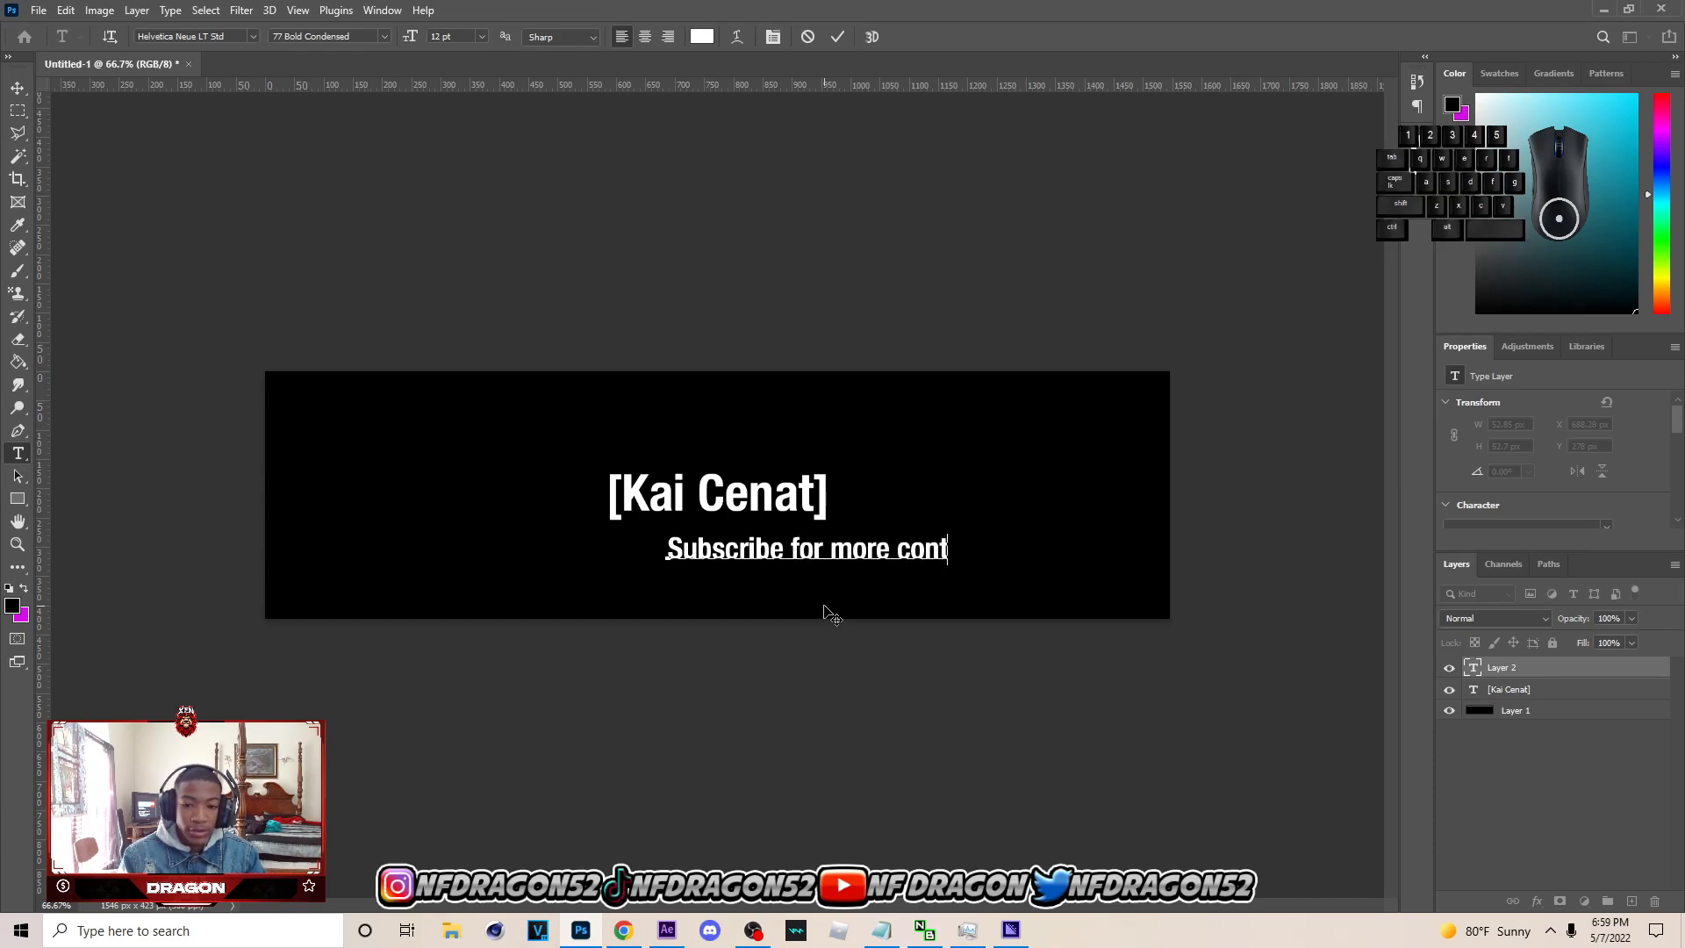
type("ent.")
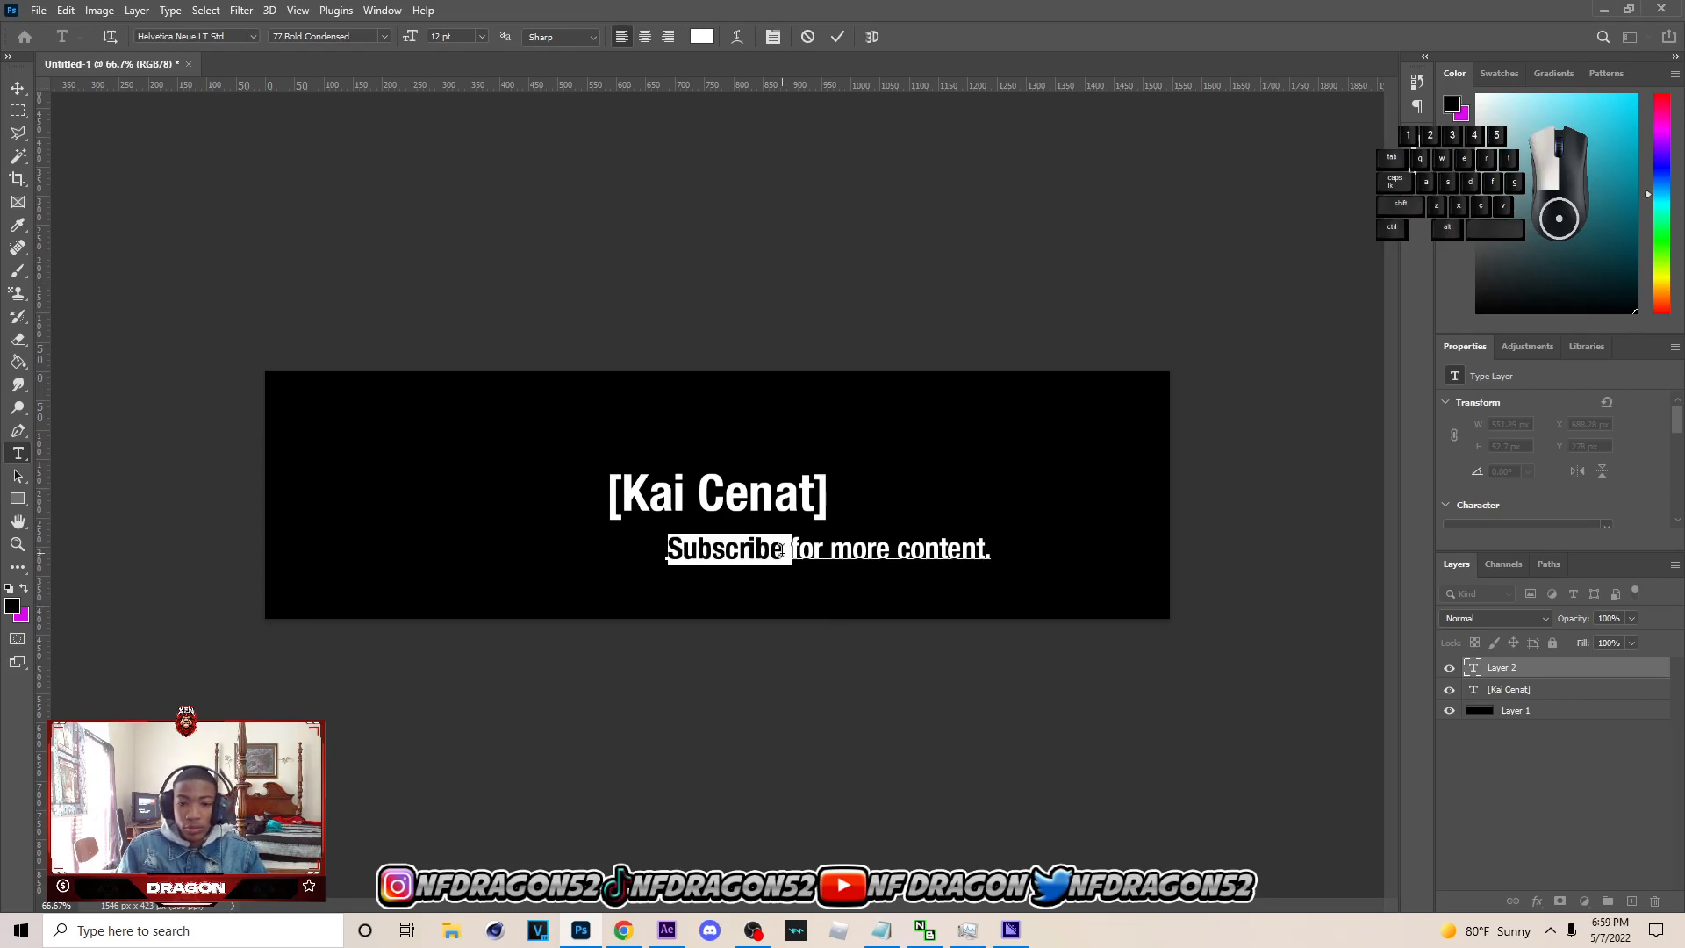
Keep the subscribe text white, then scale it down and centre it under the title
left_click(703, 35)
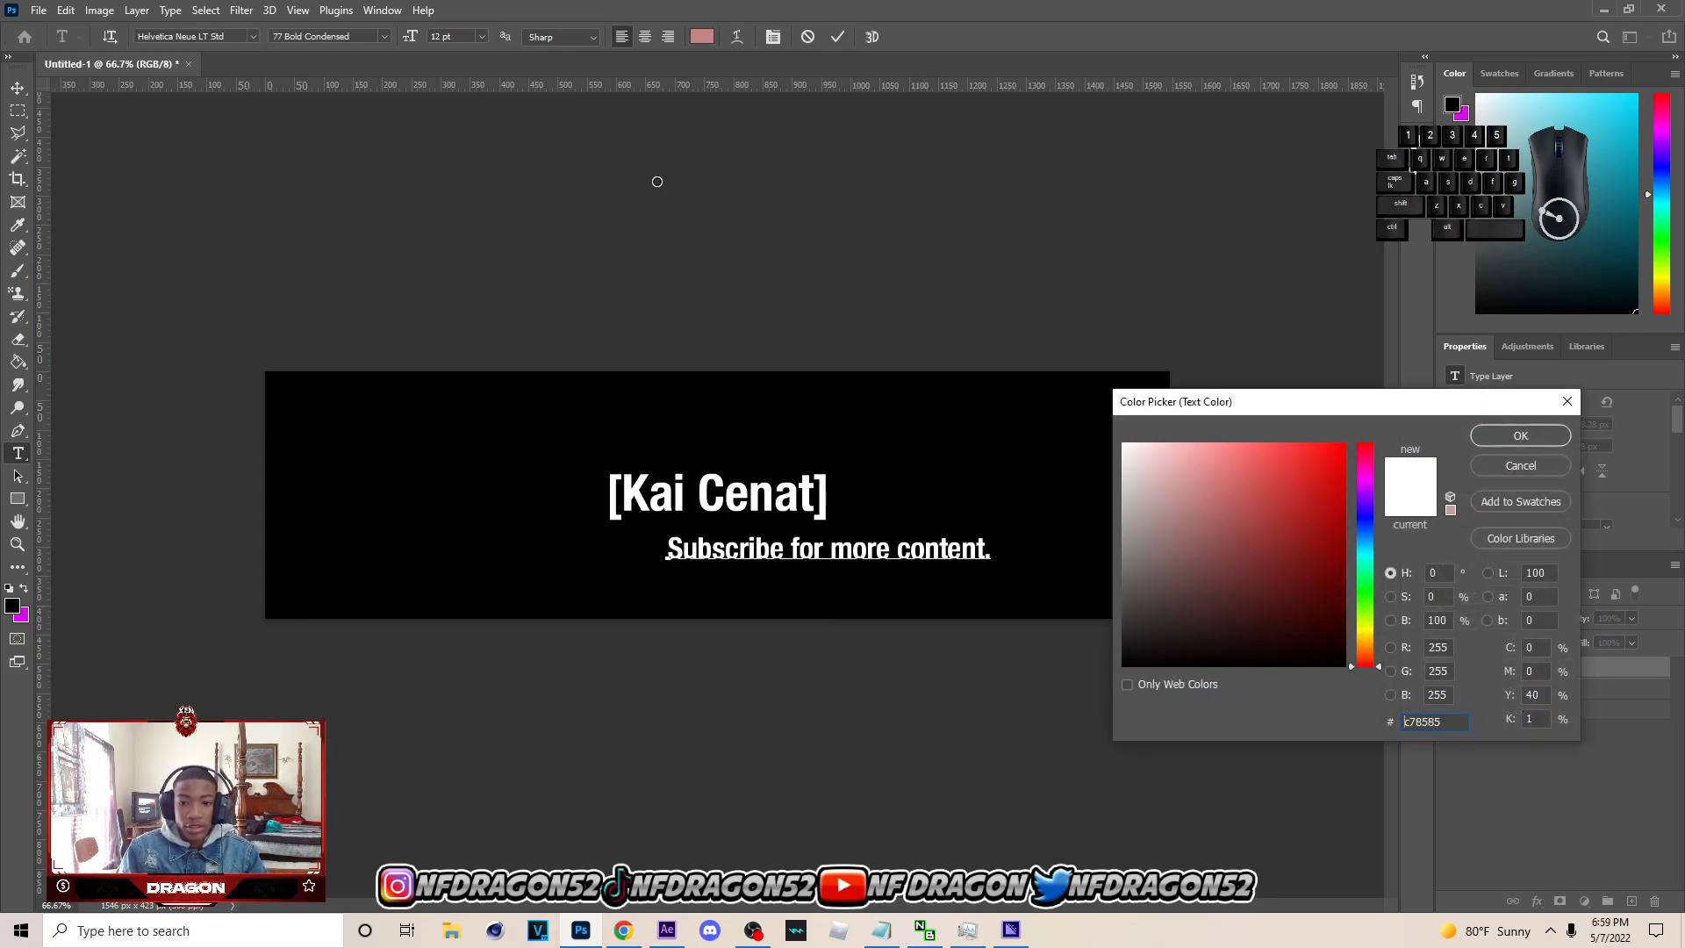
left_click(1518, 435)
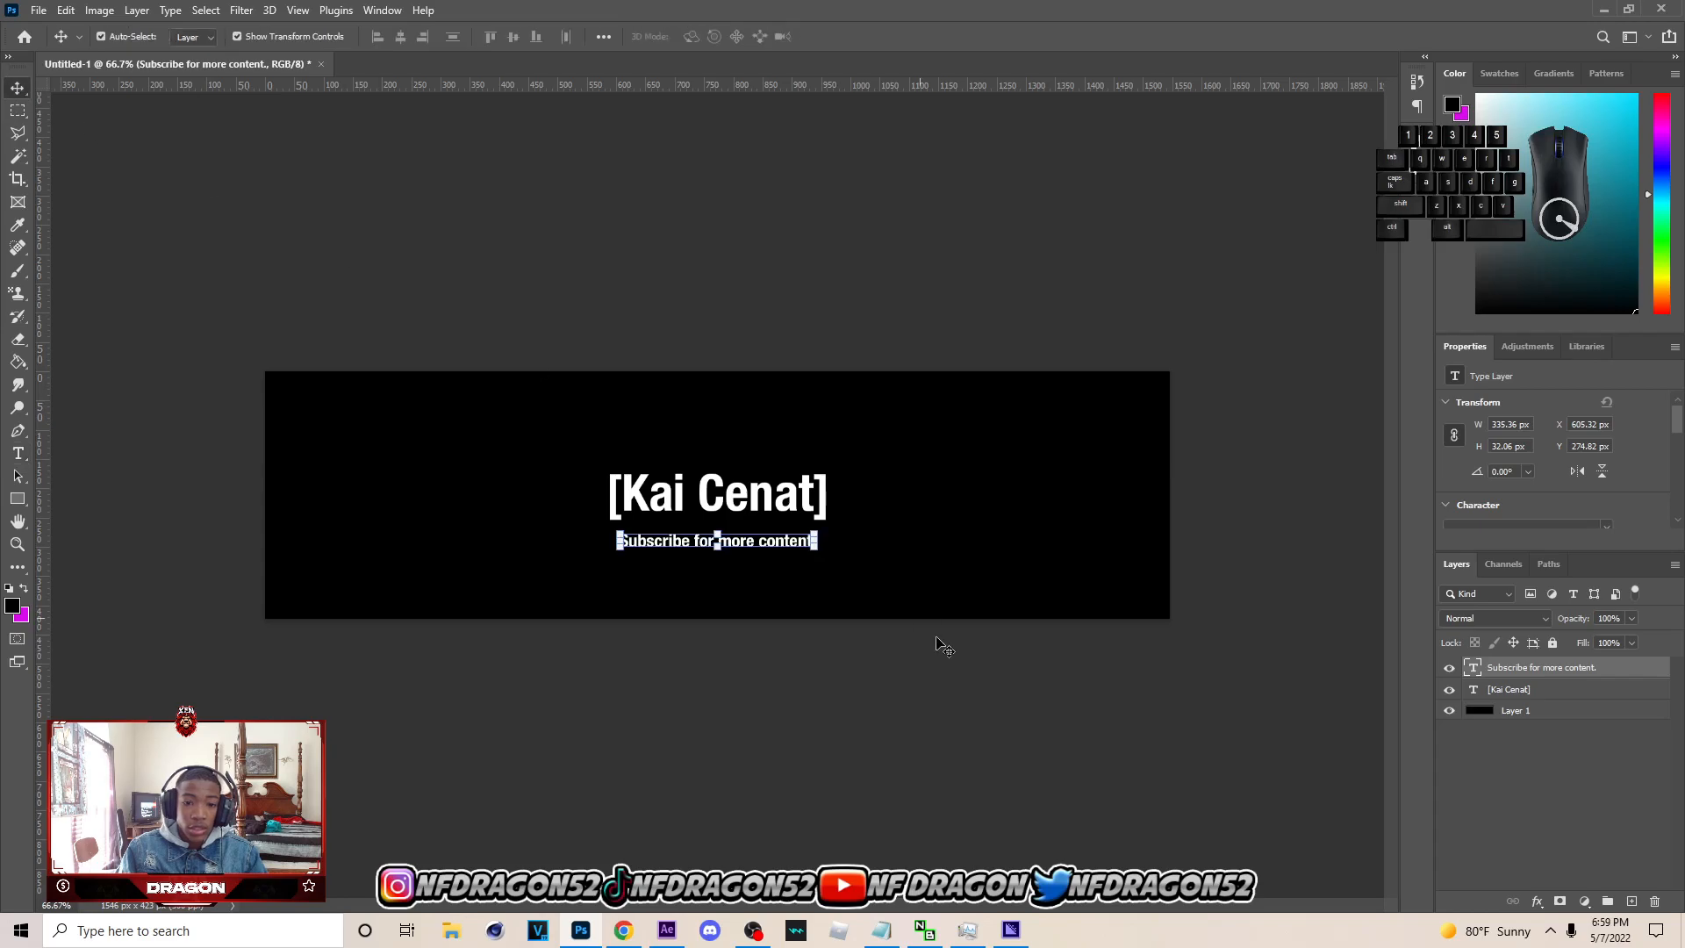
key("ctrl+t")
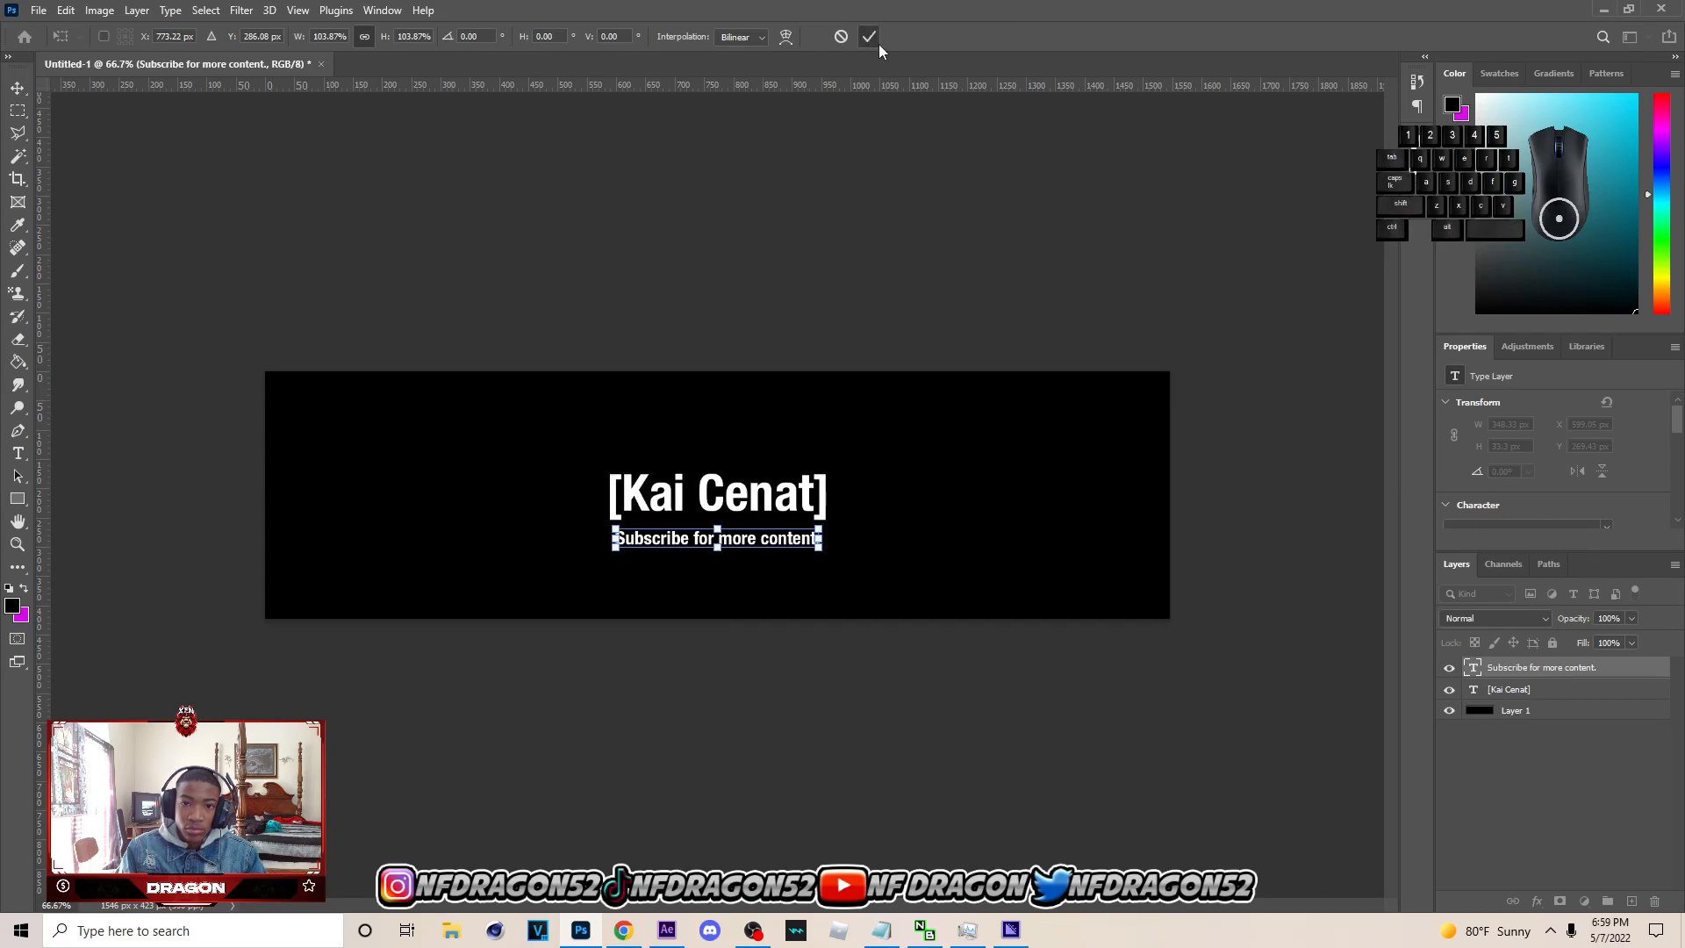
Commit the subscribe line's resize and deselect the layer
left_click(868, 35)
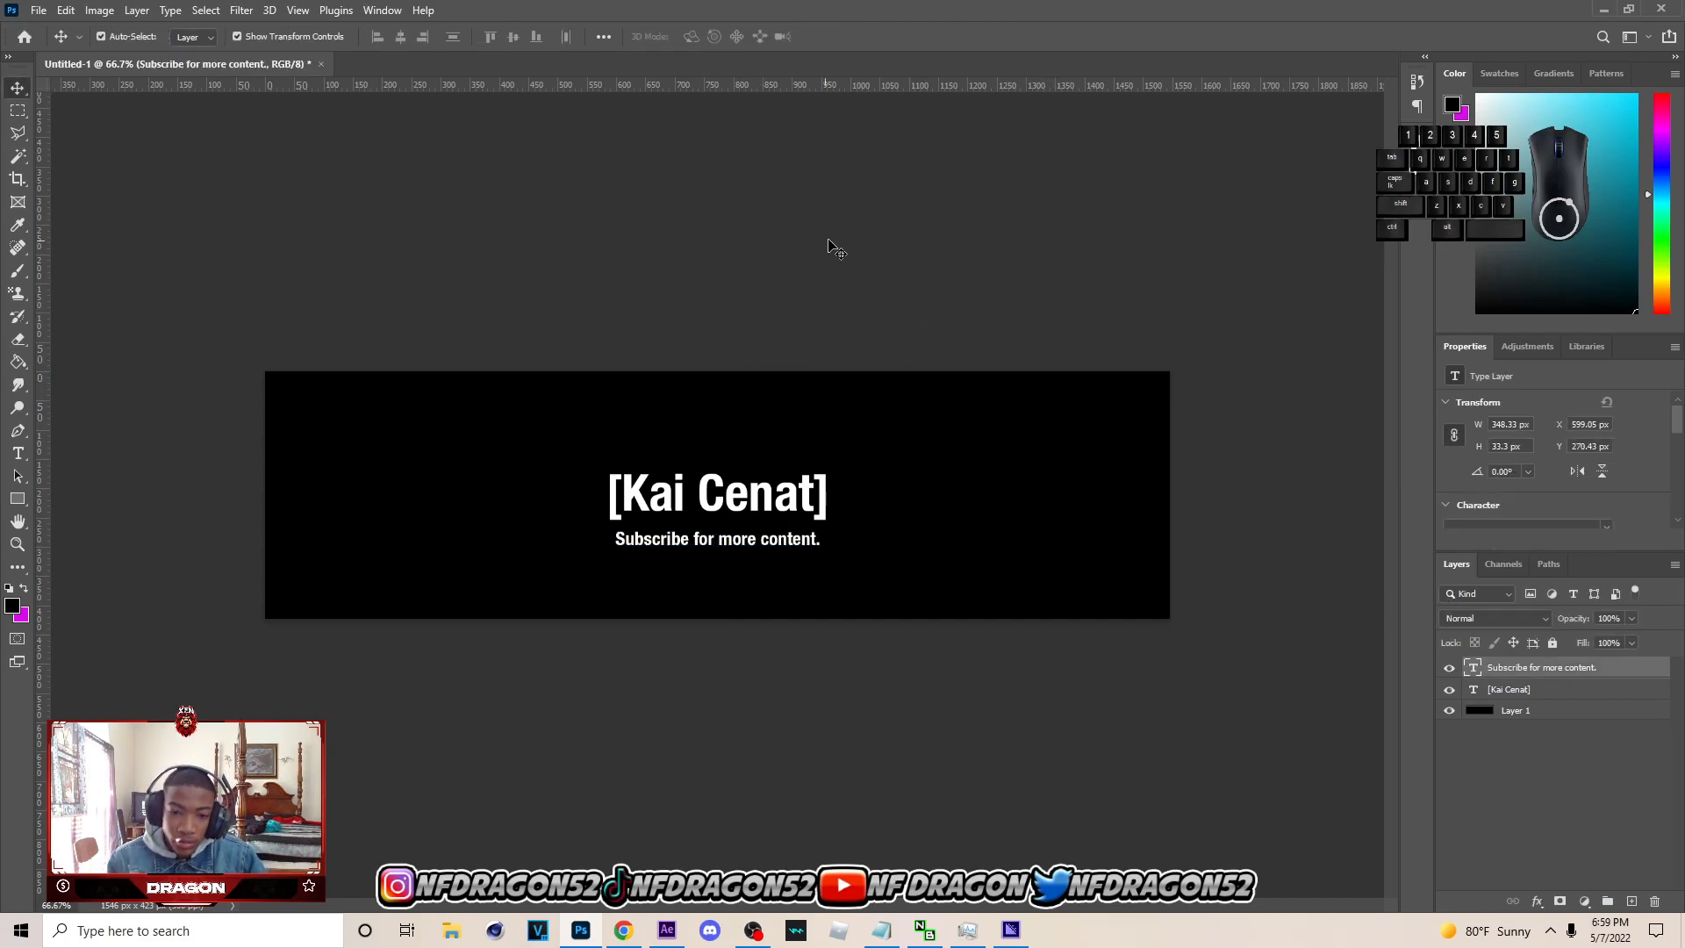
left_click(37, 10)
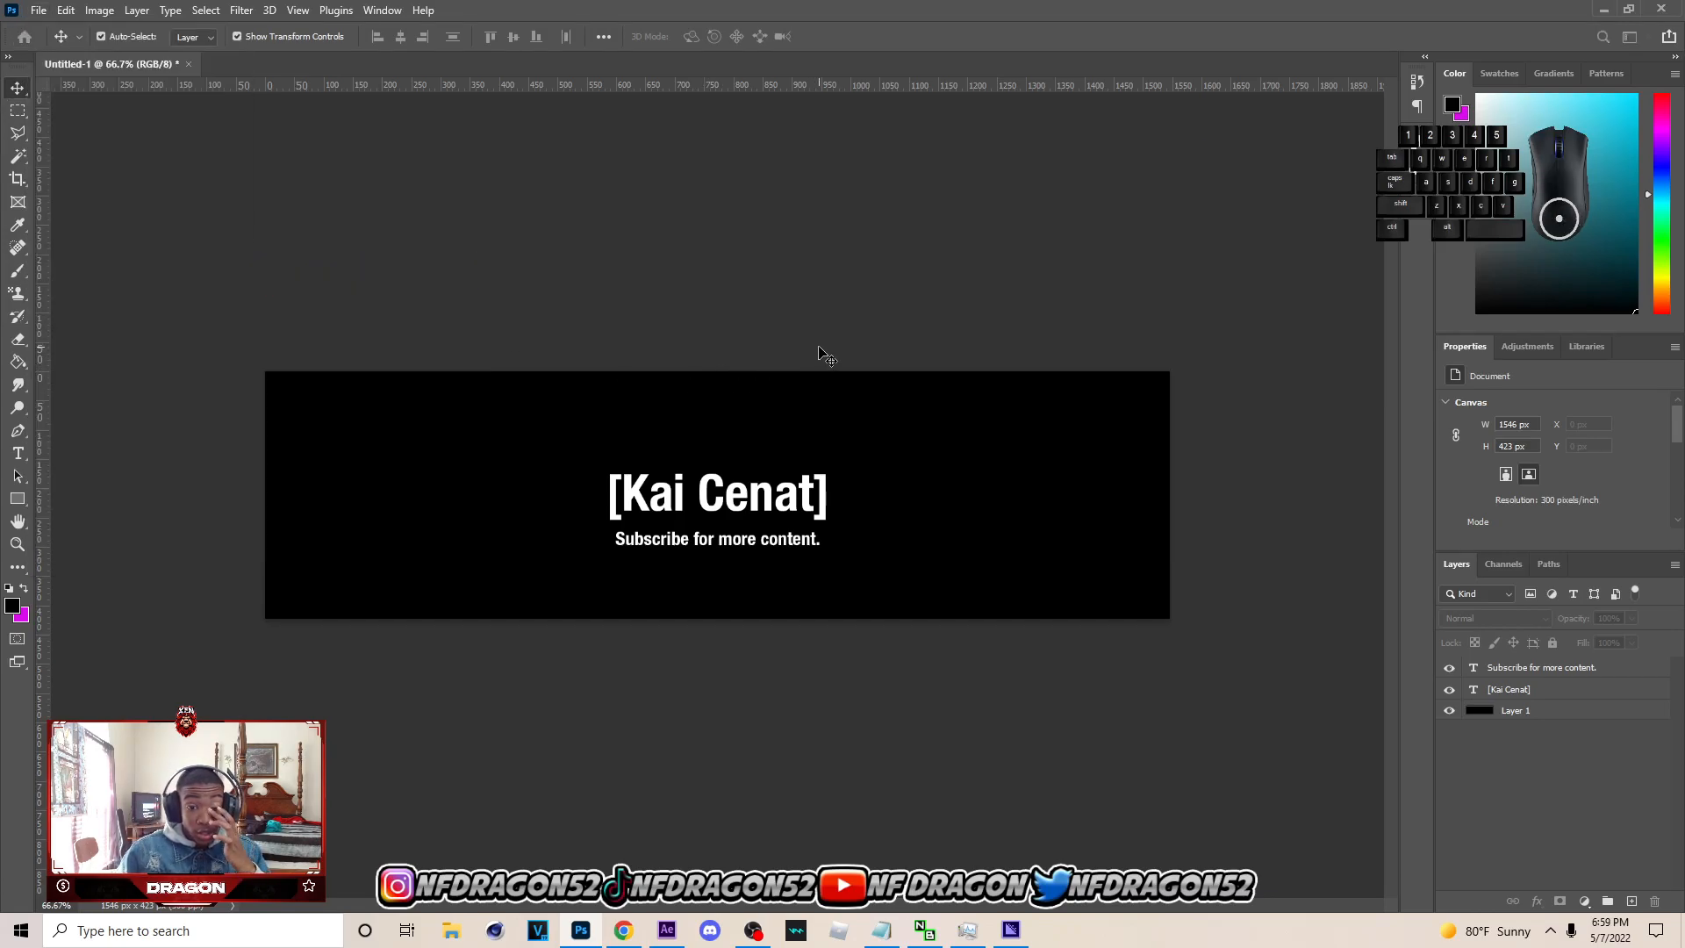
mouse_move(856, 403)
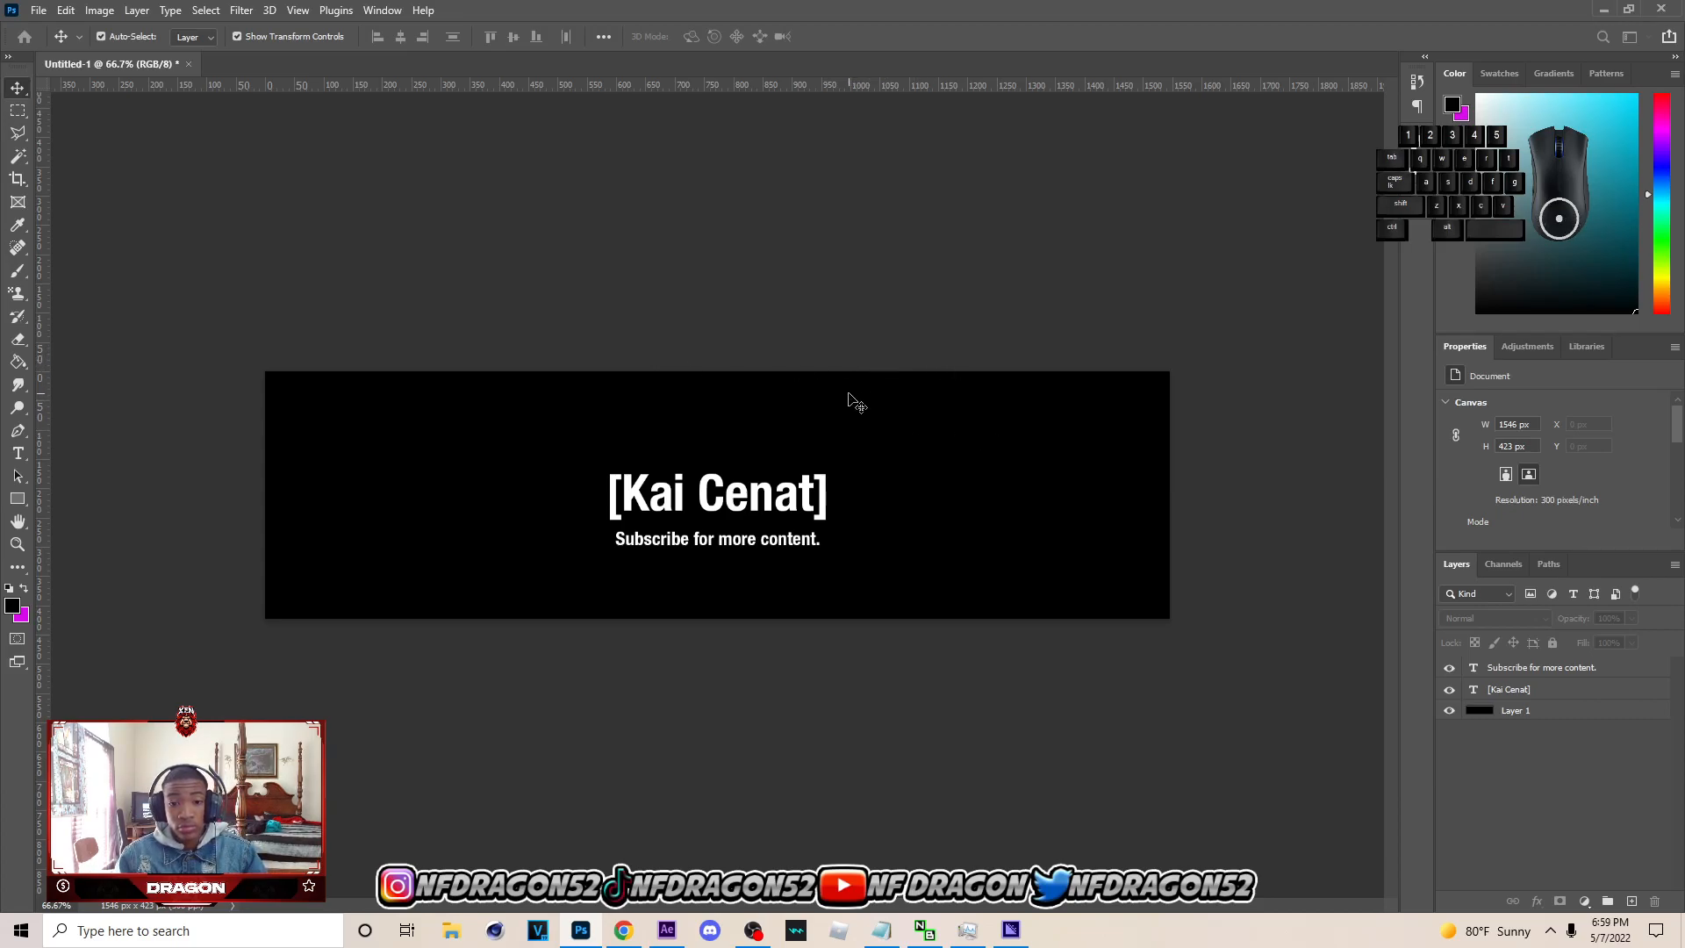
mouse_move(41, 24)
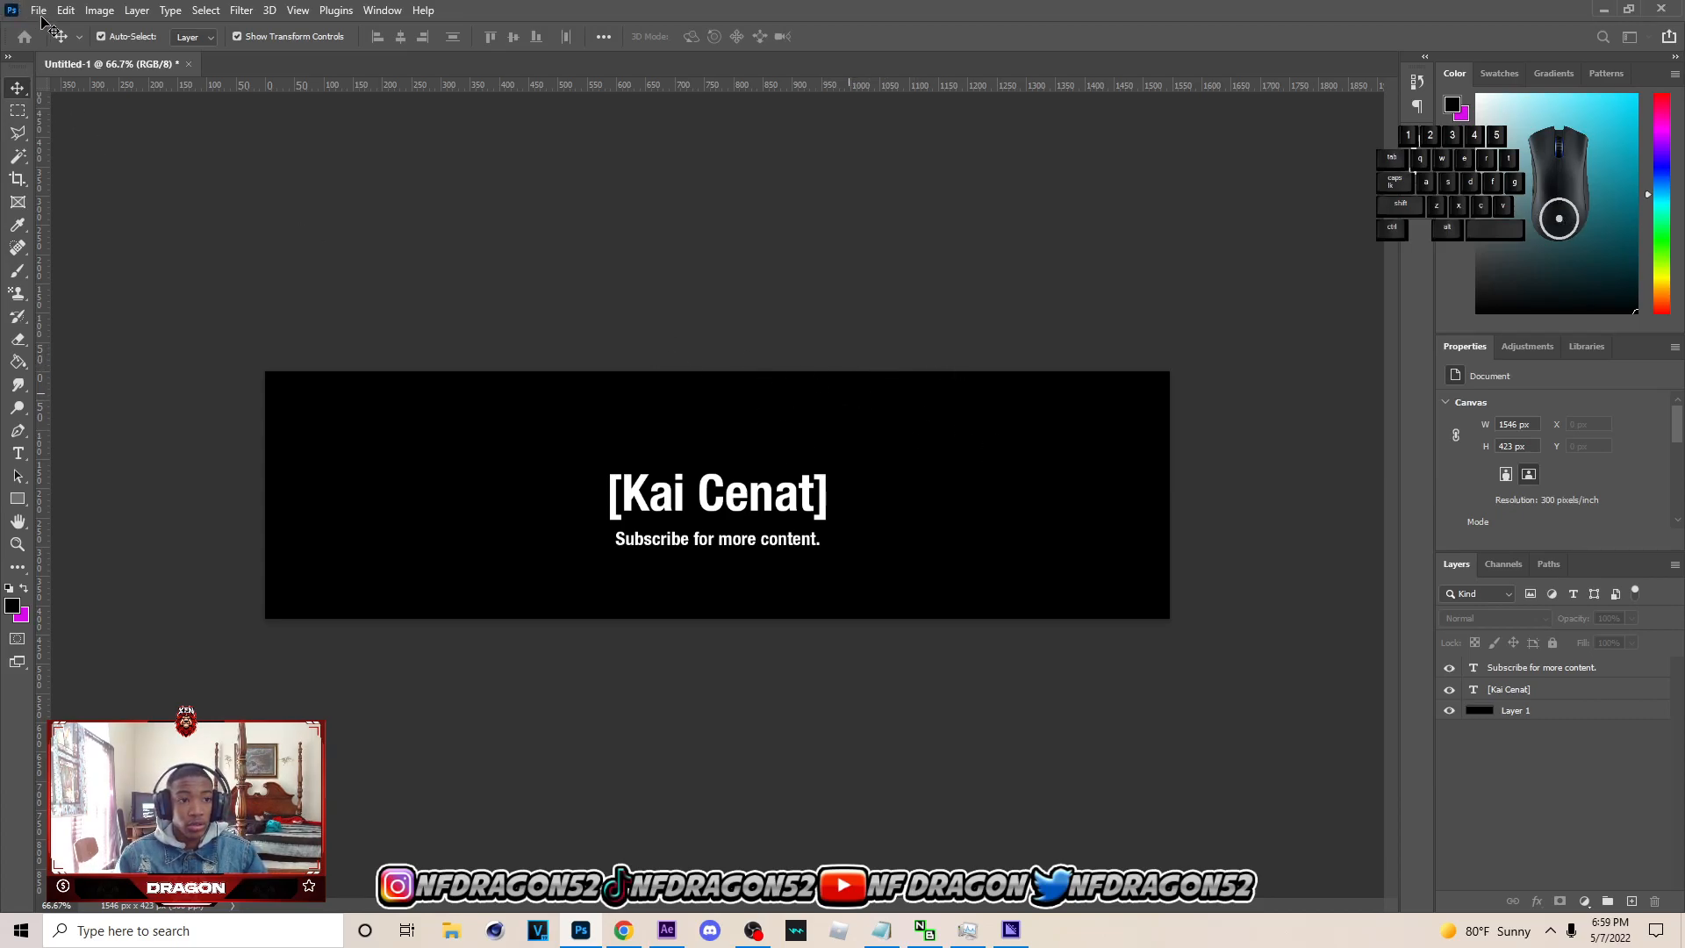
Export the banner with Export As as a PNG named 'Kai Replica'
left_click(38, 9)
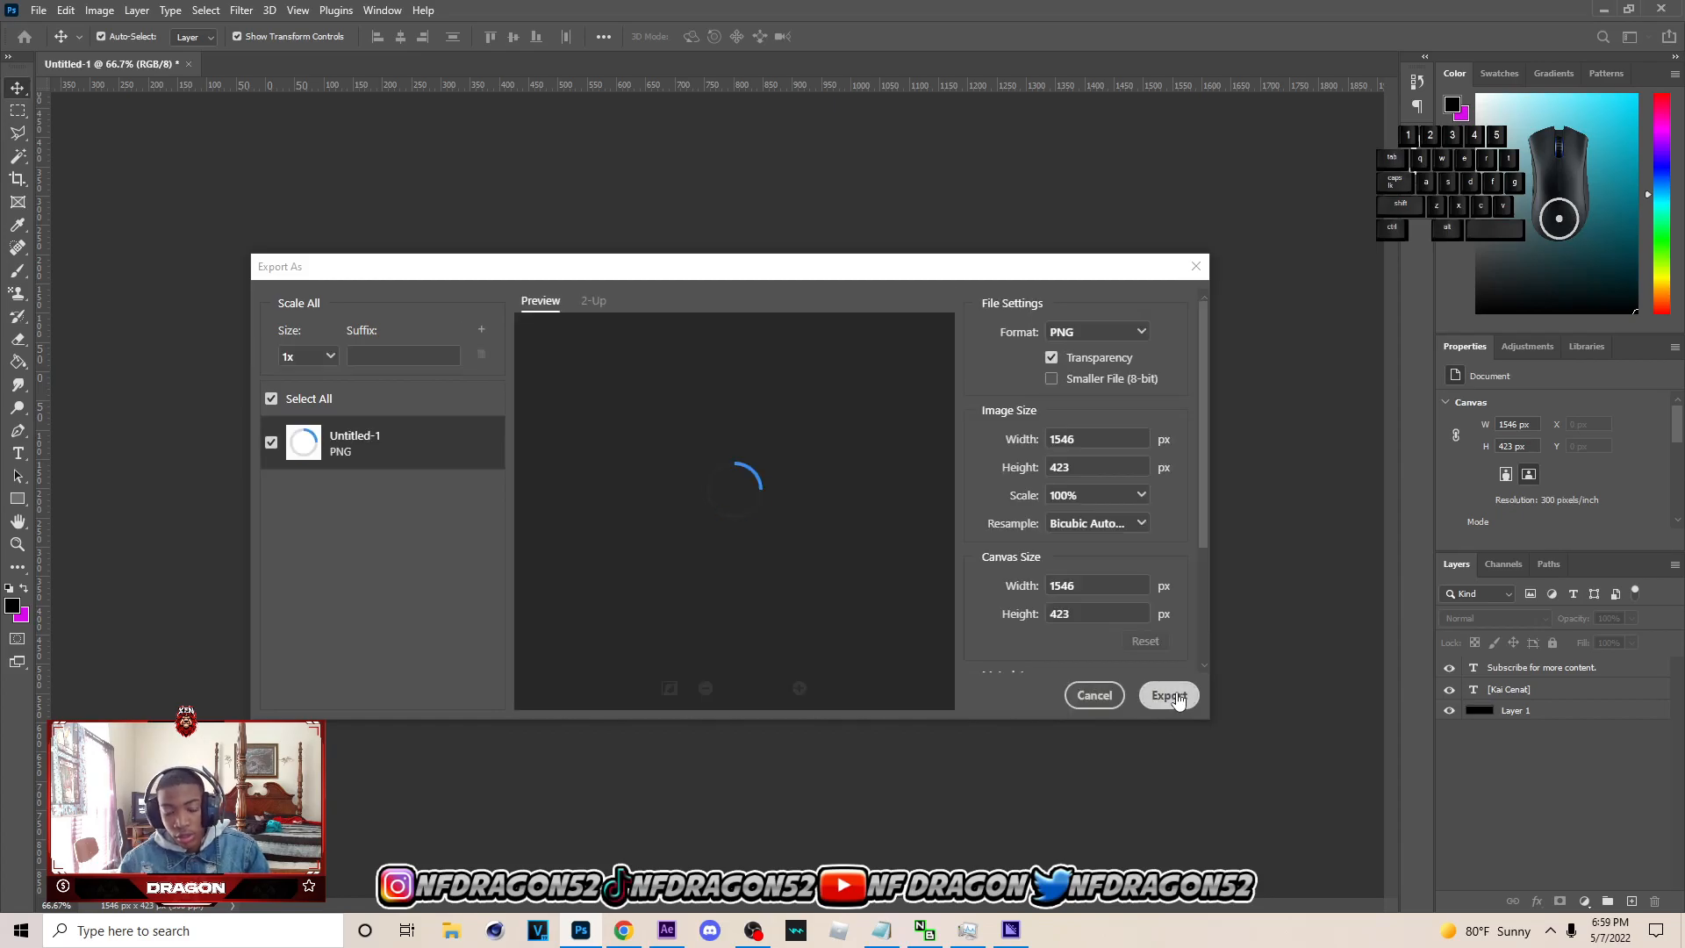
left_click(1168, 695)
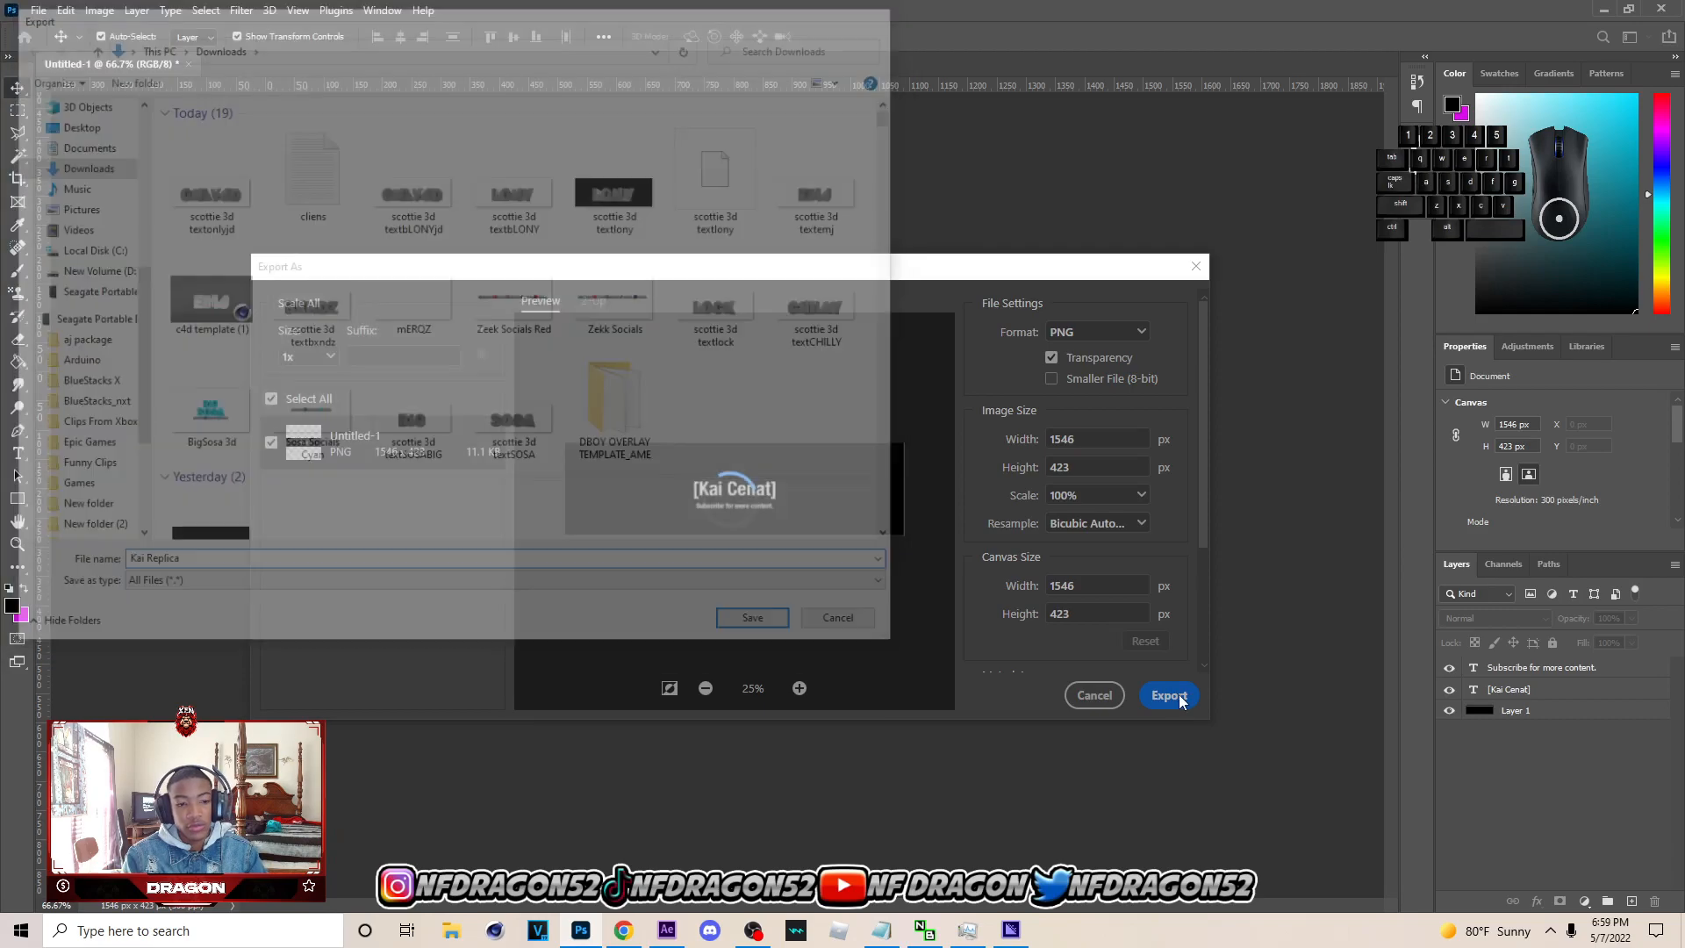
left_click(38, 10)
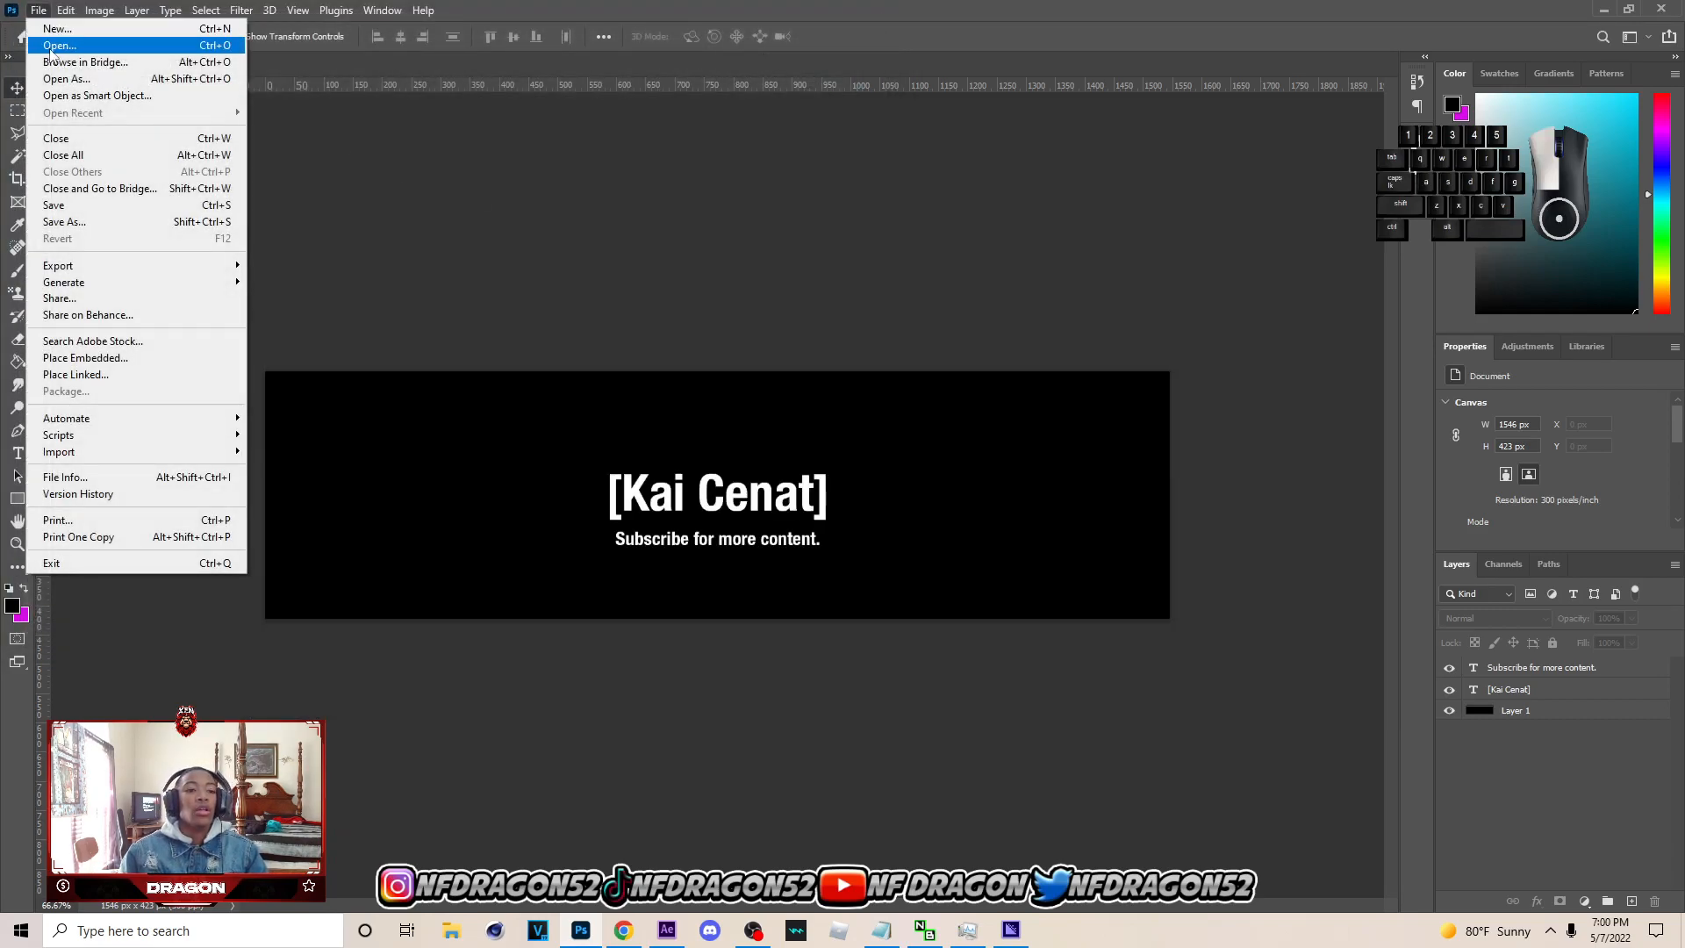
Open youtube-channel-art-sizing-template.png from the Downloads folder
left_click(58, 45)
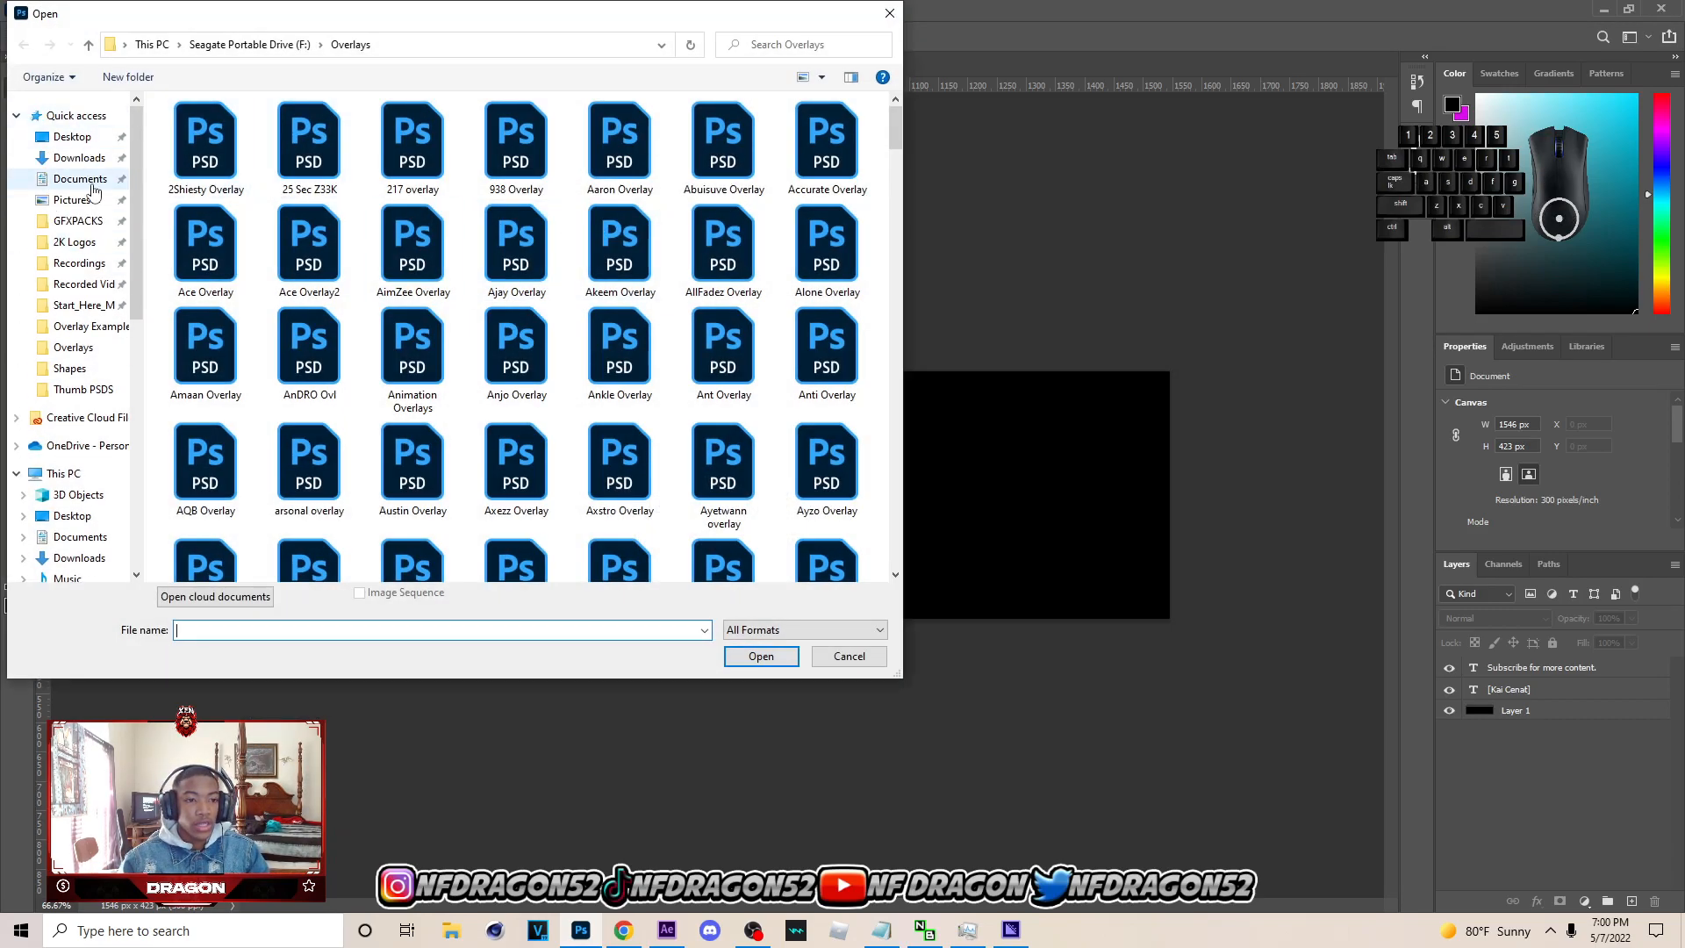
left_click(77, 157)
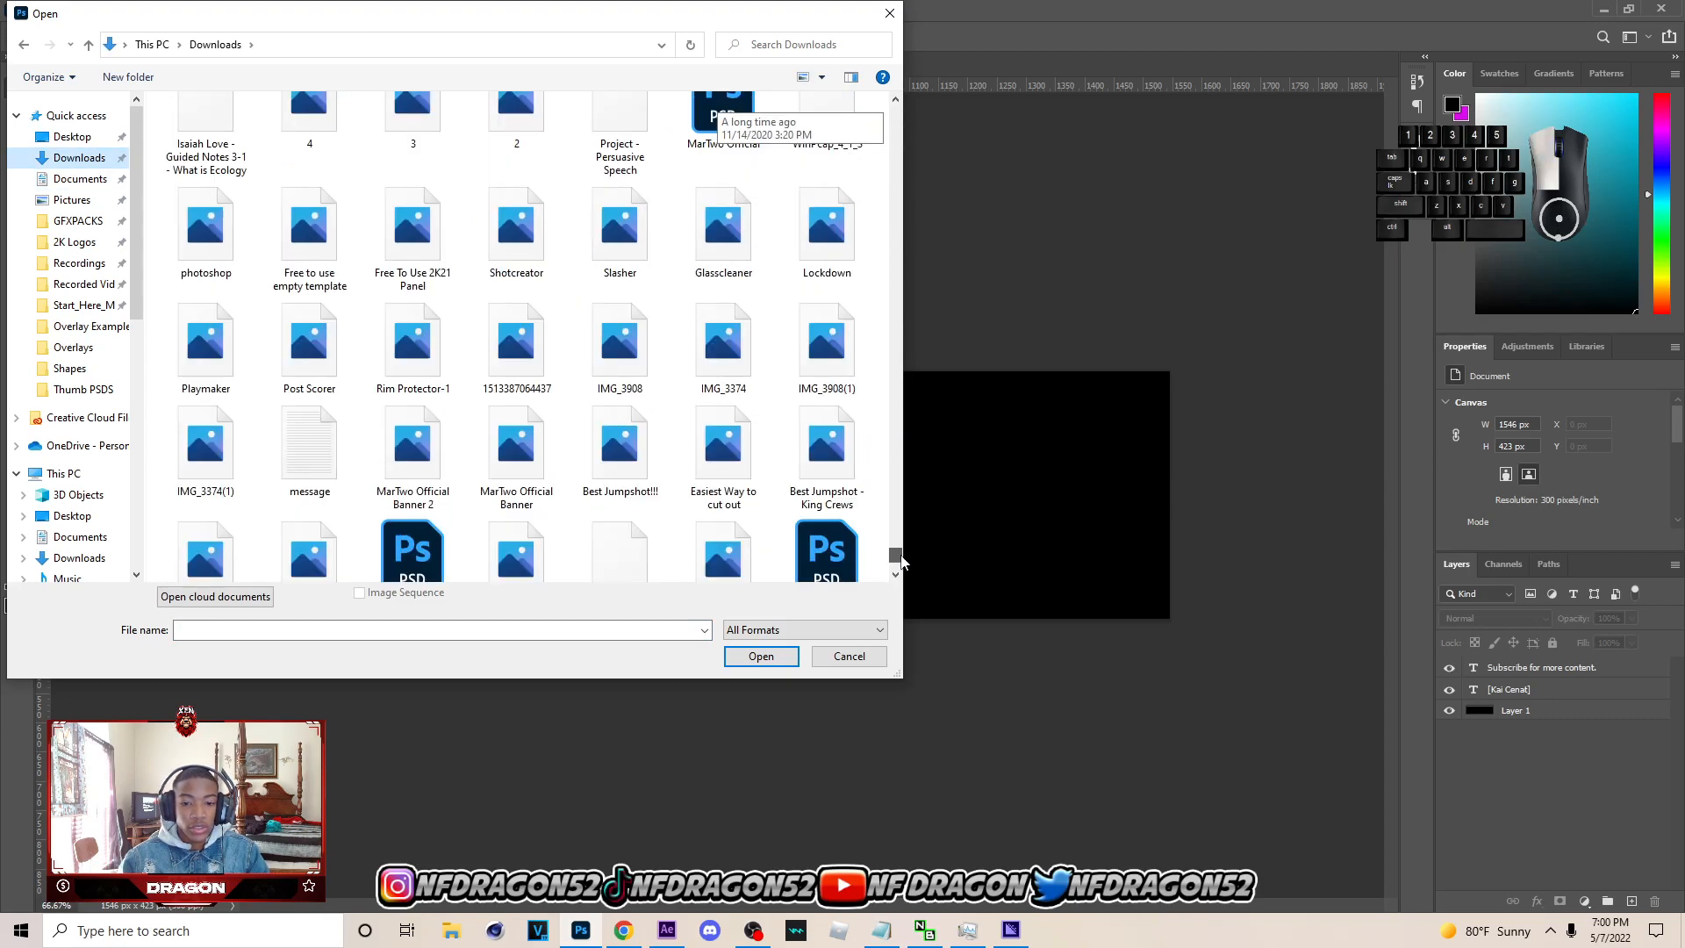
scroll("up", 3)
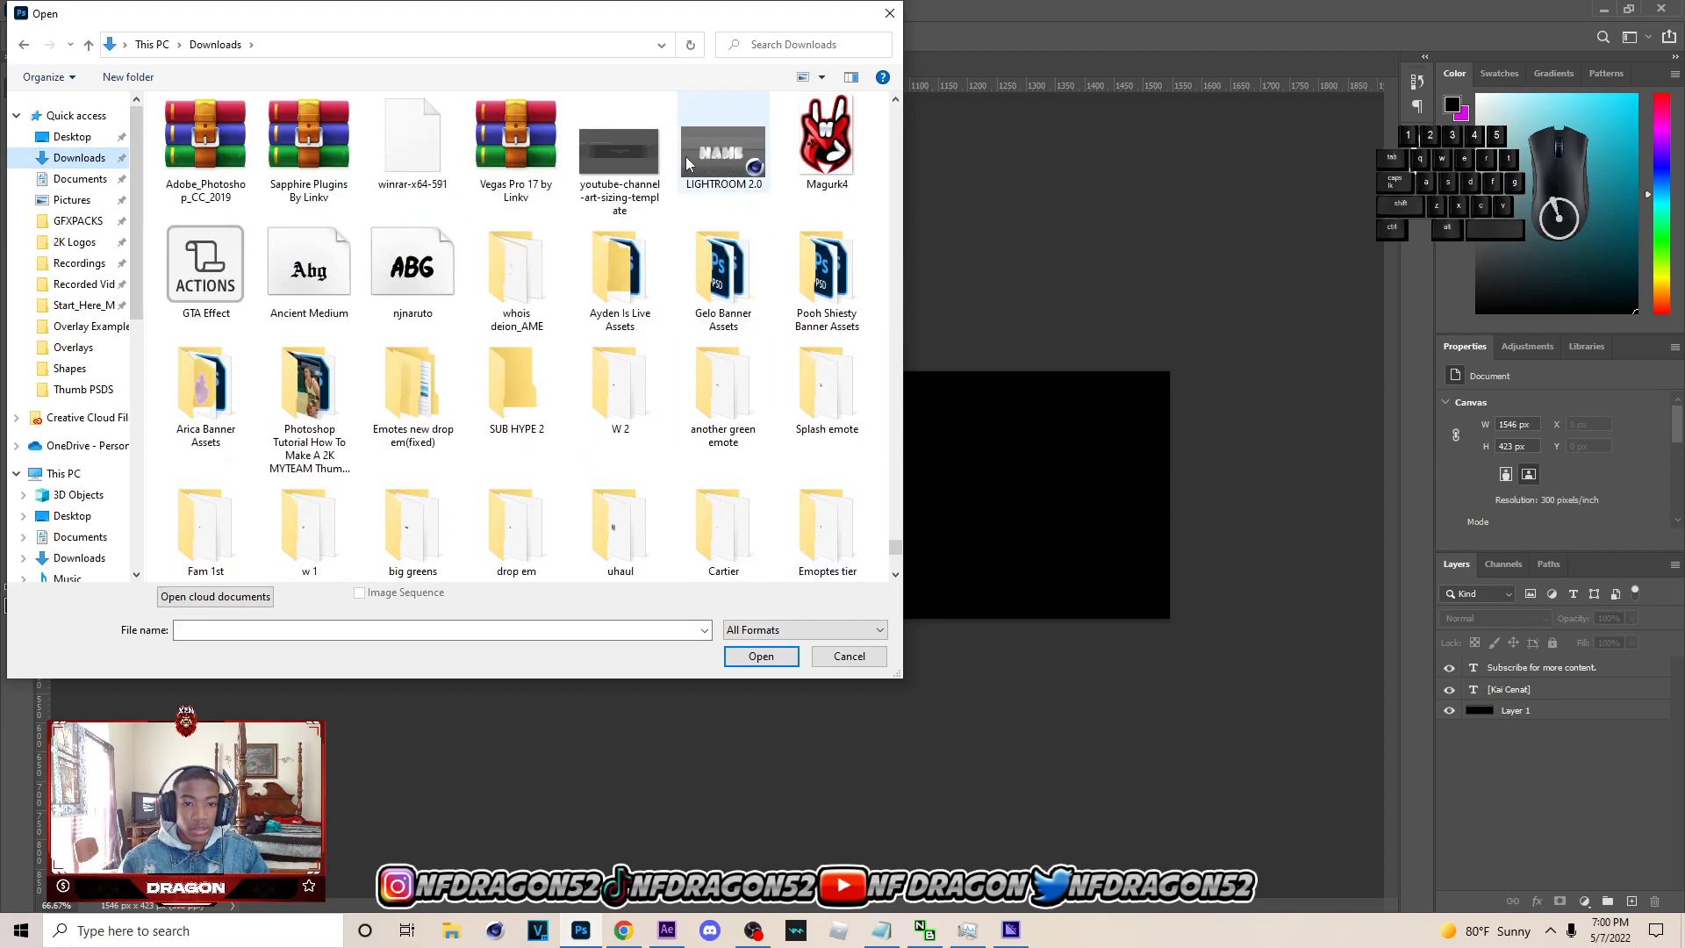
left_click(760, 655)
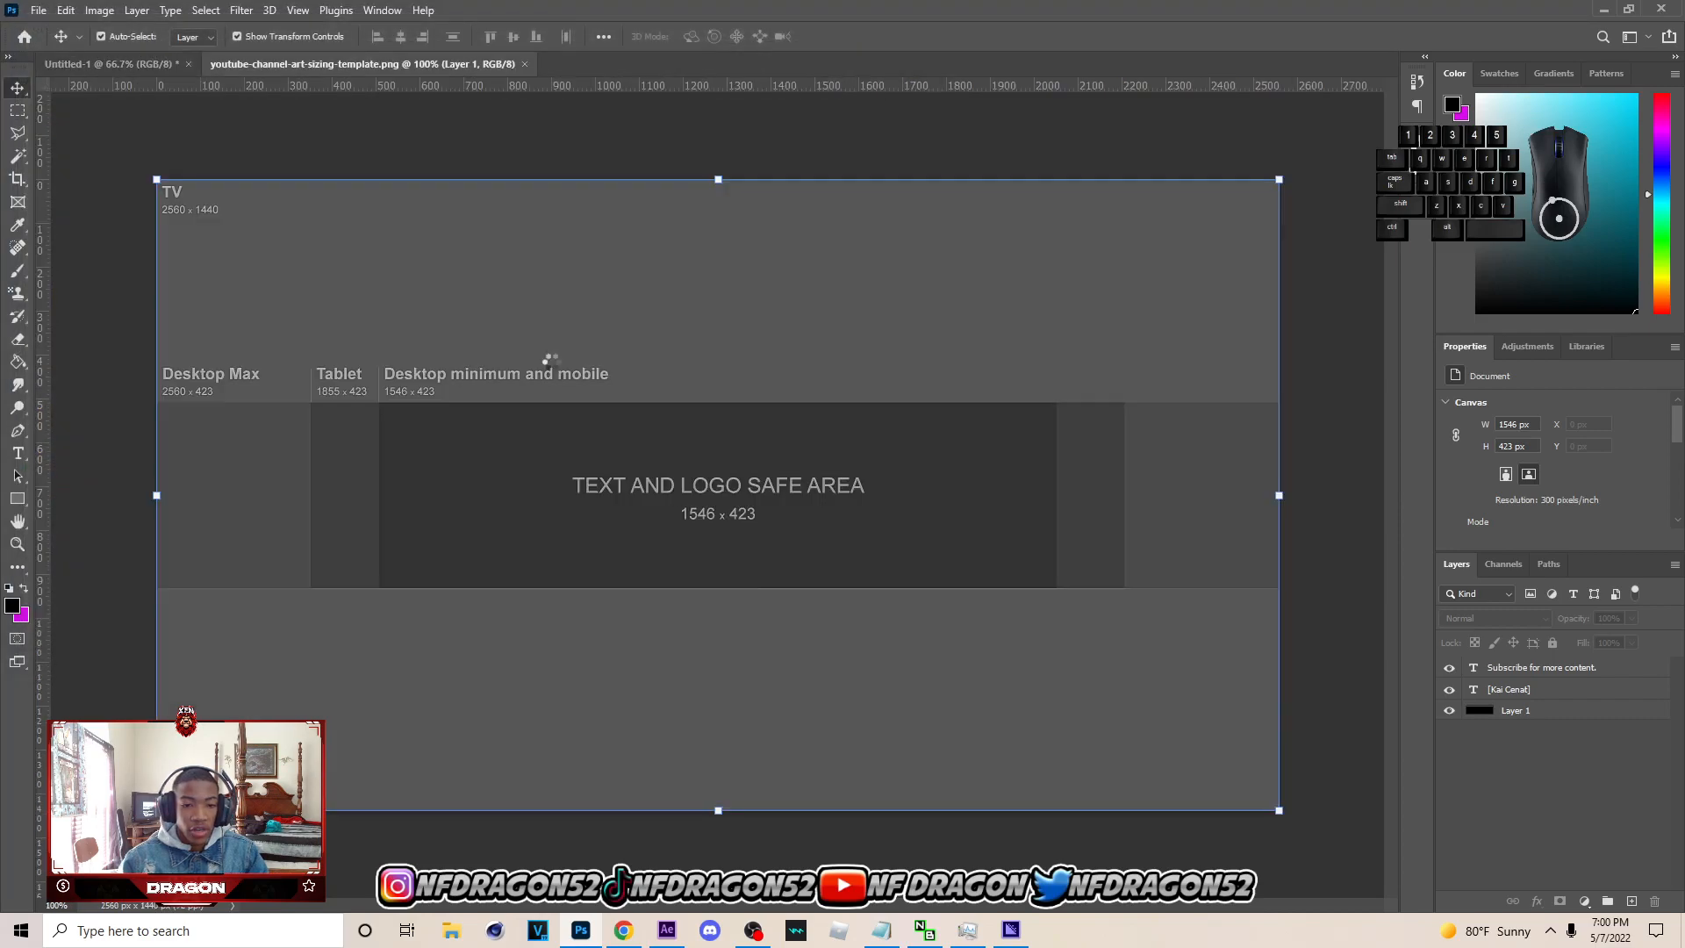
Open Kai Replica.png and place the banner over the template's safe area
left_click(38, 10)
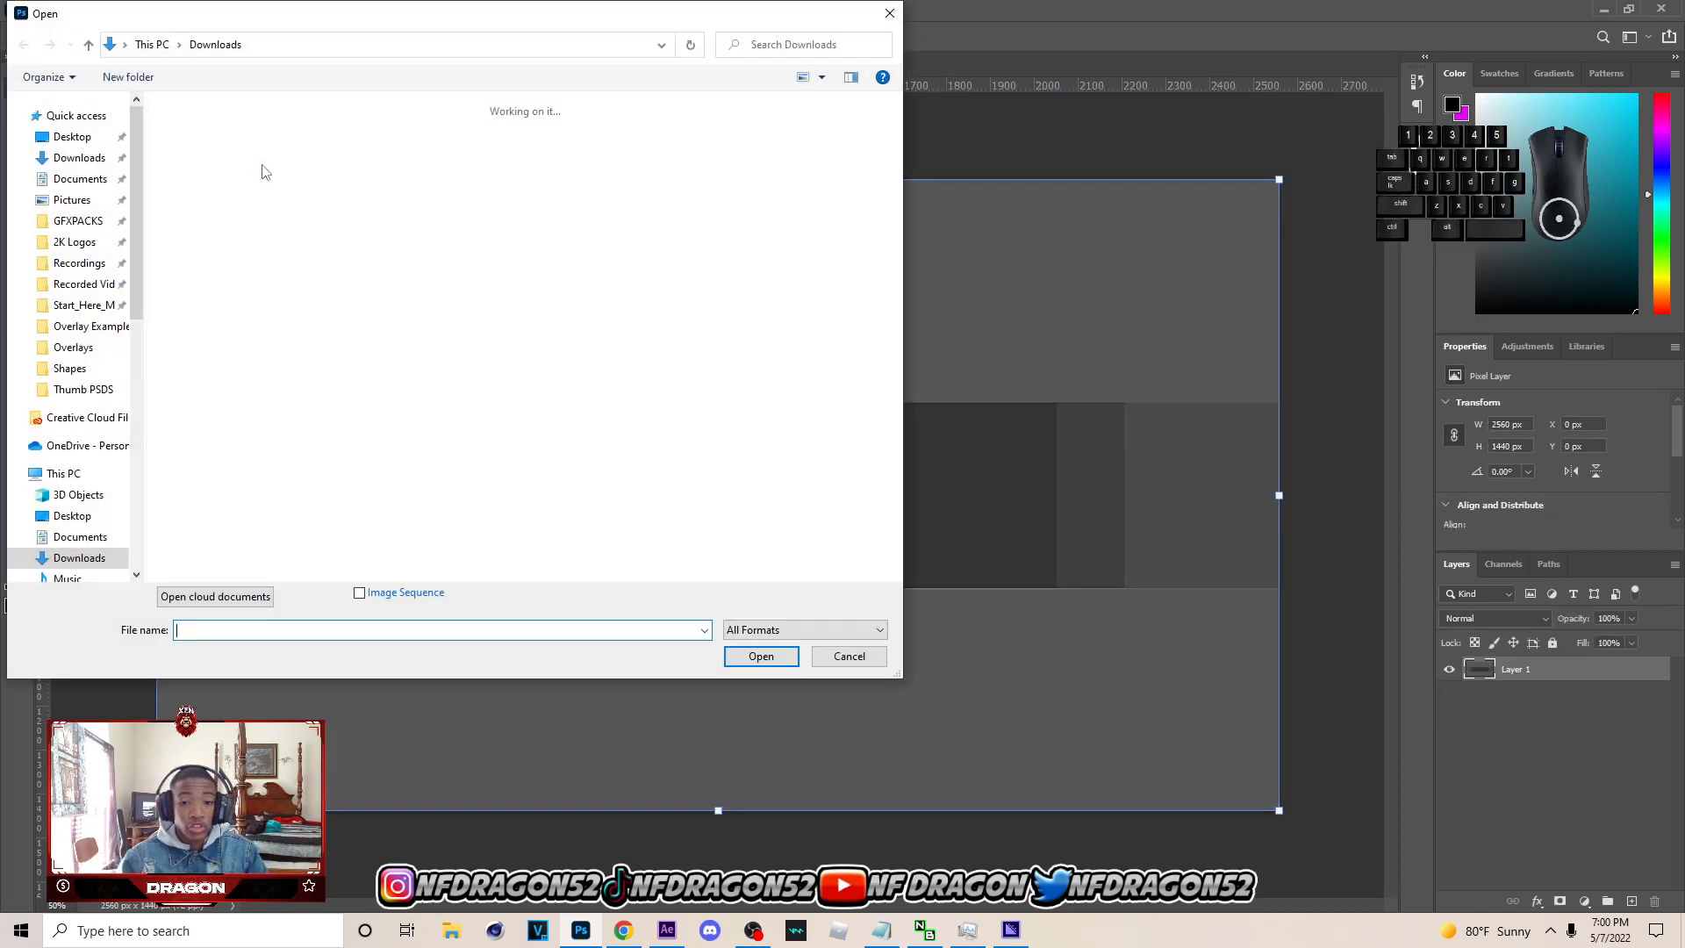
left_click(760, 655)
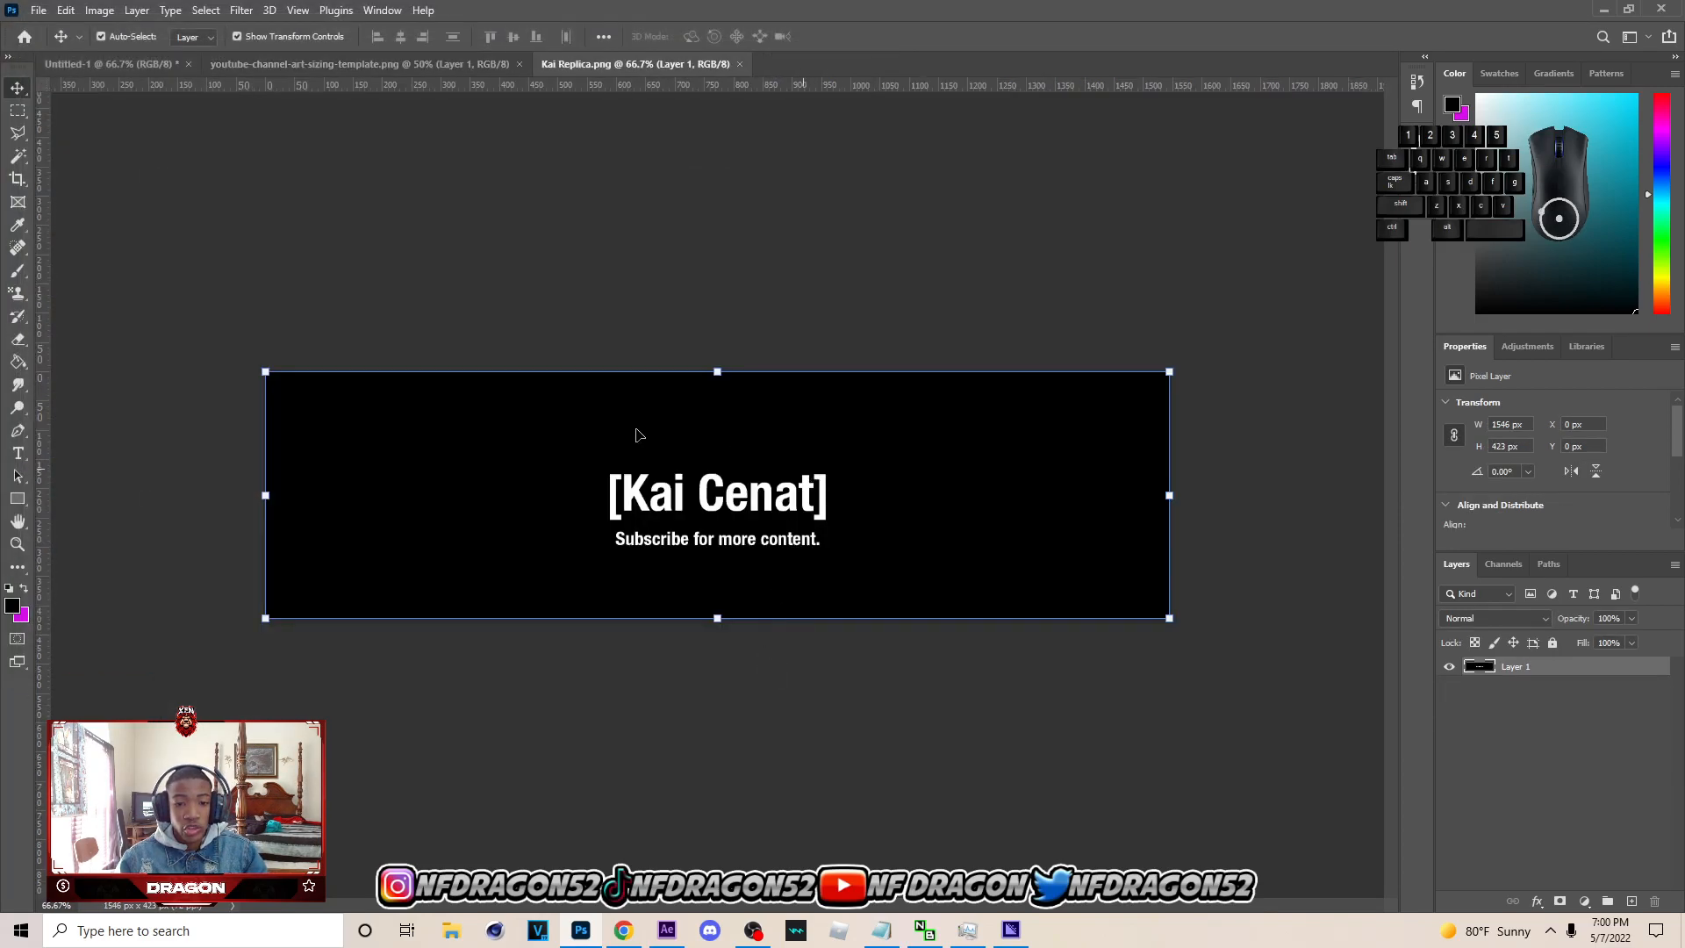
left_click(363, 64)
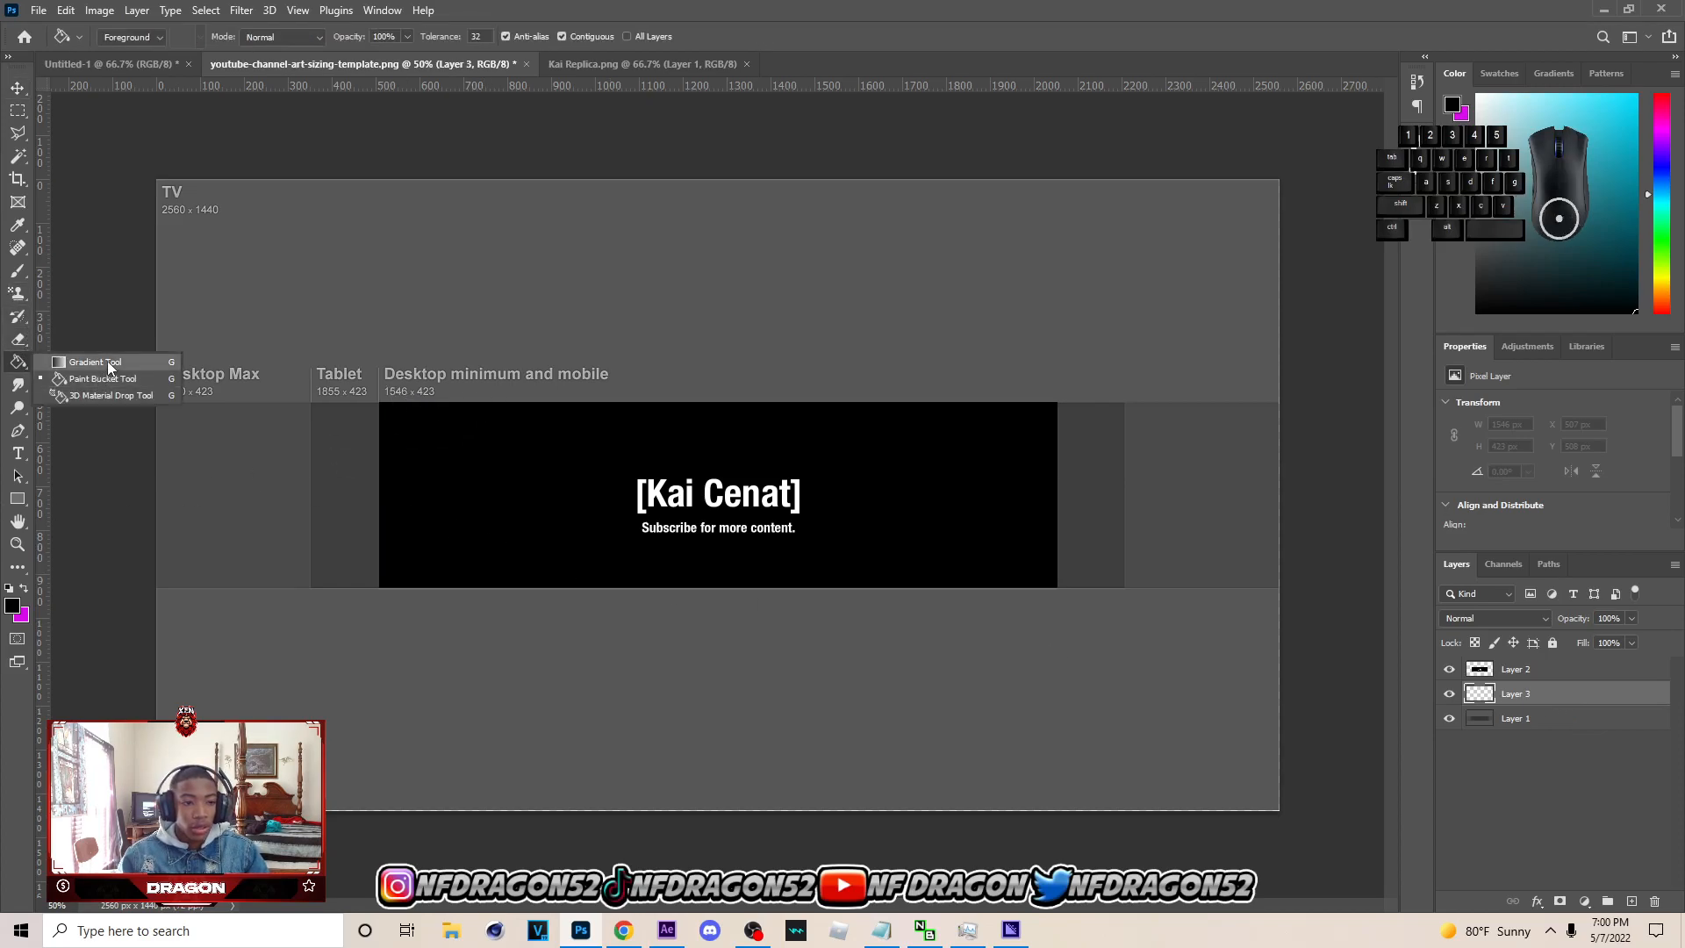
Fill a new layer with black using the Paint Bucket, making the 2560 × 1440 canvas black
left_click(95, 361)
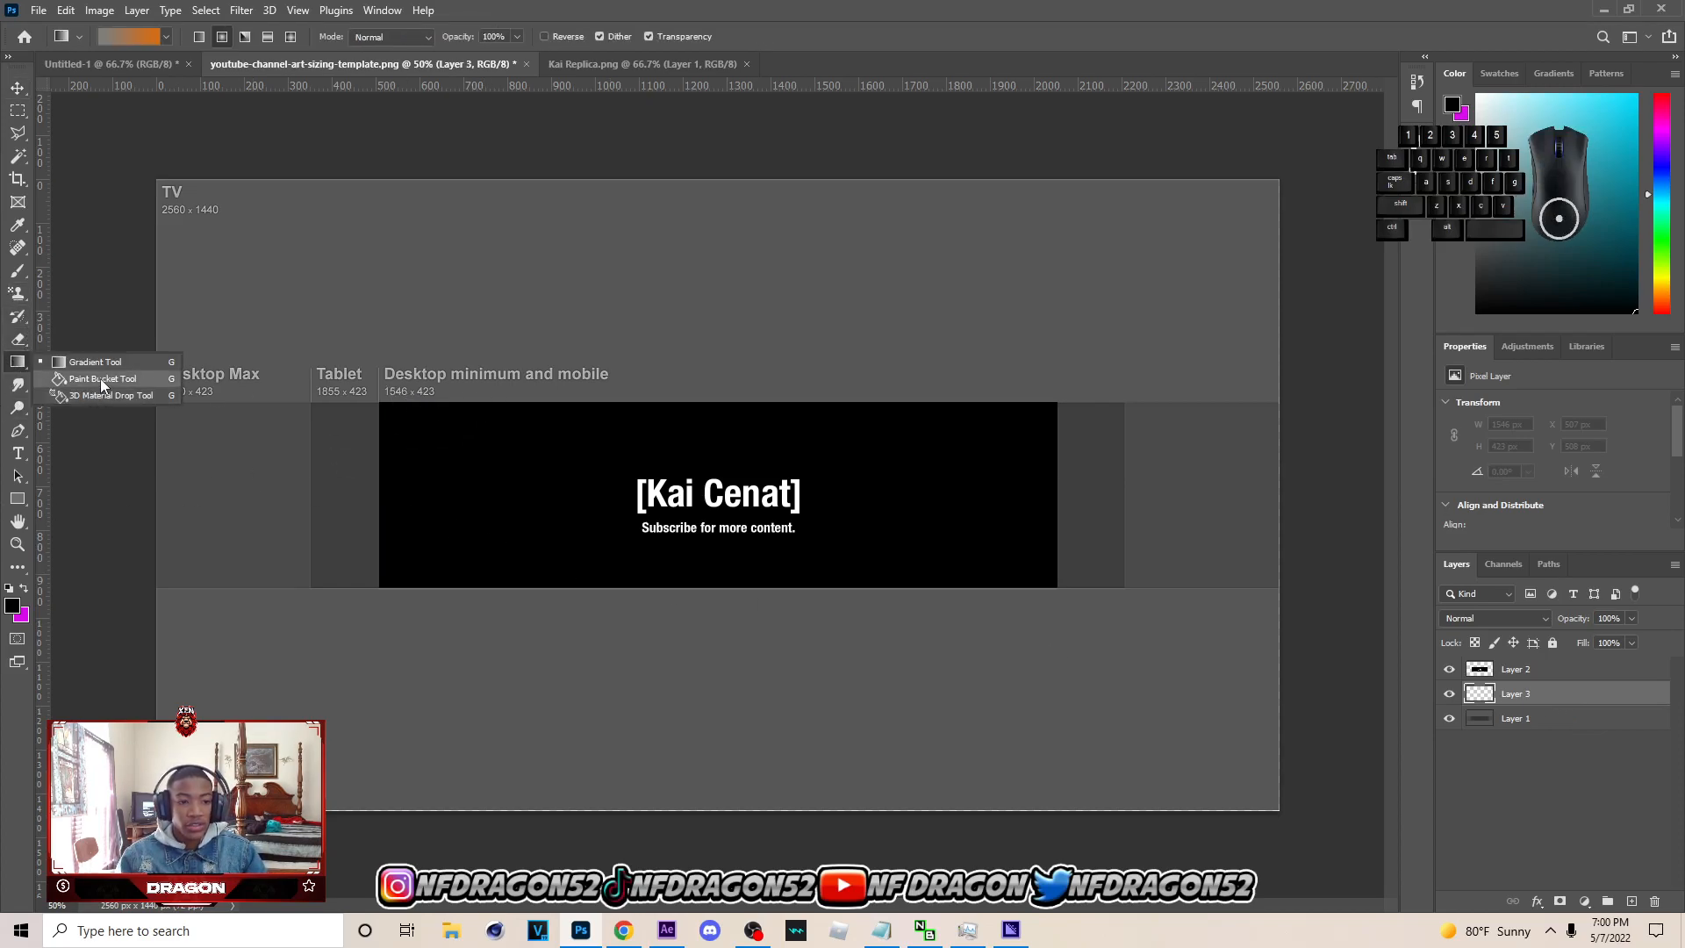
left_click(103, 379)
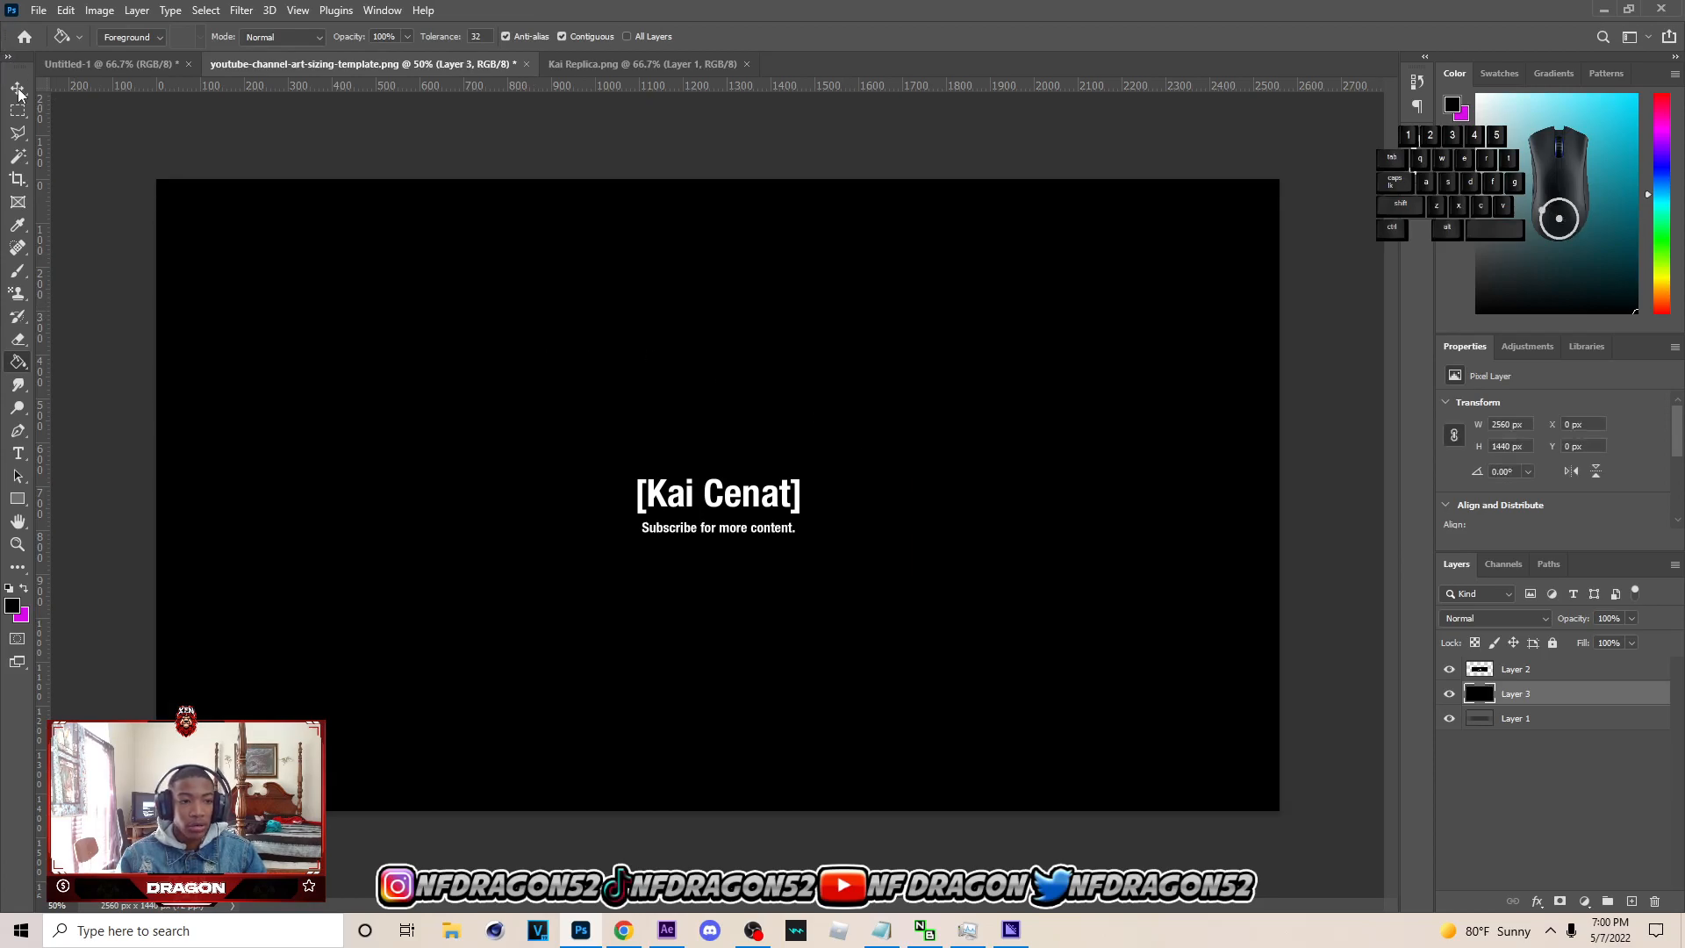
left_click(66, 9)
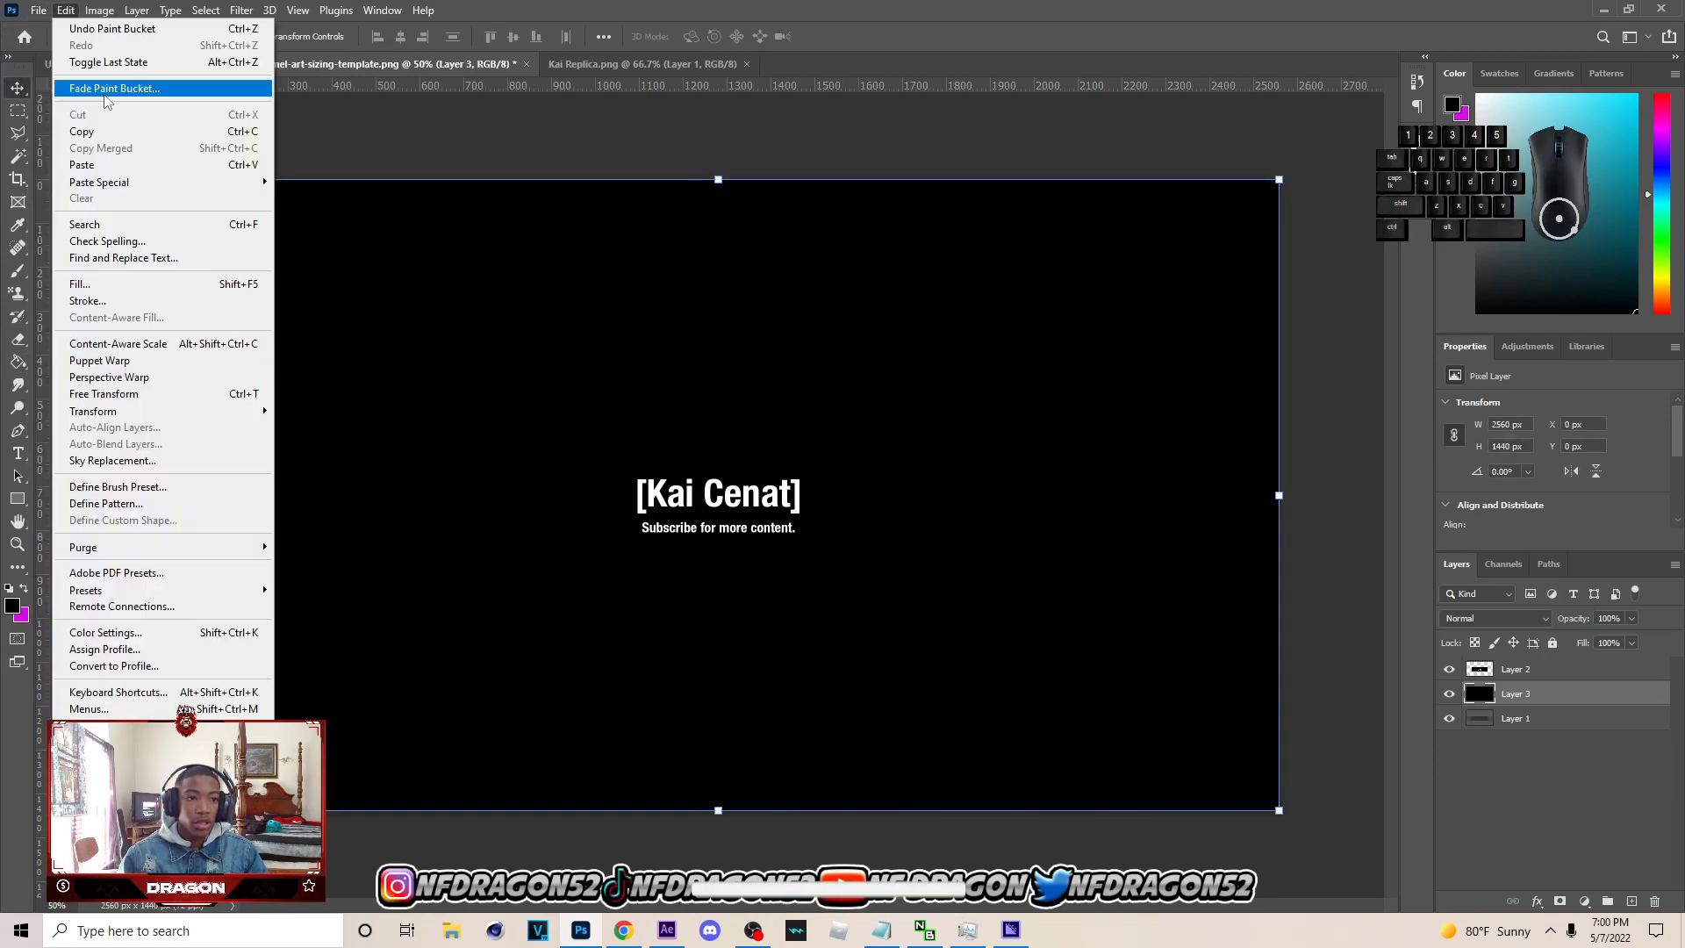
left_click(38, 10)
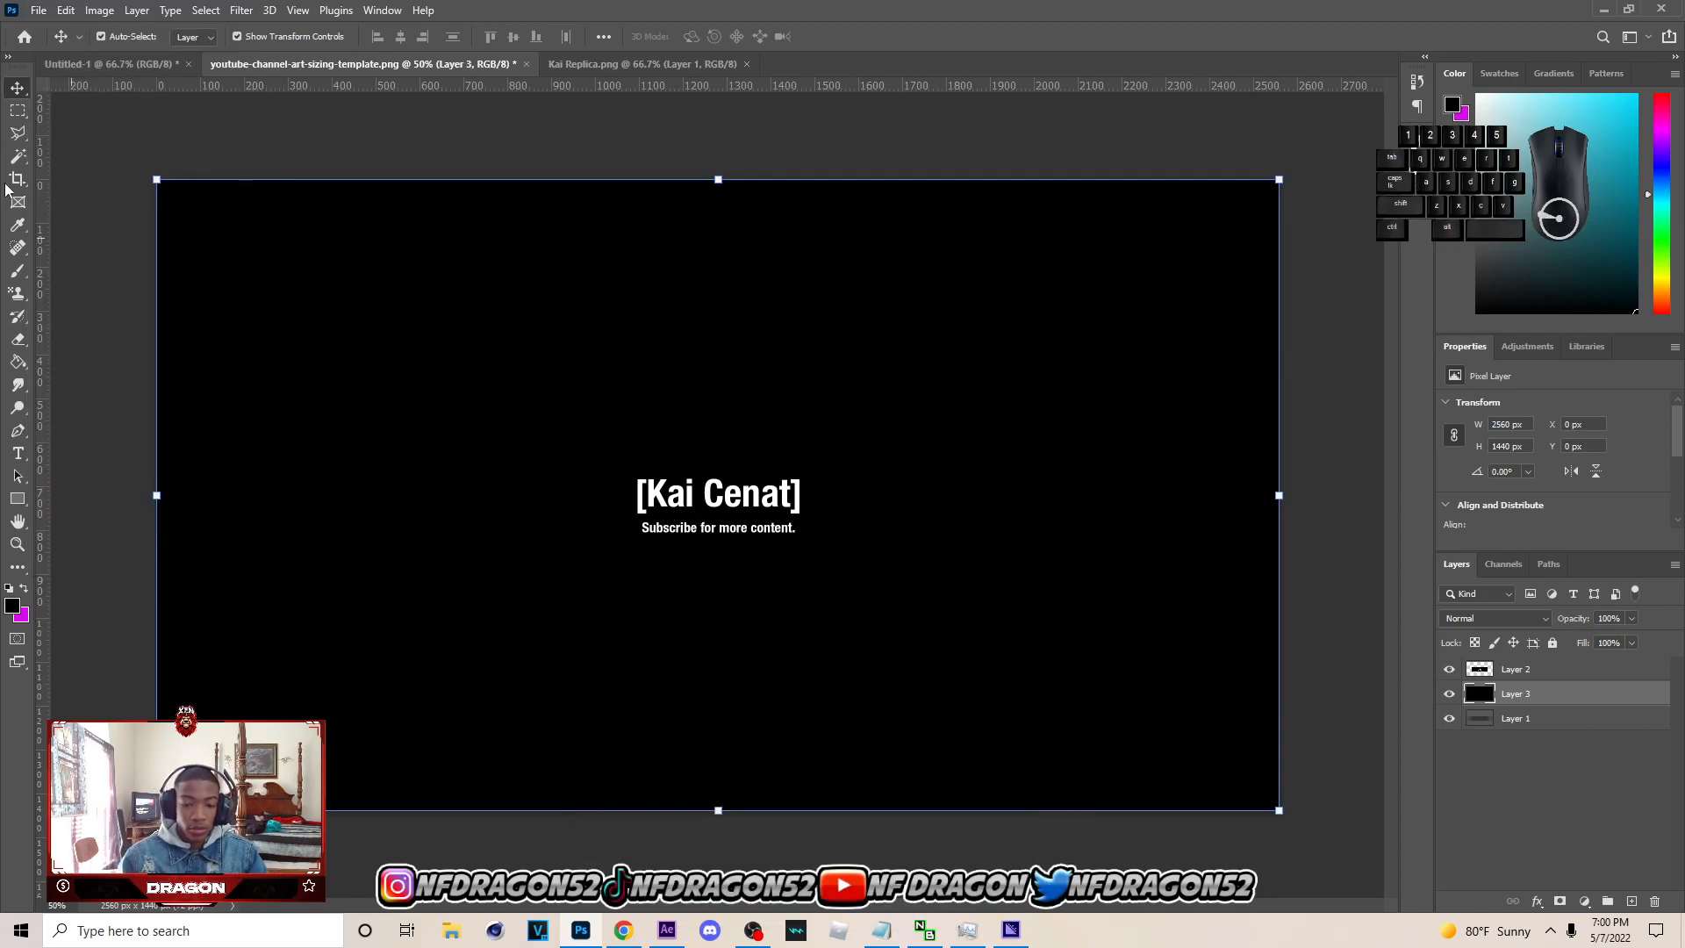
left_click(38, 10)
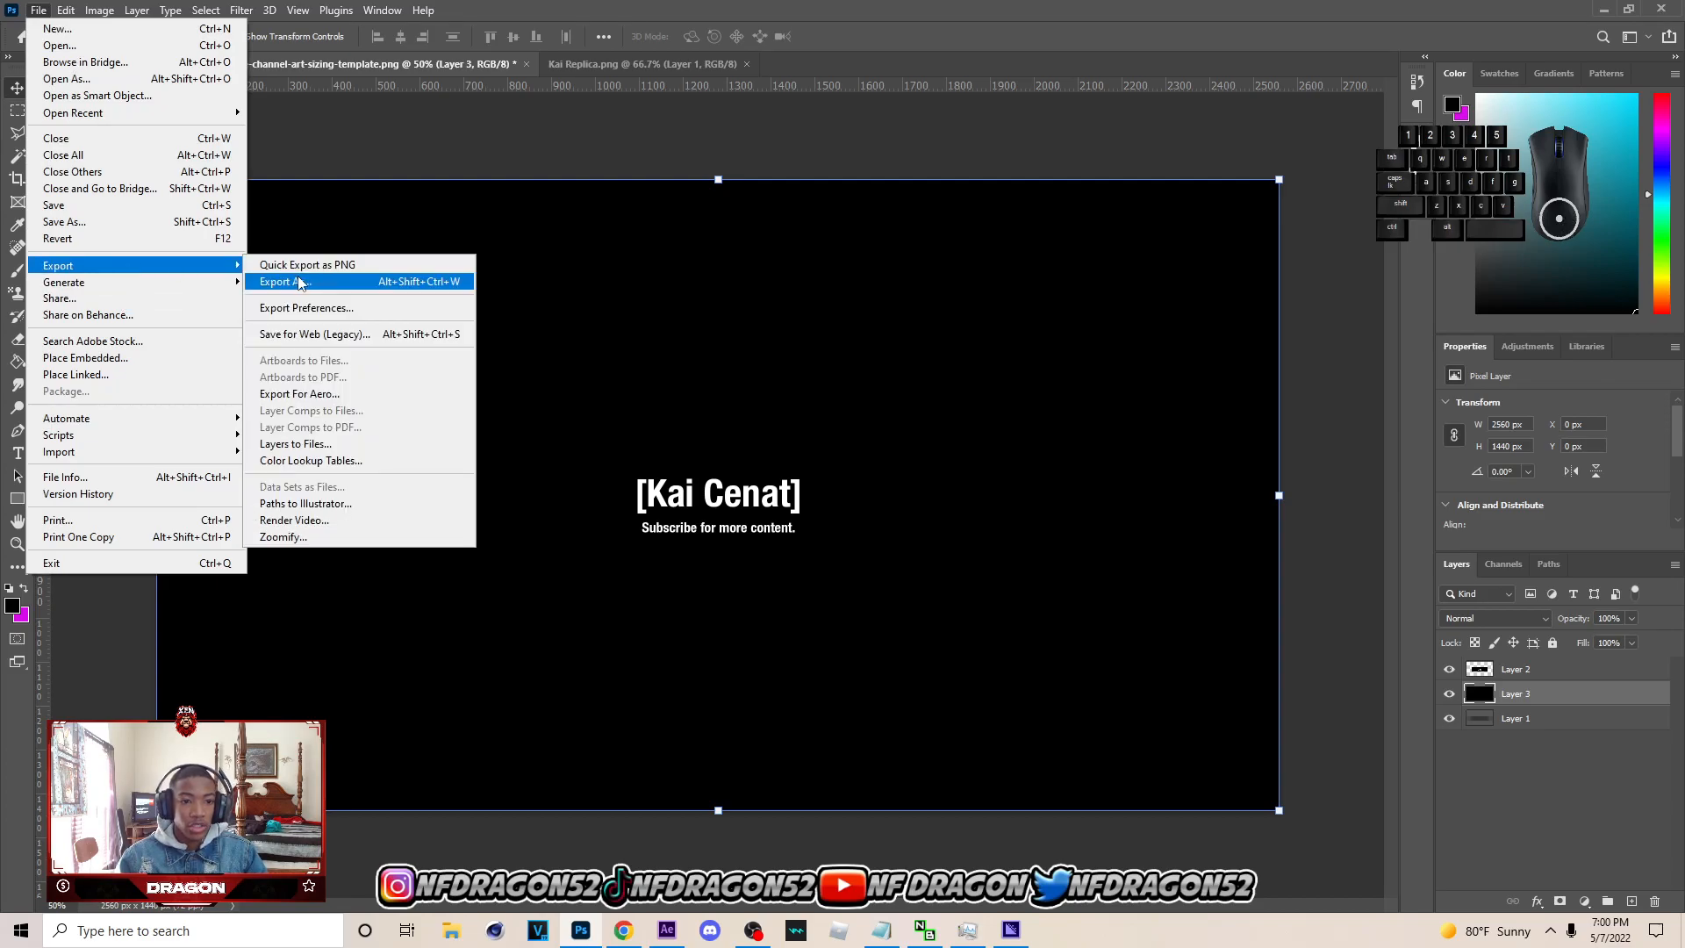
Export the 2560×1440 black channel art as a PNG named 'Kai Cenat', then switch to OBS
left_click(284, 281)
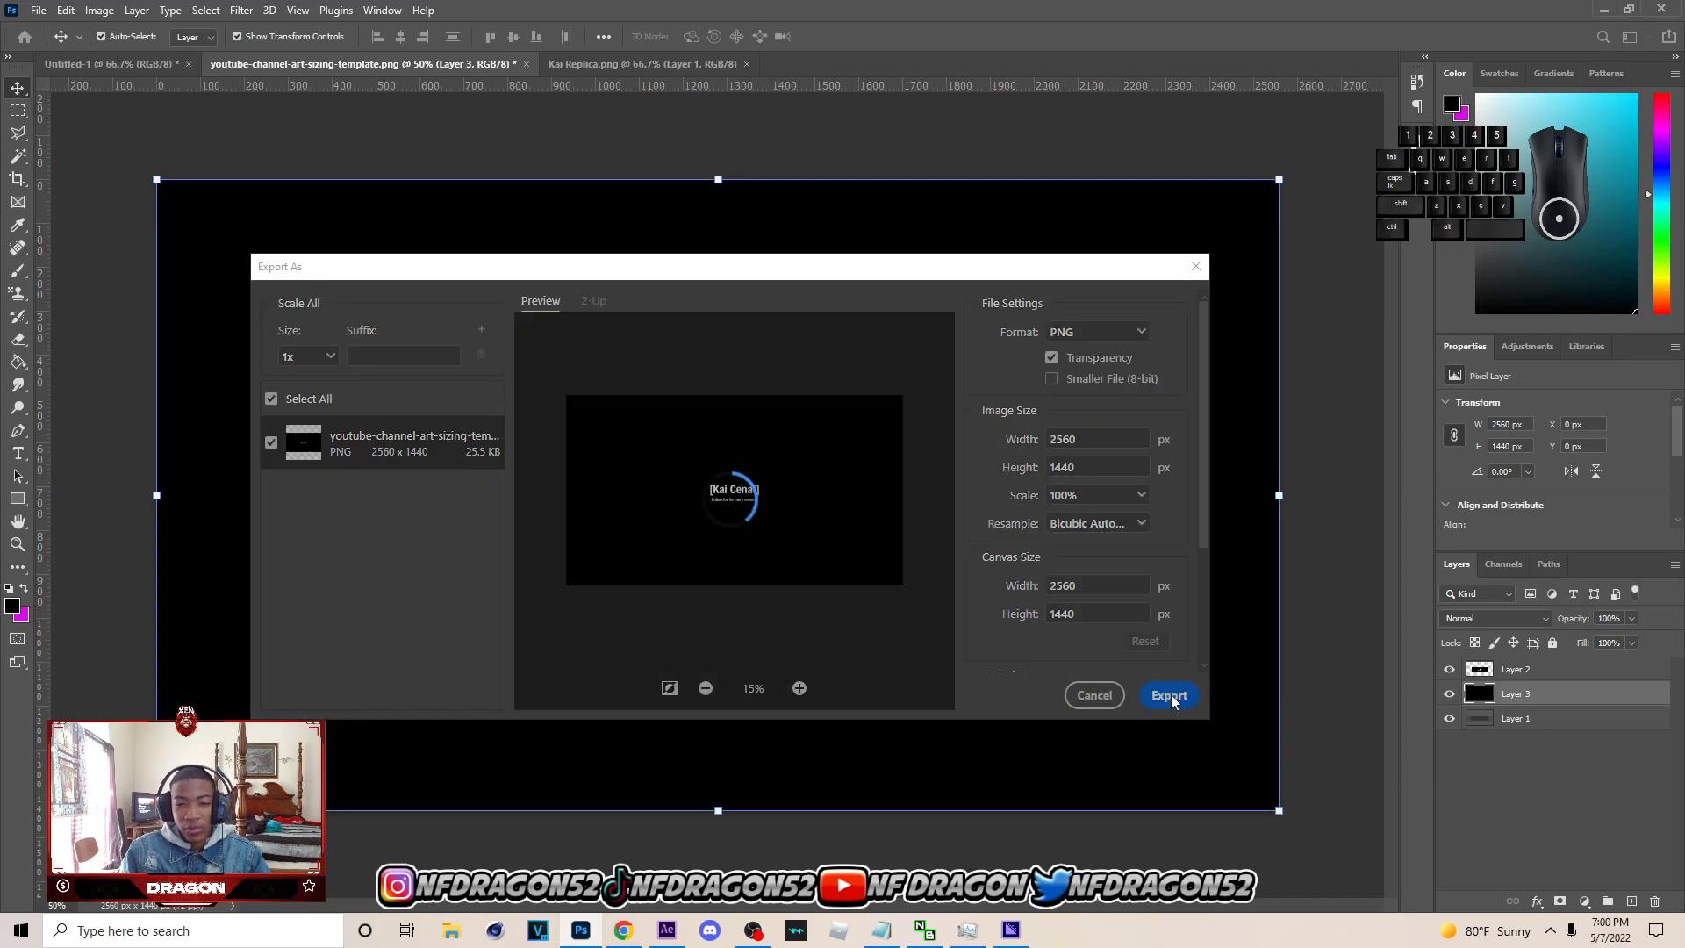
left_click(1169, 695)
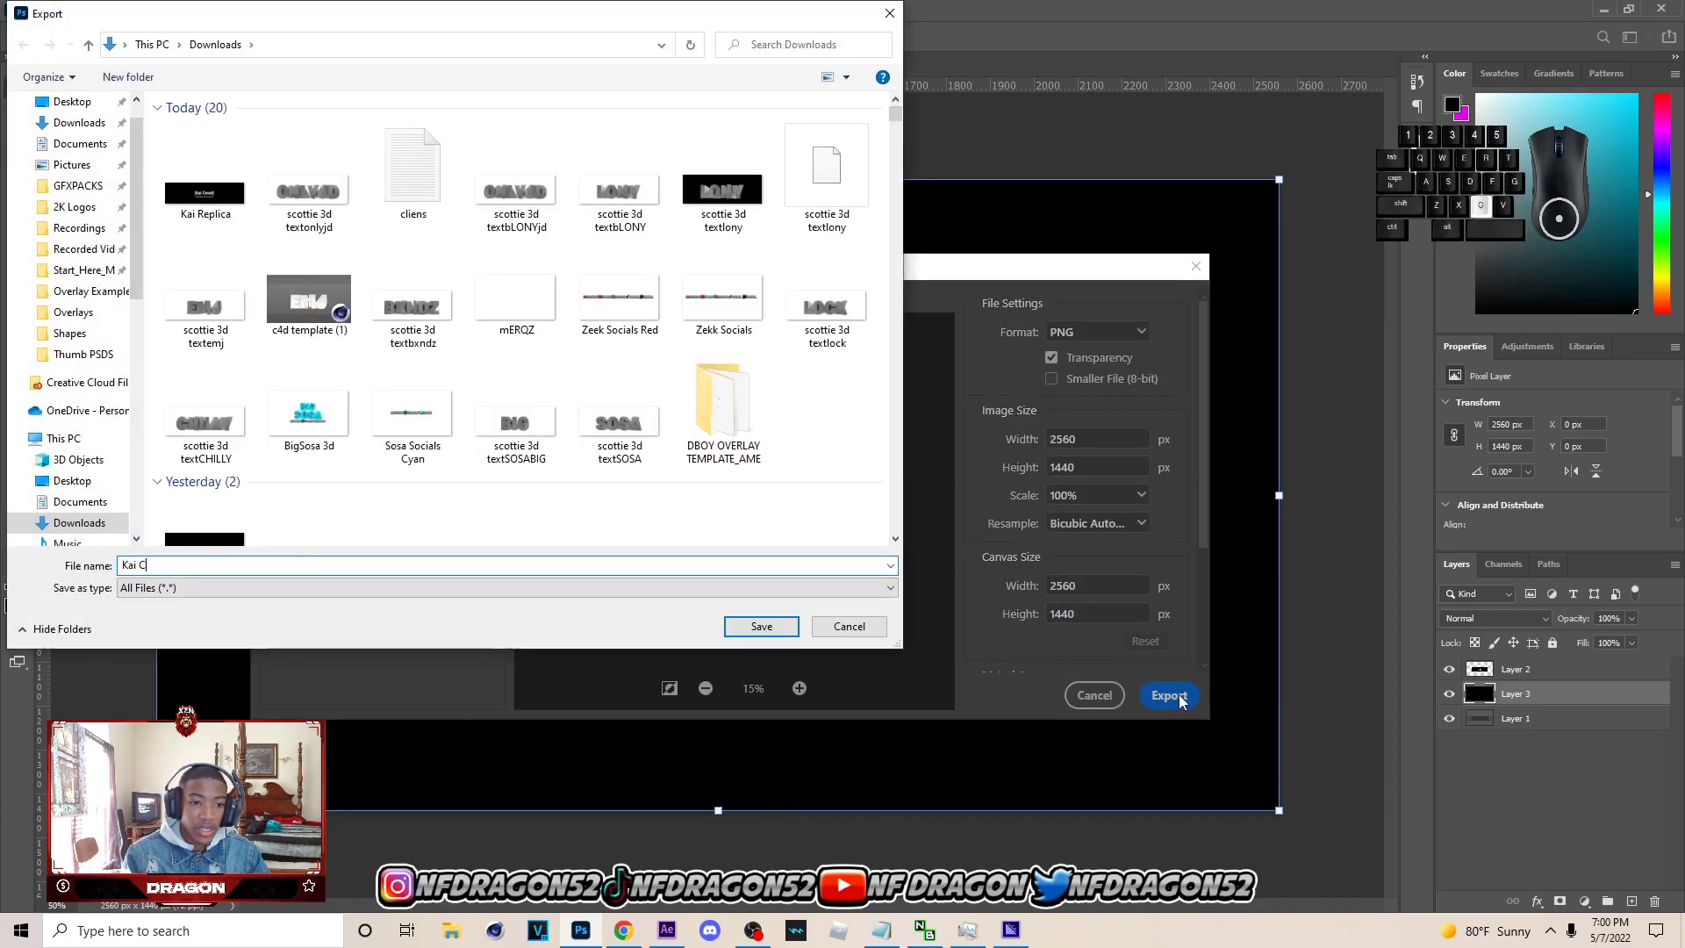
type("enat")
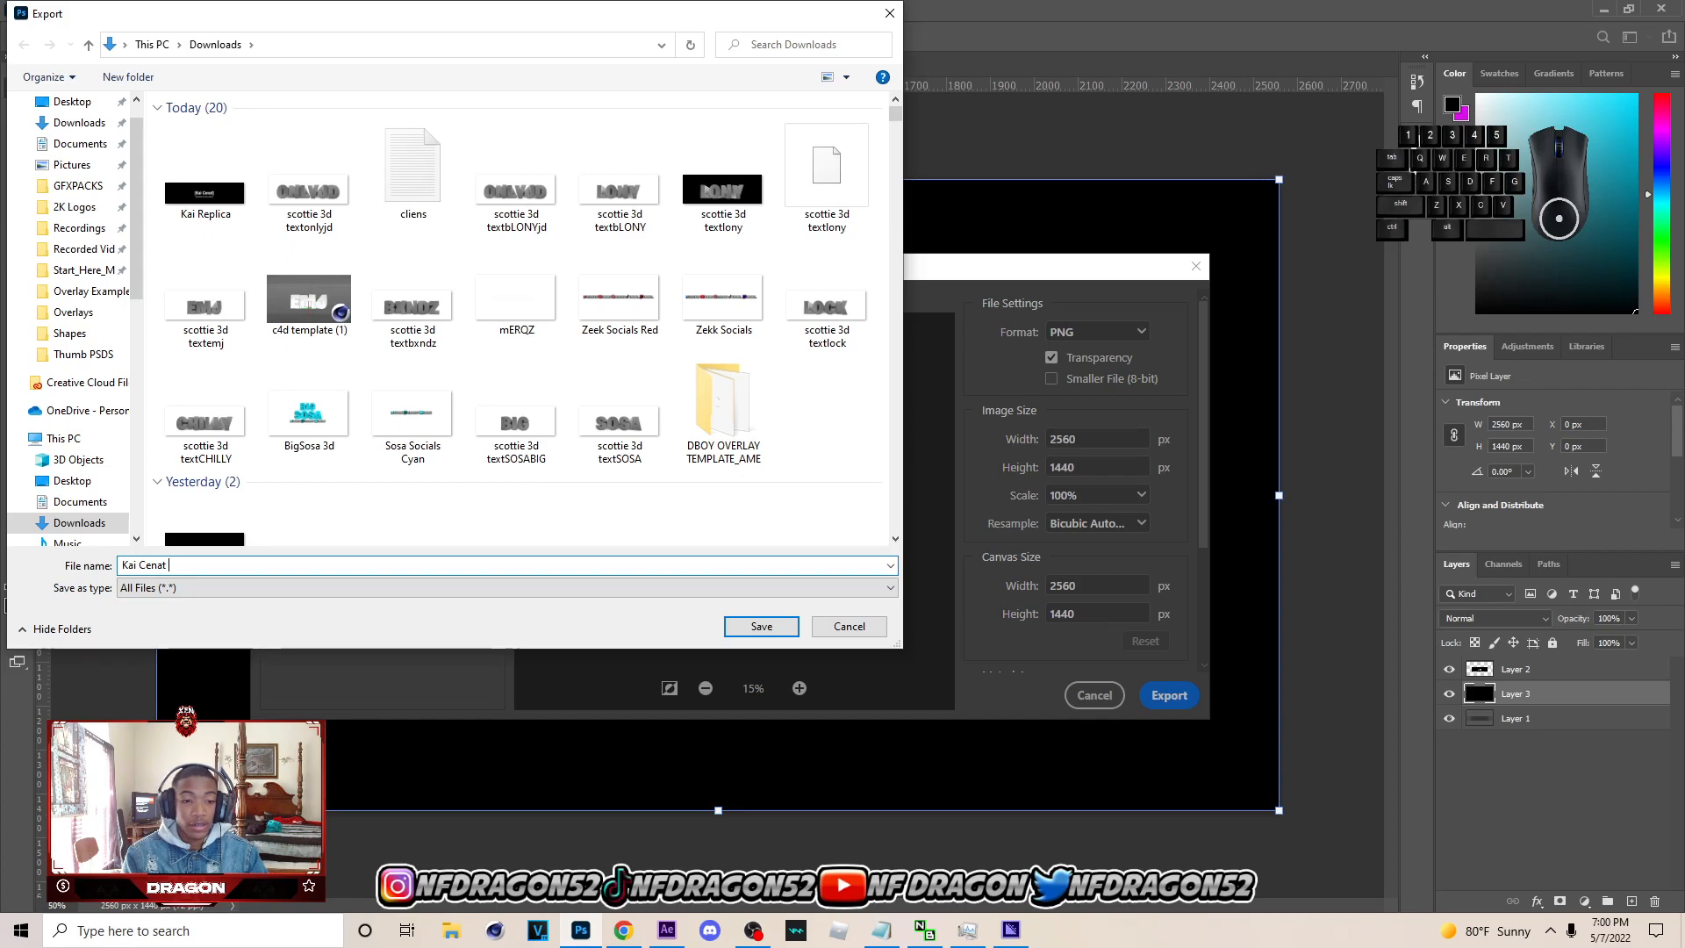
left_click(760, 626)
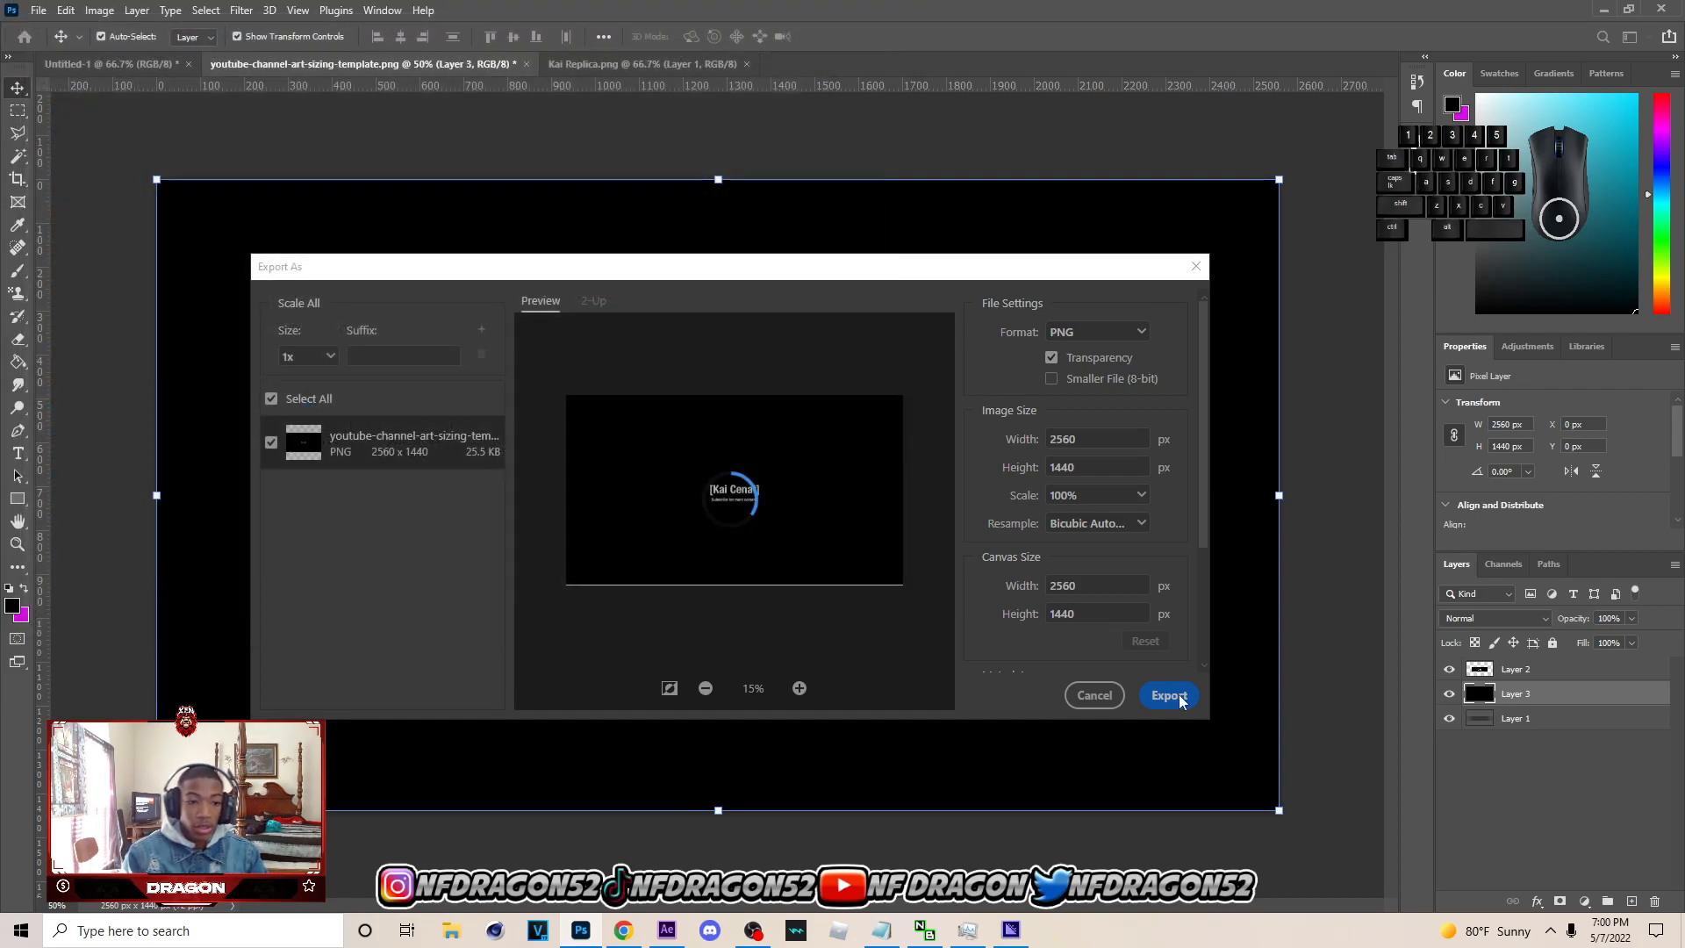
left_click(1168, 694)
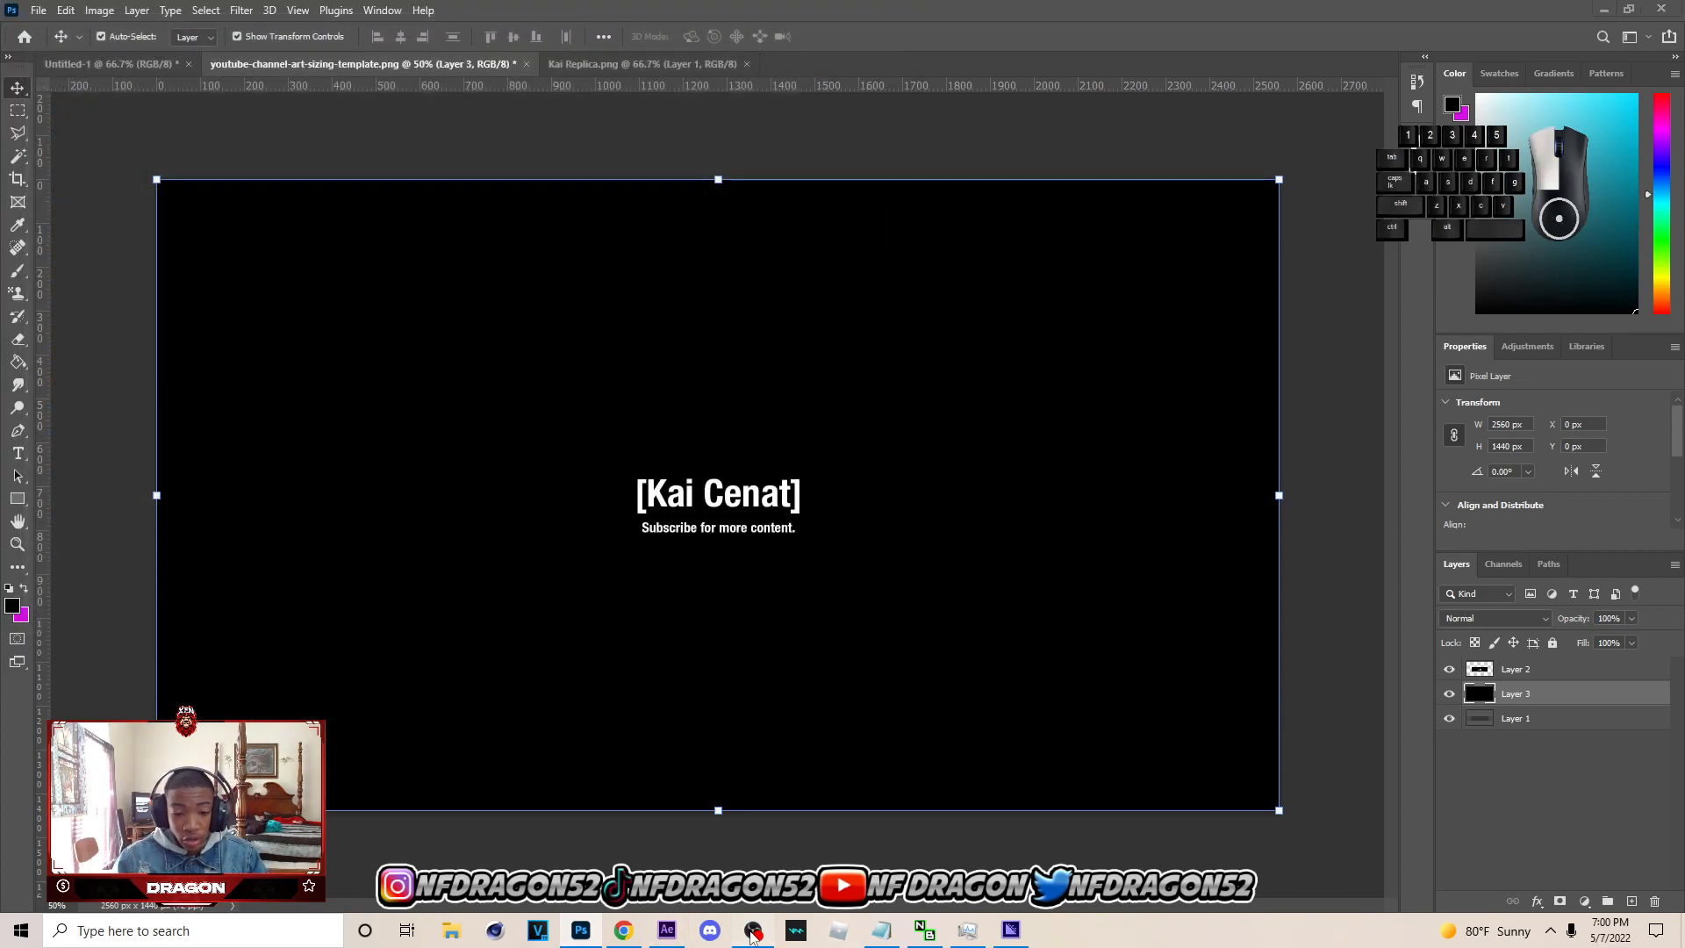
left_click(752, 930)
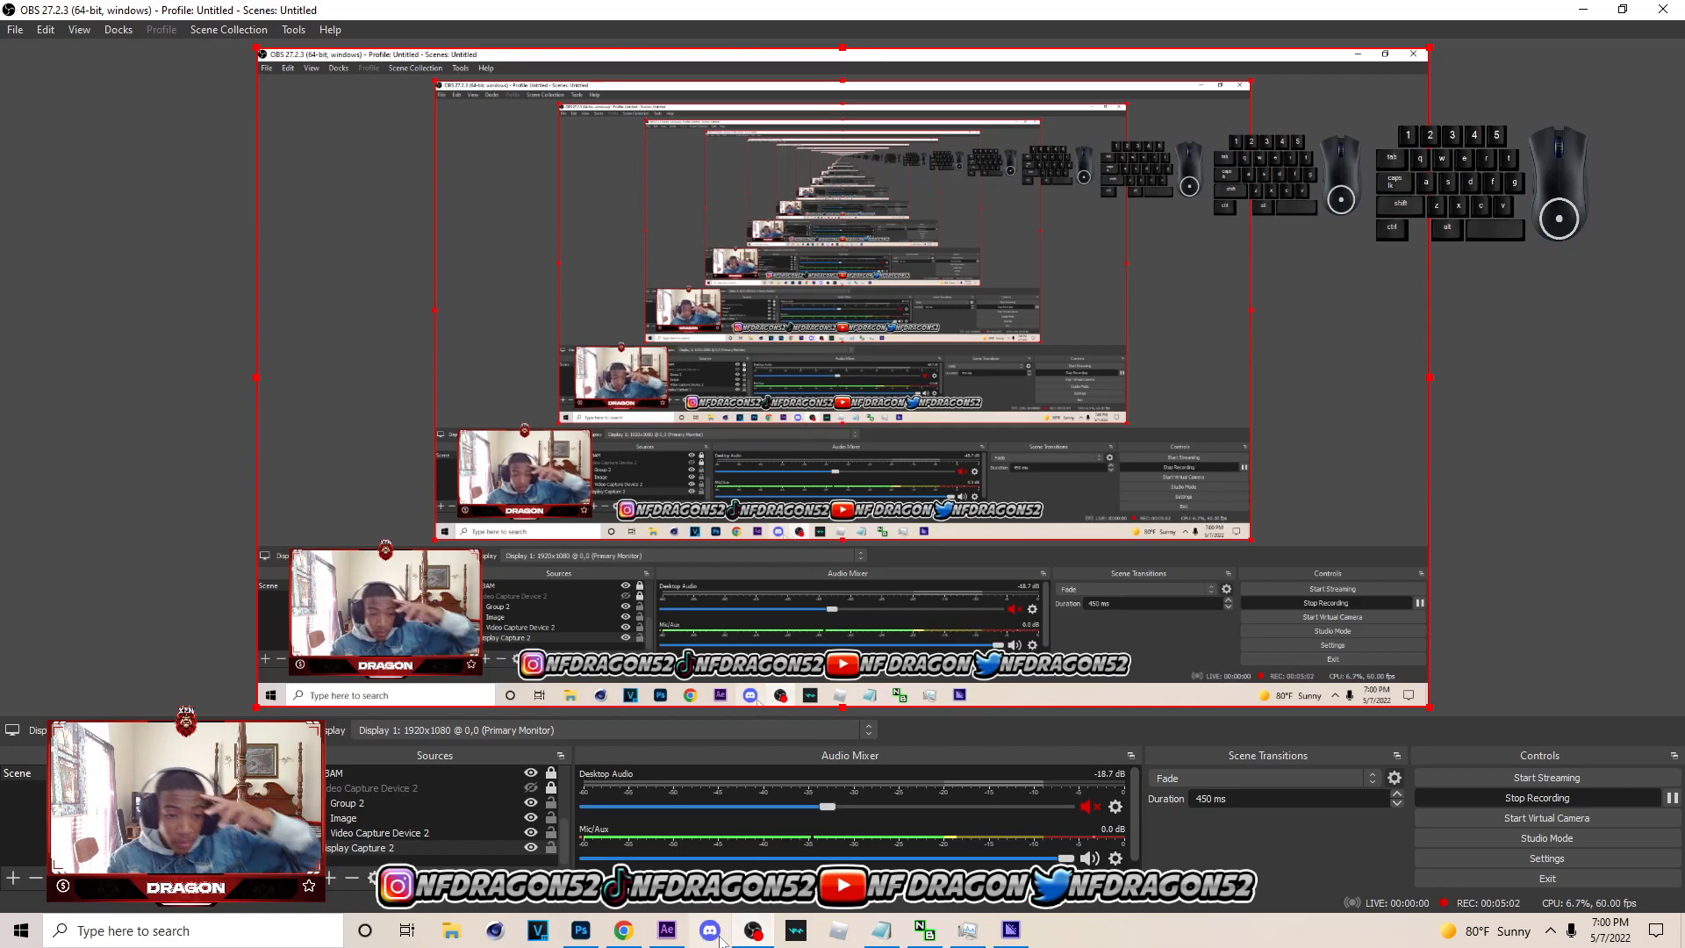